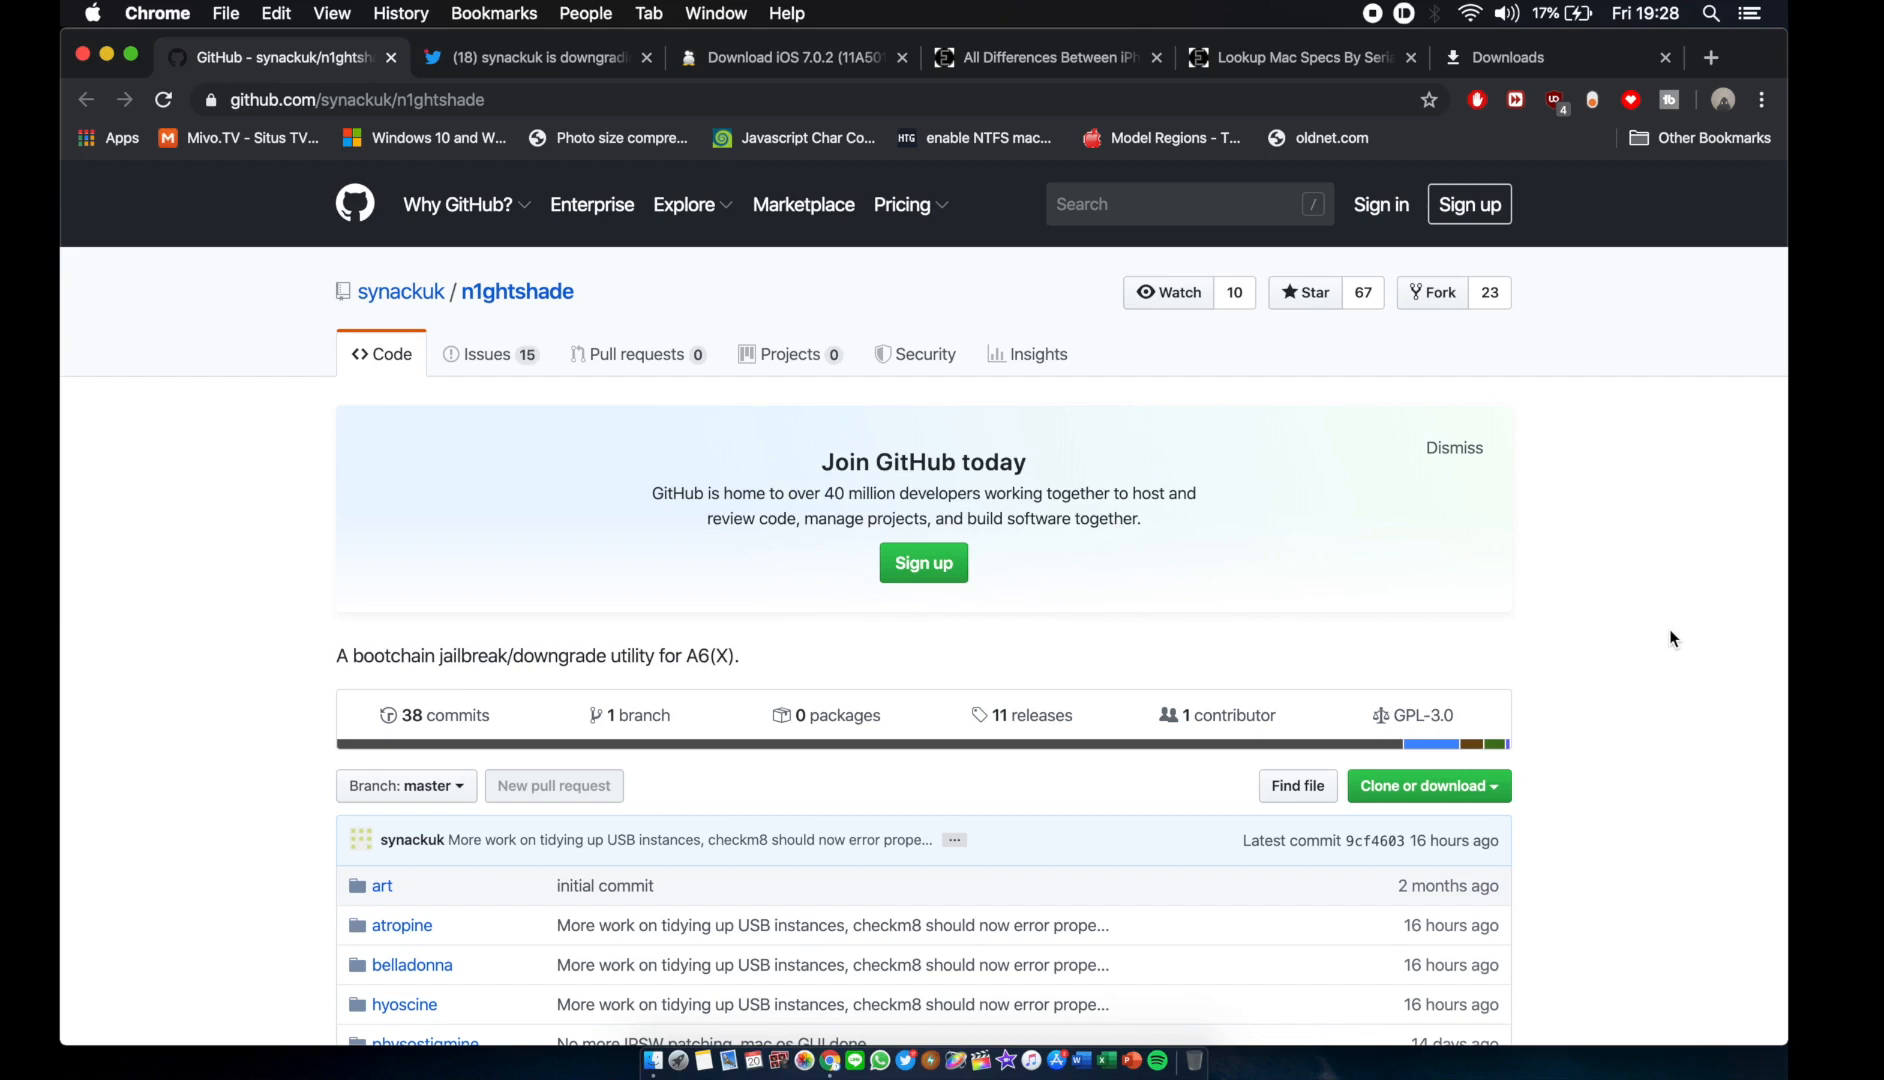
mouse_move(514, 64)
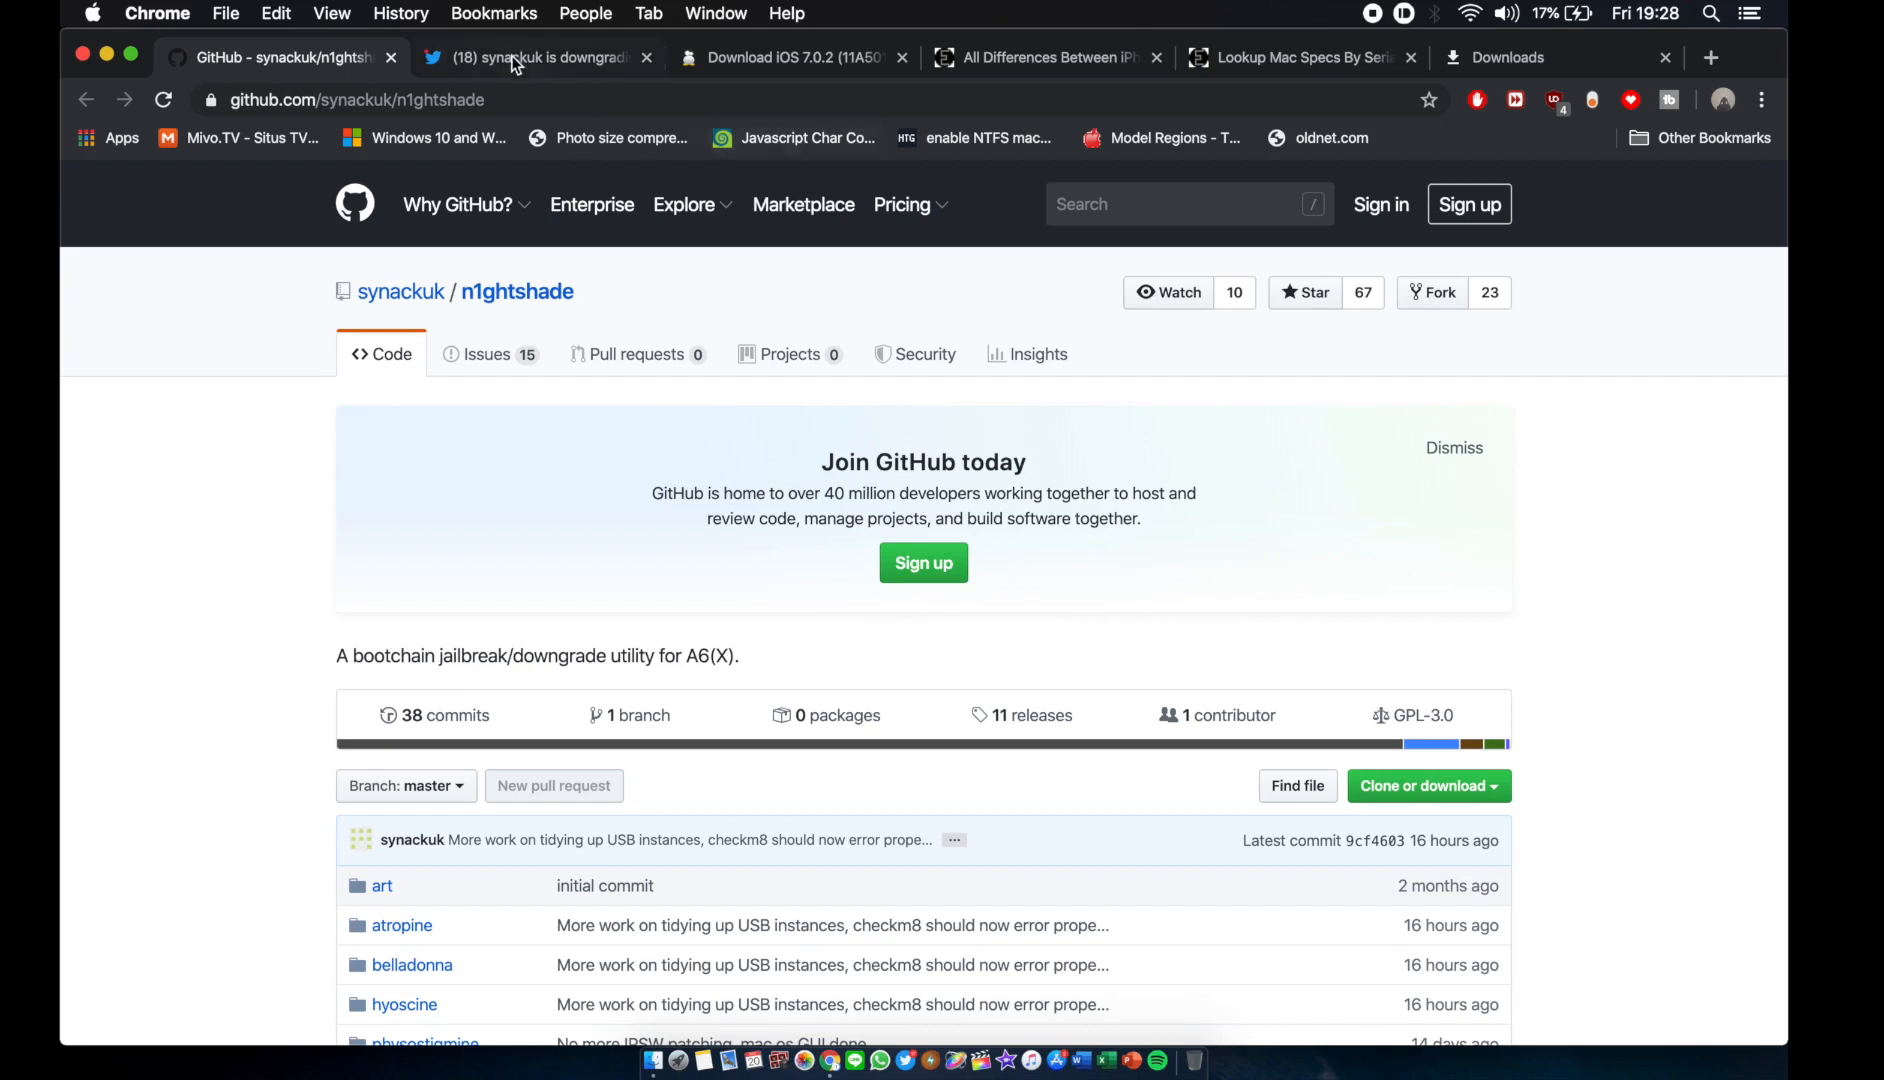
Browse the developer's Twitter profile down to the n1ghtshade download link
left_click(534, 56)
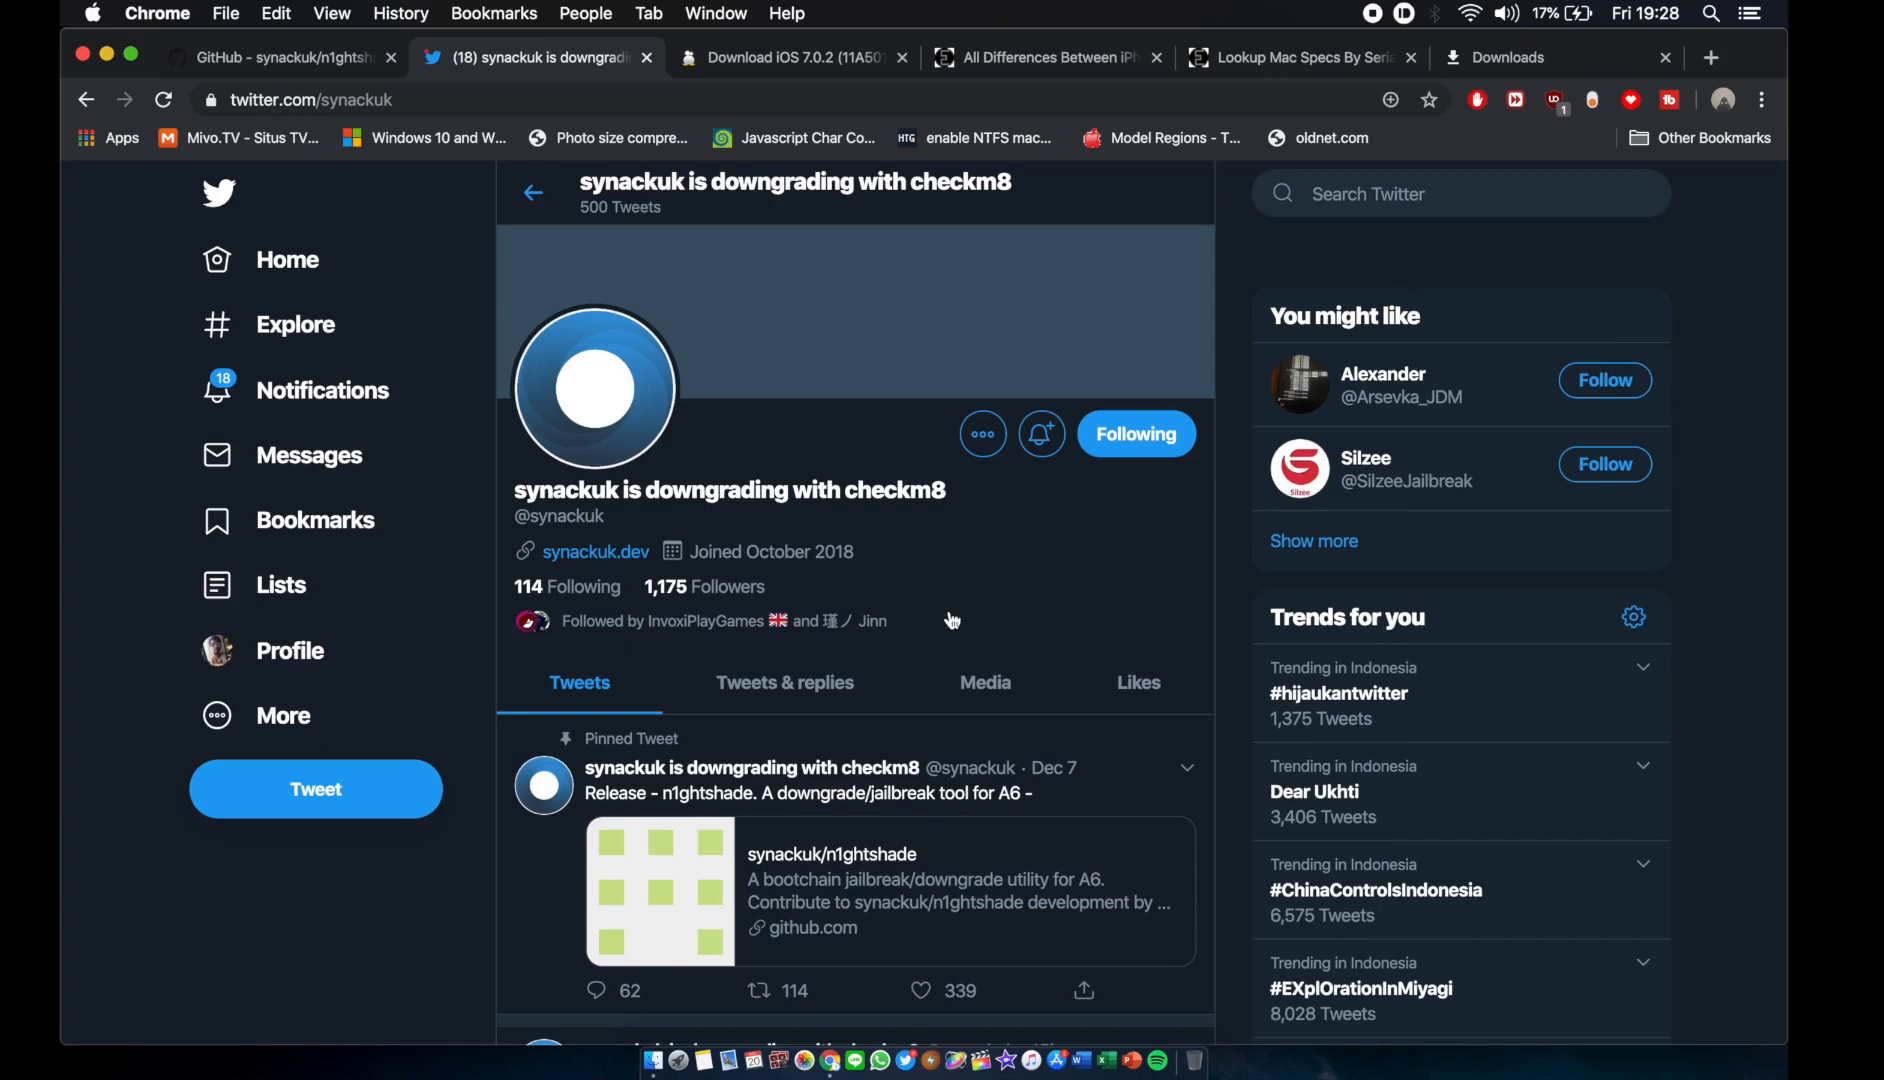
scroll("down", 3)
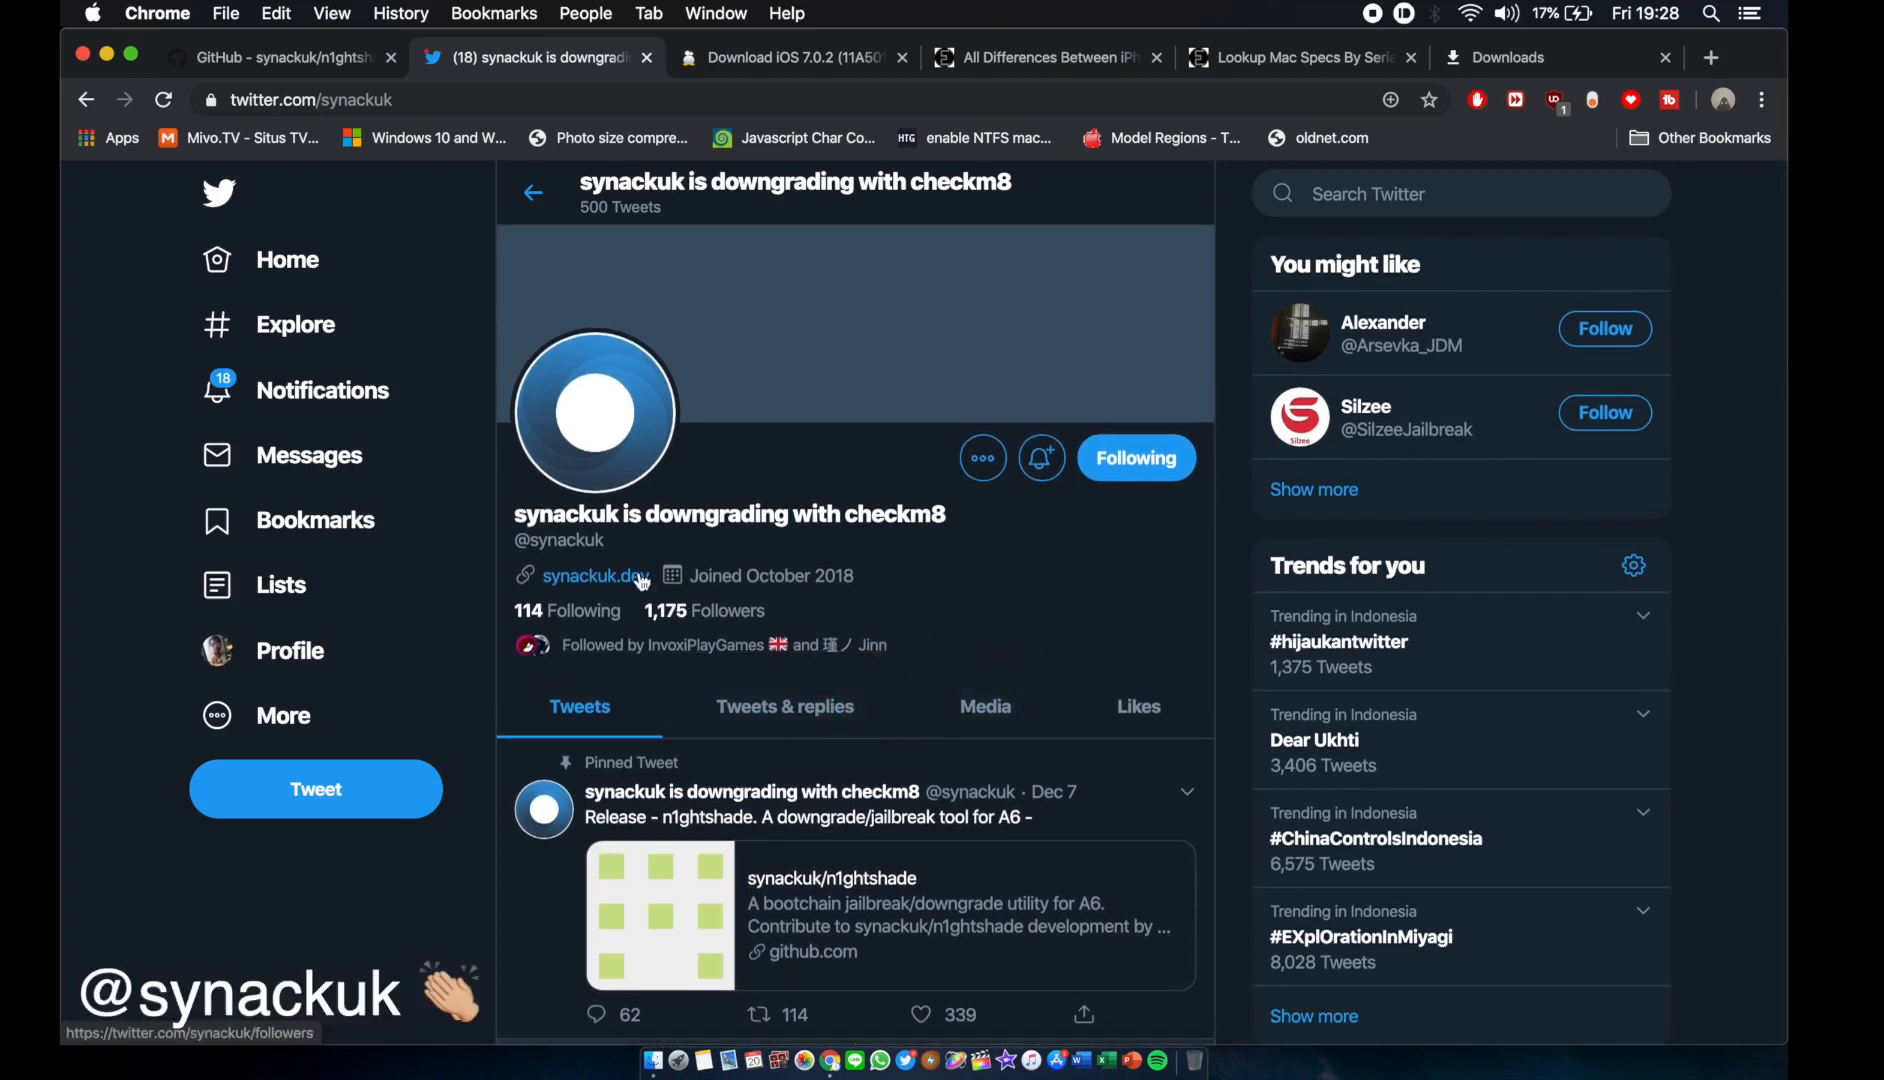
mouse_move(1016, 632)
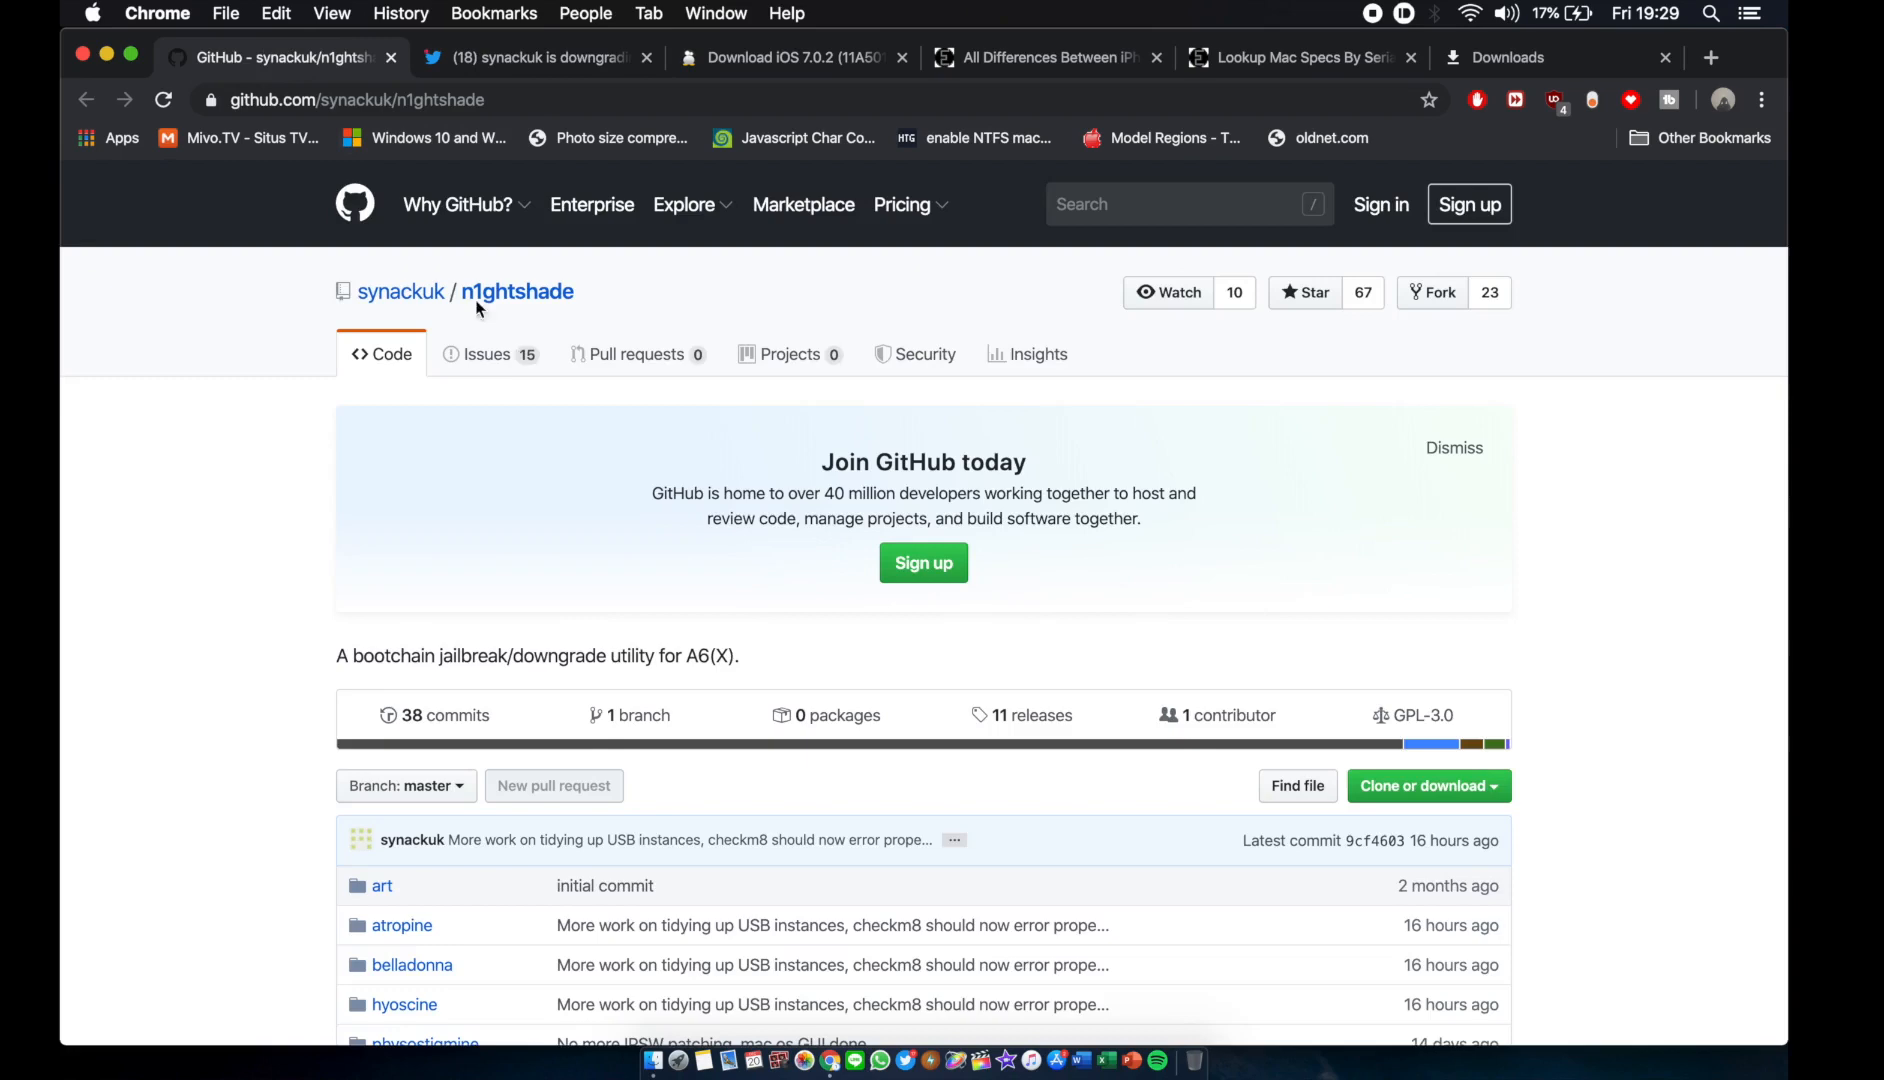
scroll("down", 3)
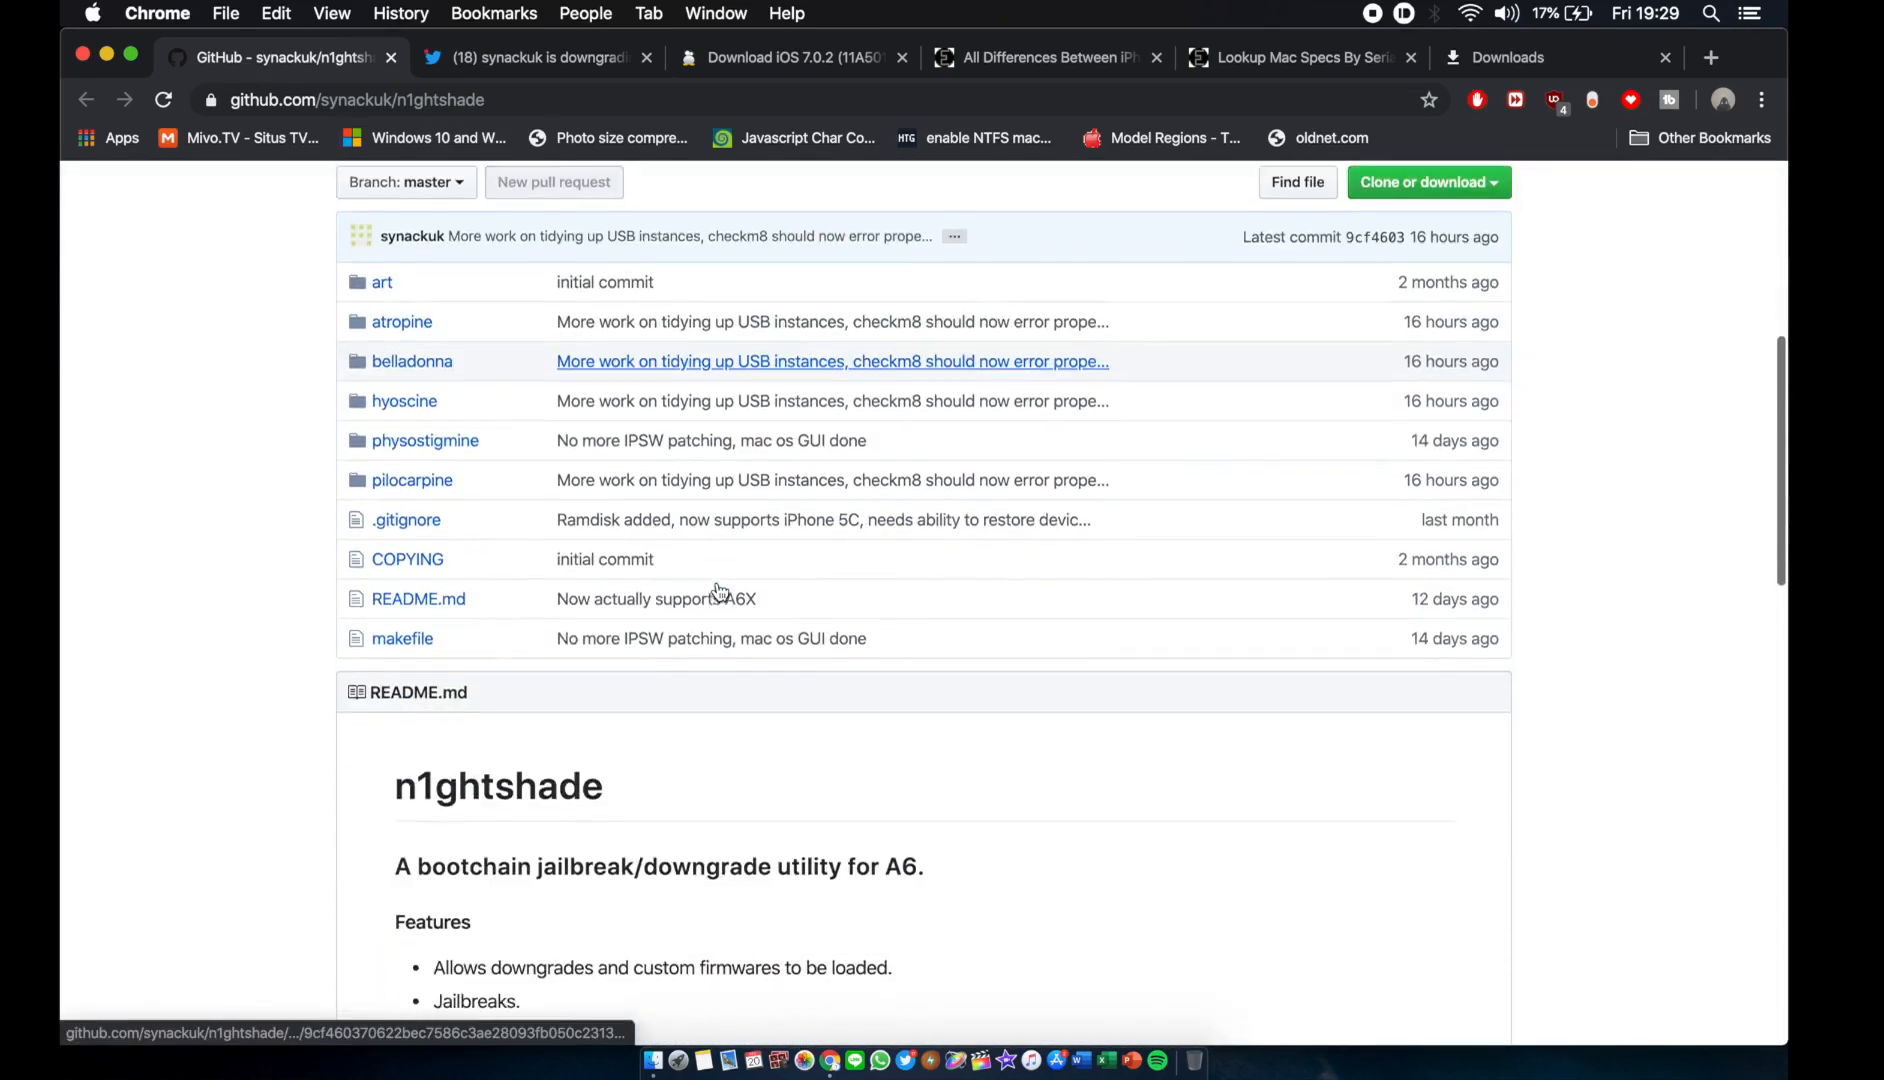
scroll("down", 3)
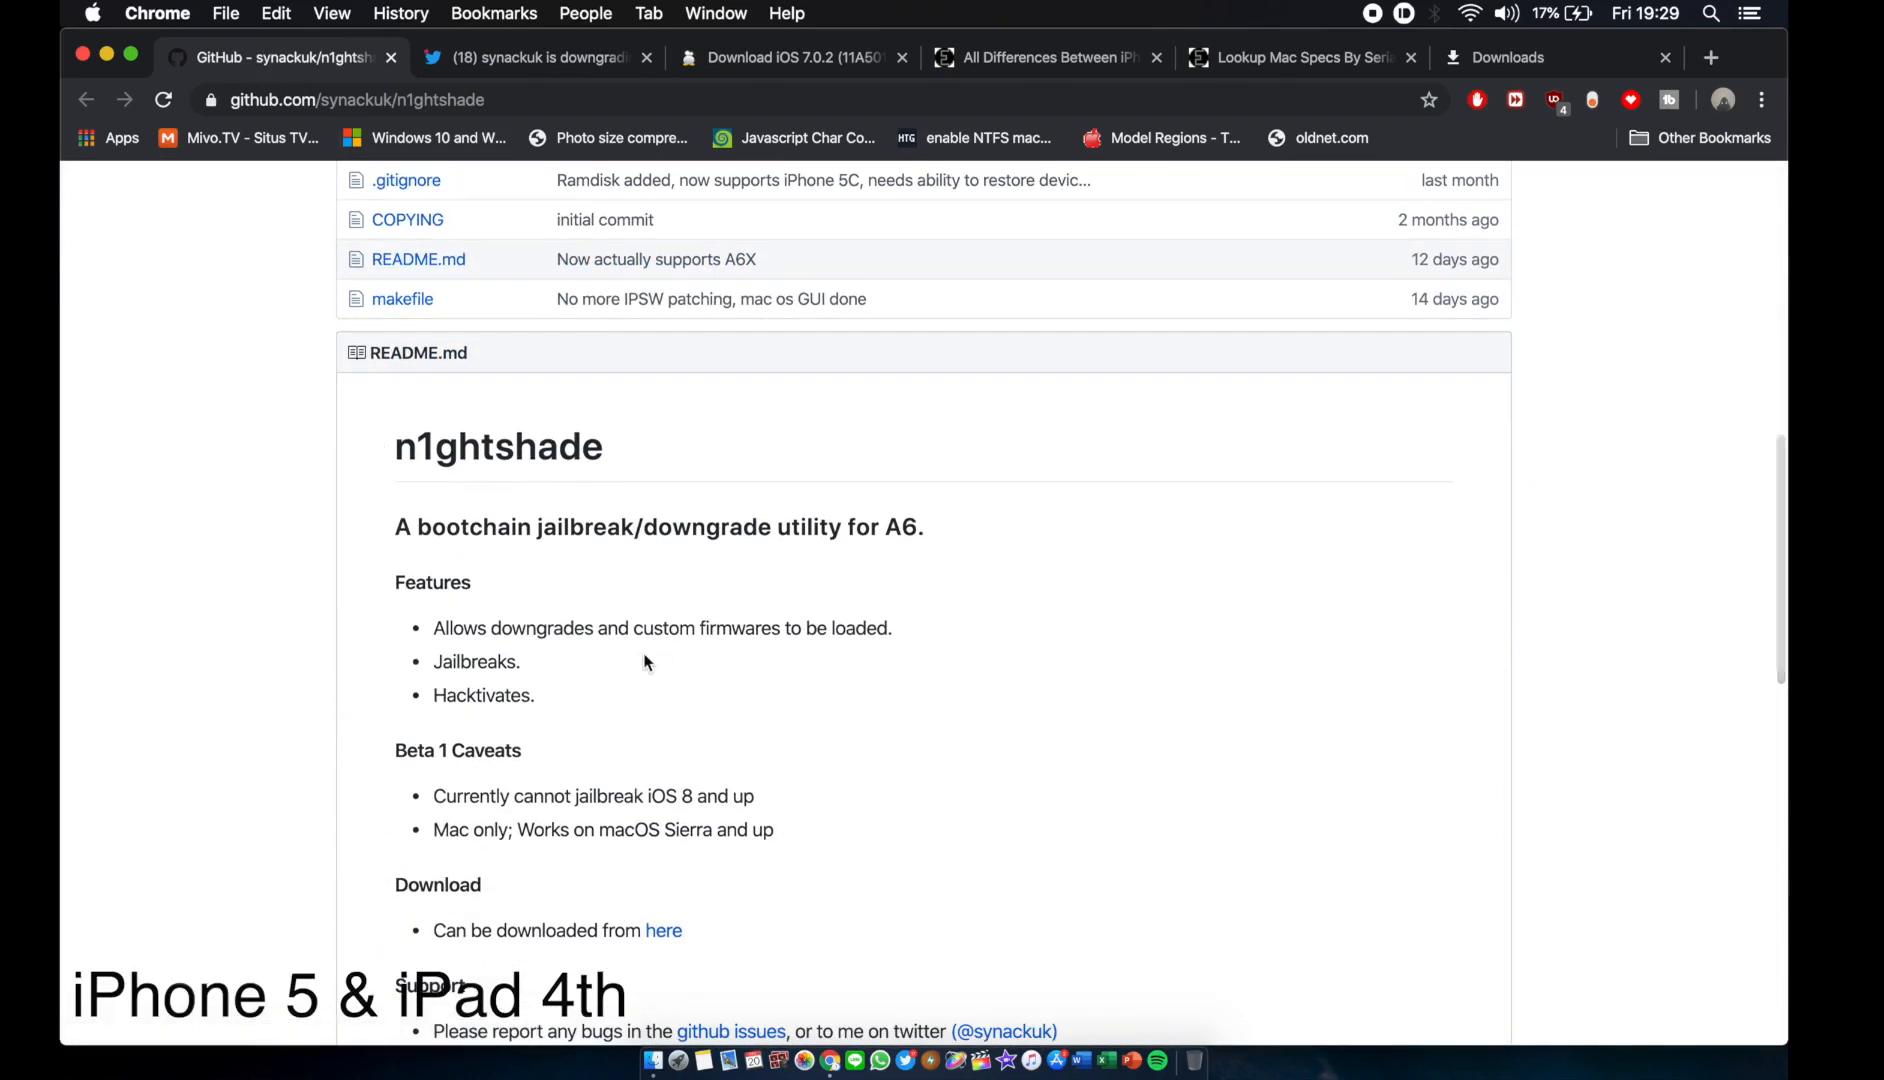
scroll("down", 3)
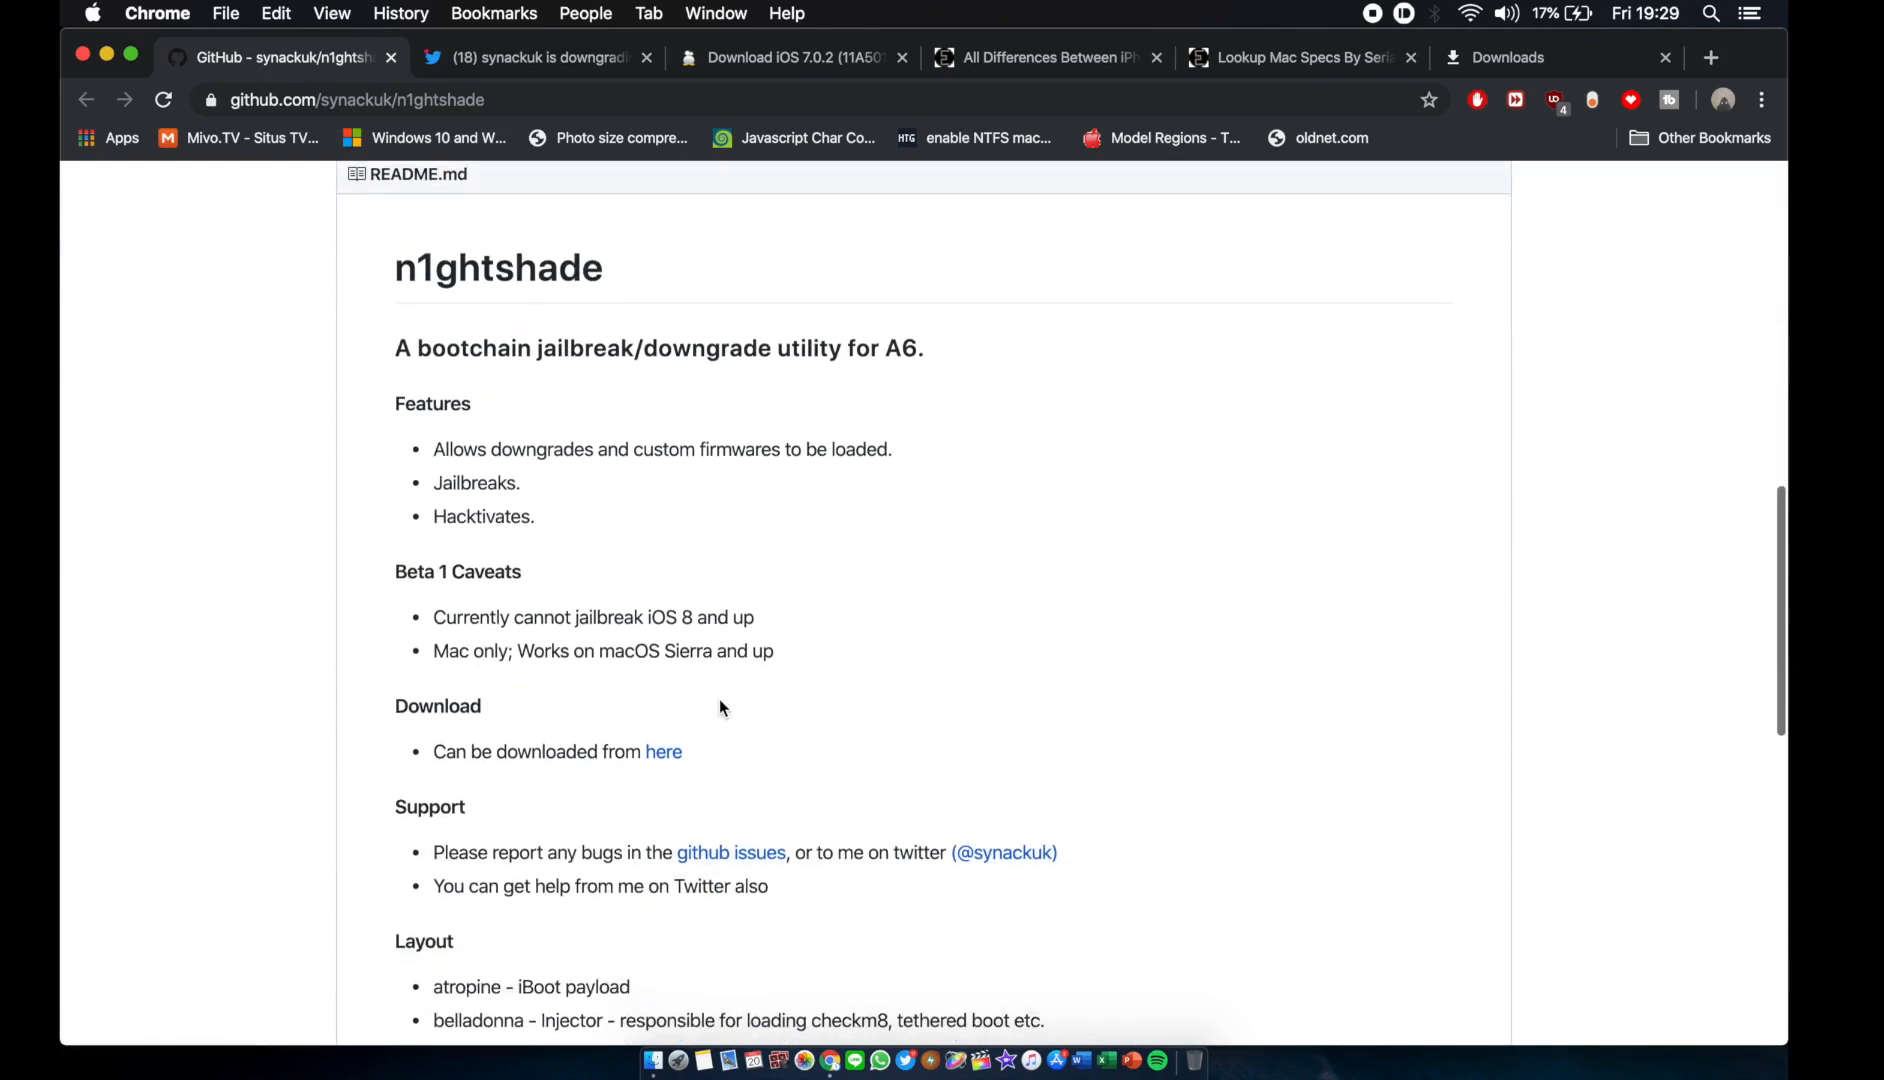
scroll("down", 3)
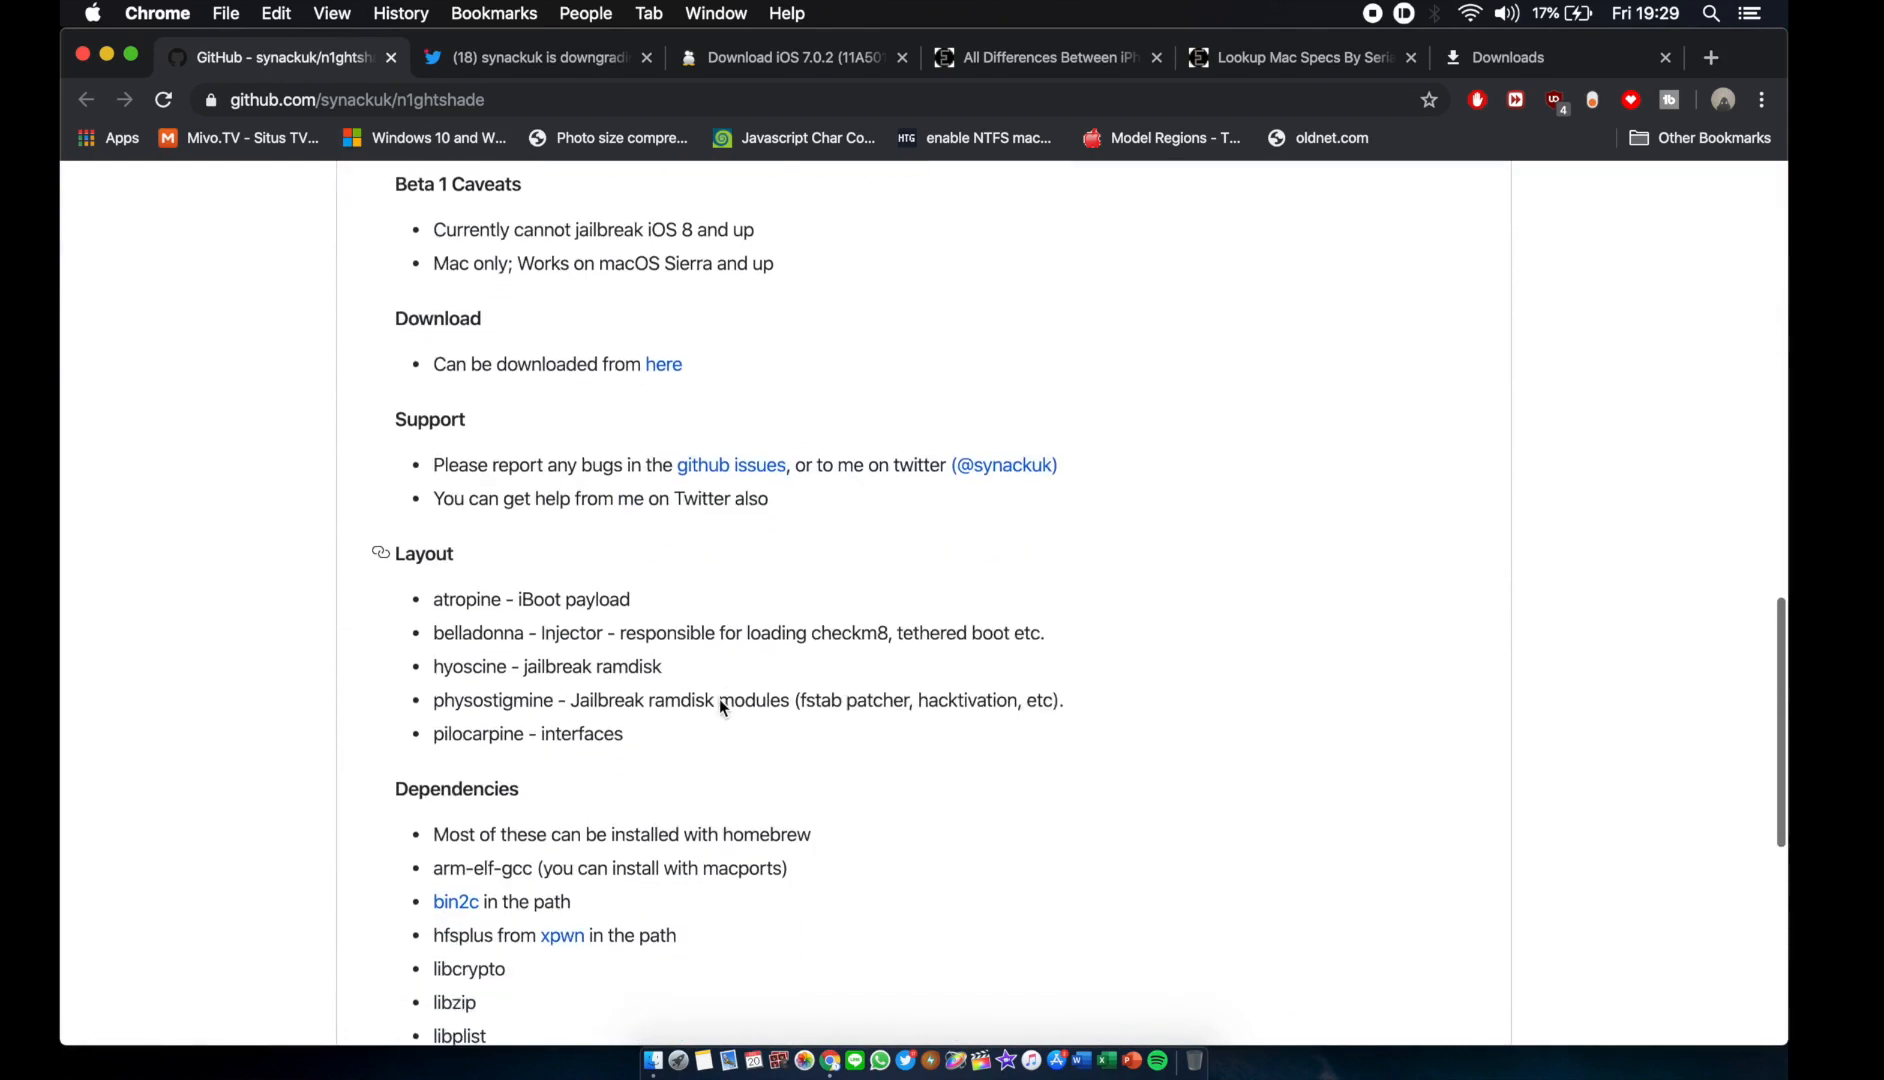
scroll("down", 3)
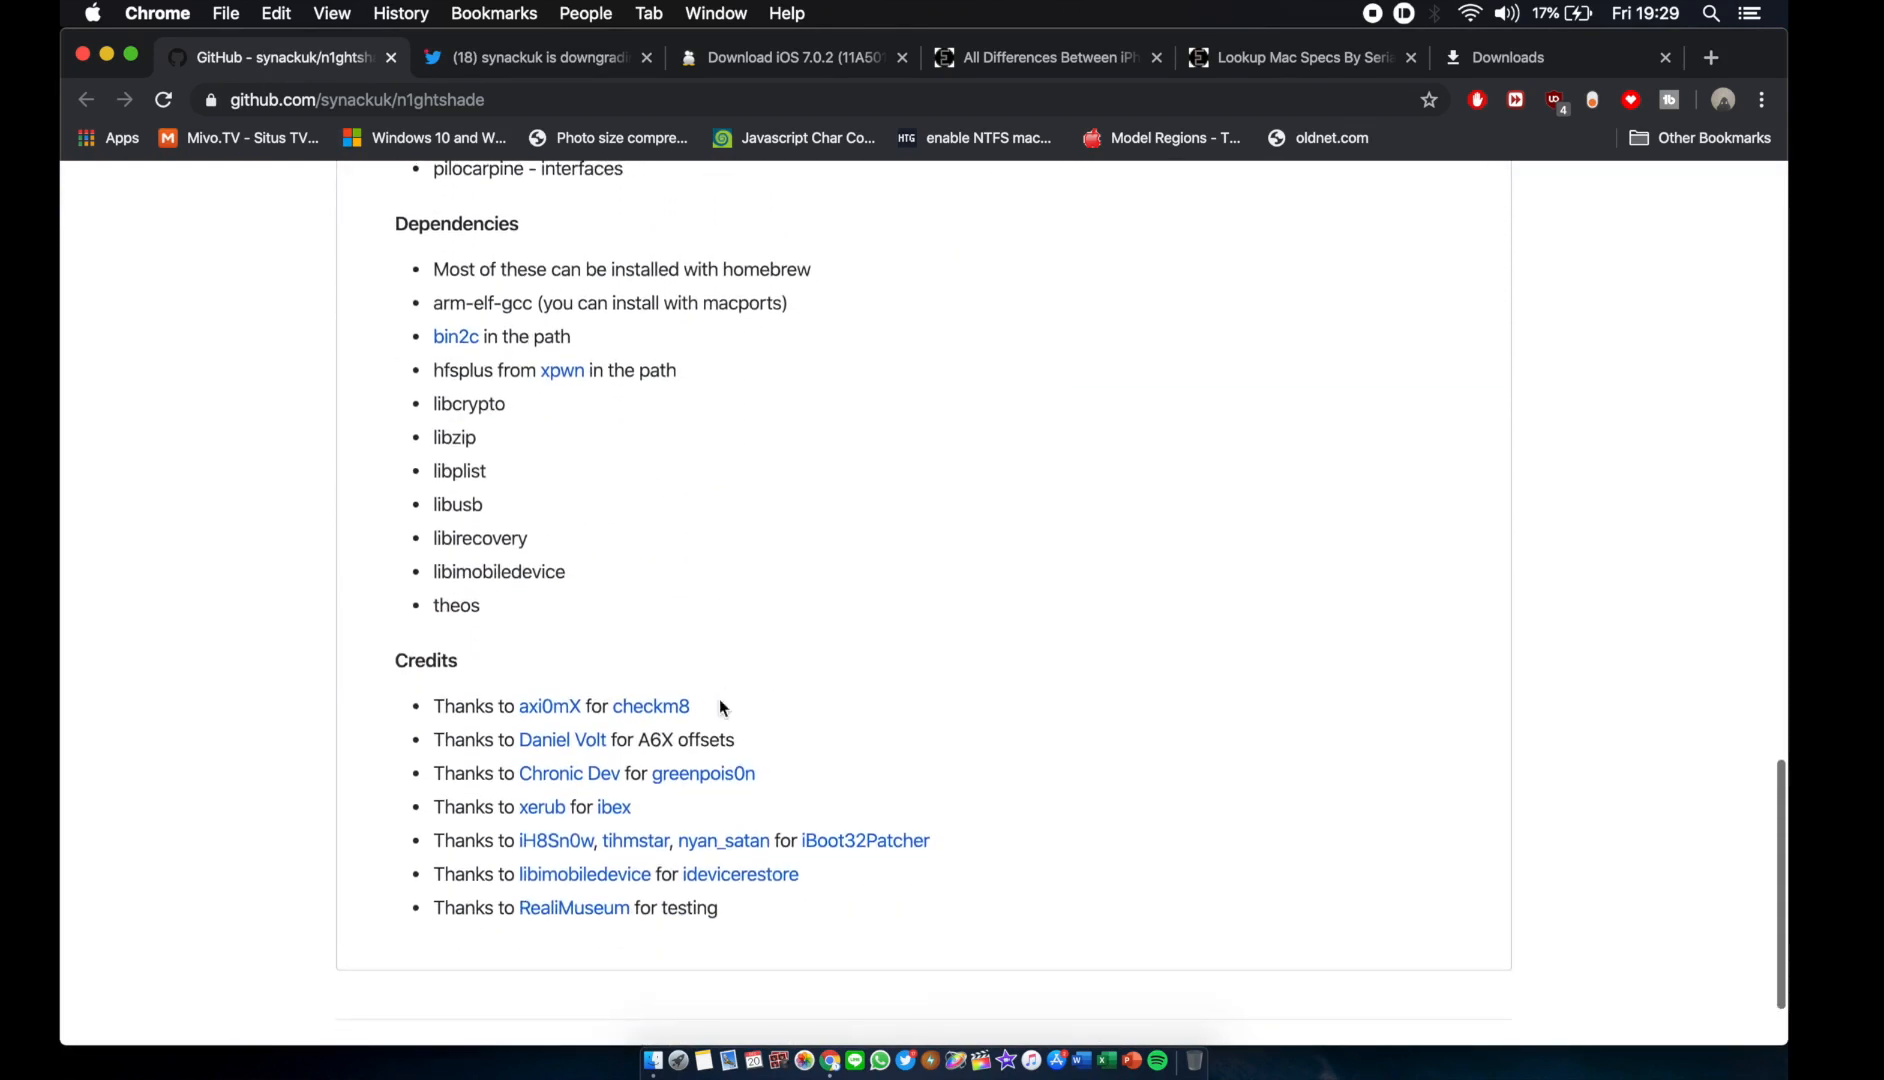
scroll("up", 3)
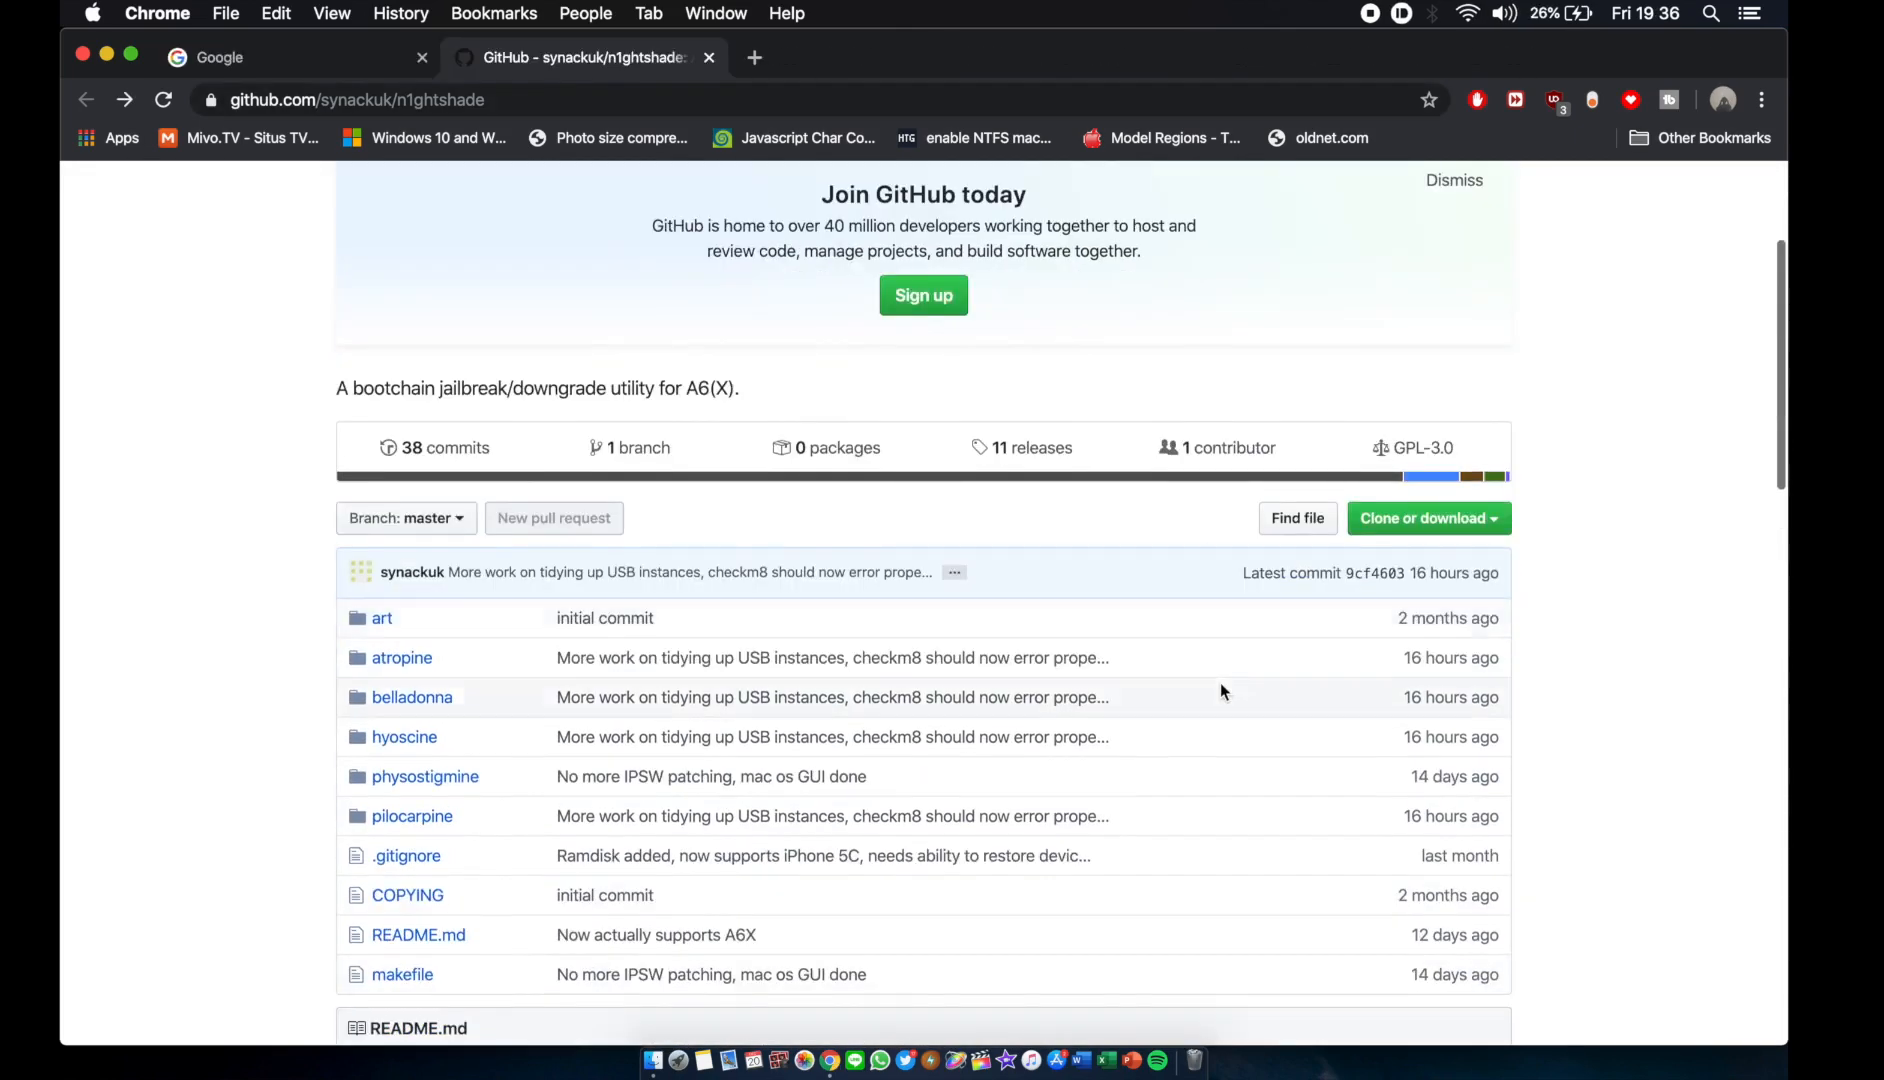
scroll("down", 3)
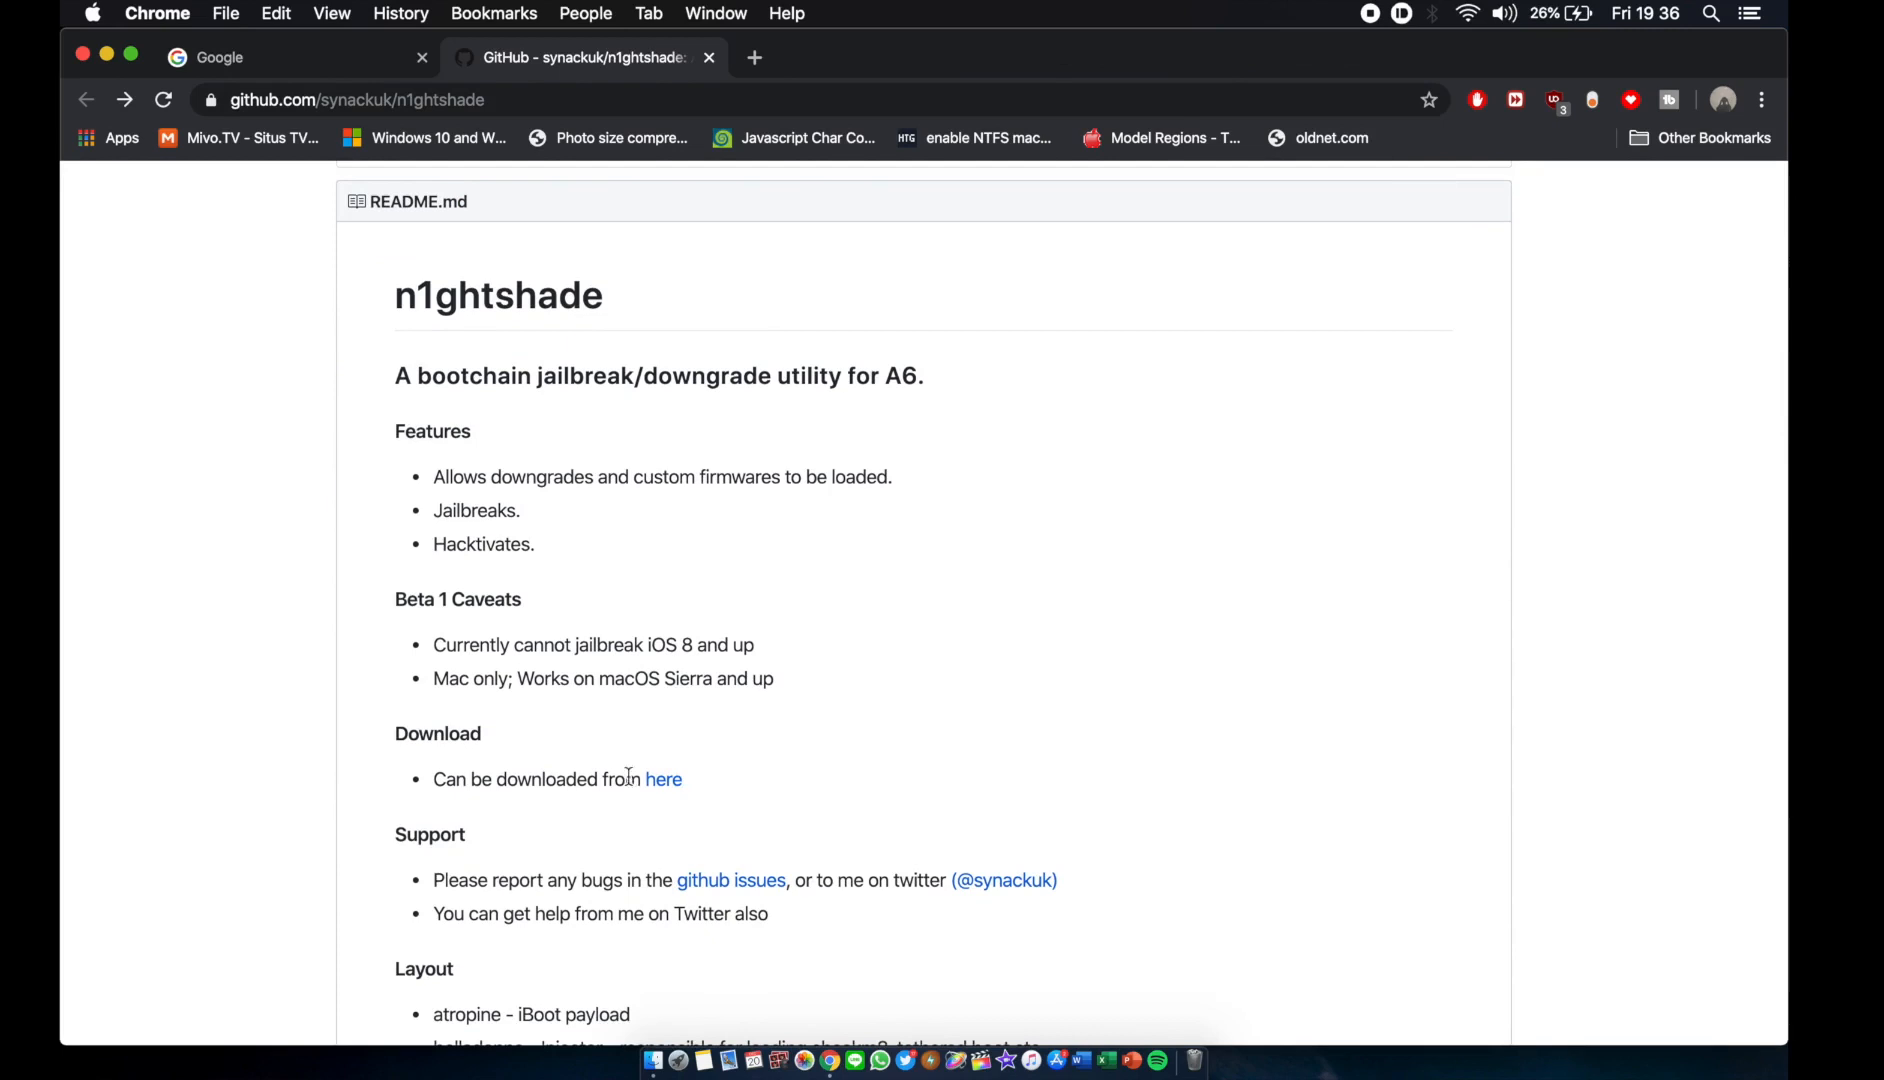
Go to the n1ghtshade GitHub releases and download n1ghtshade-macos.zip from Beta 11
left_click(664, 778)
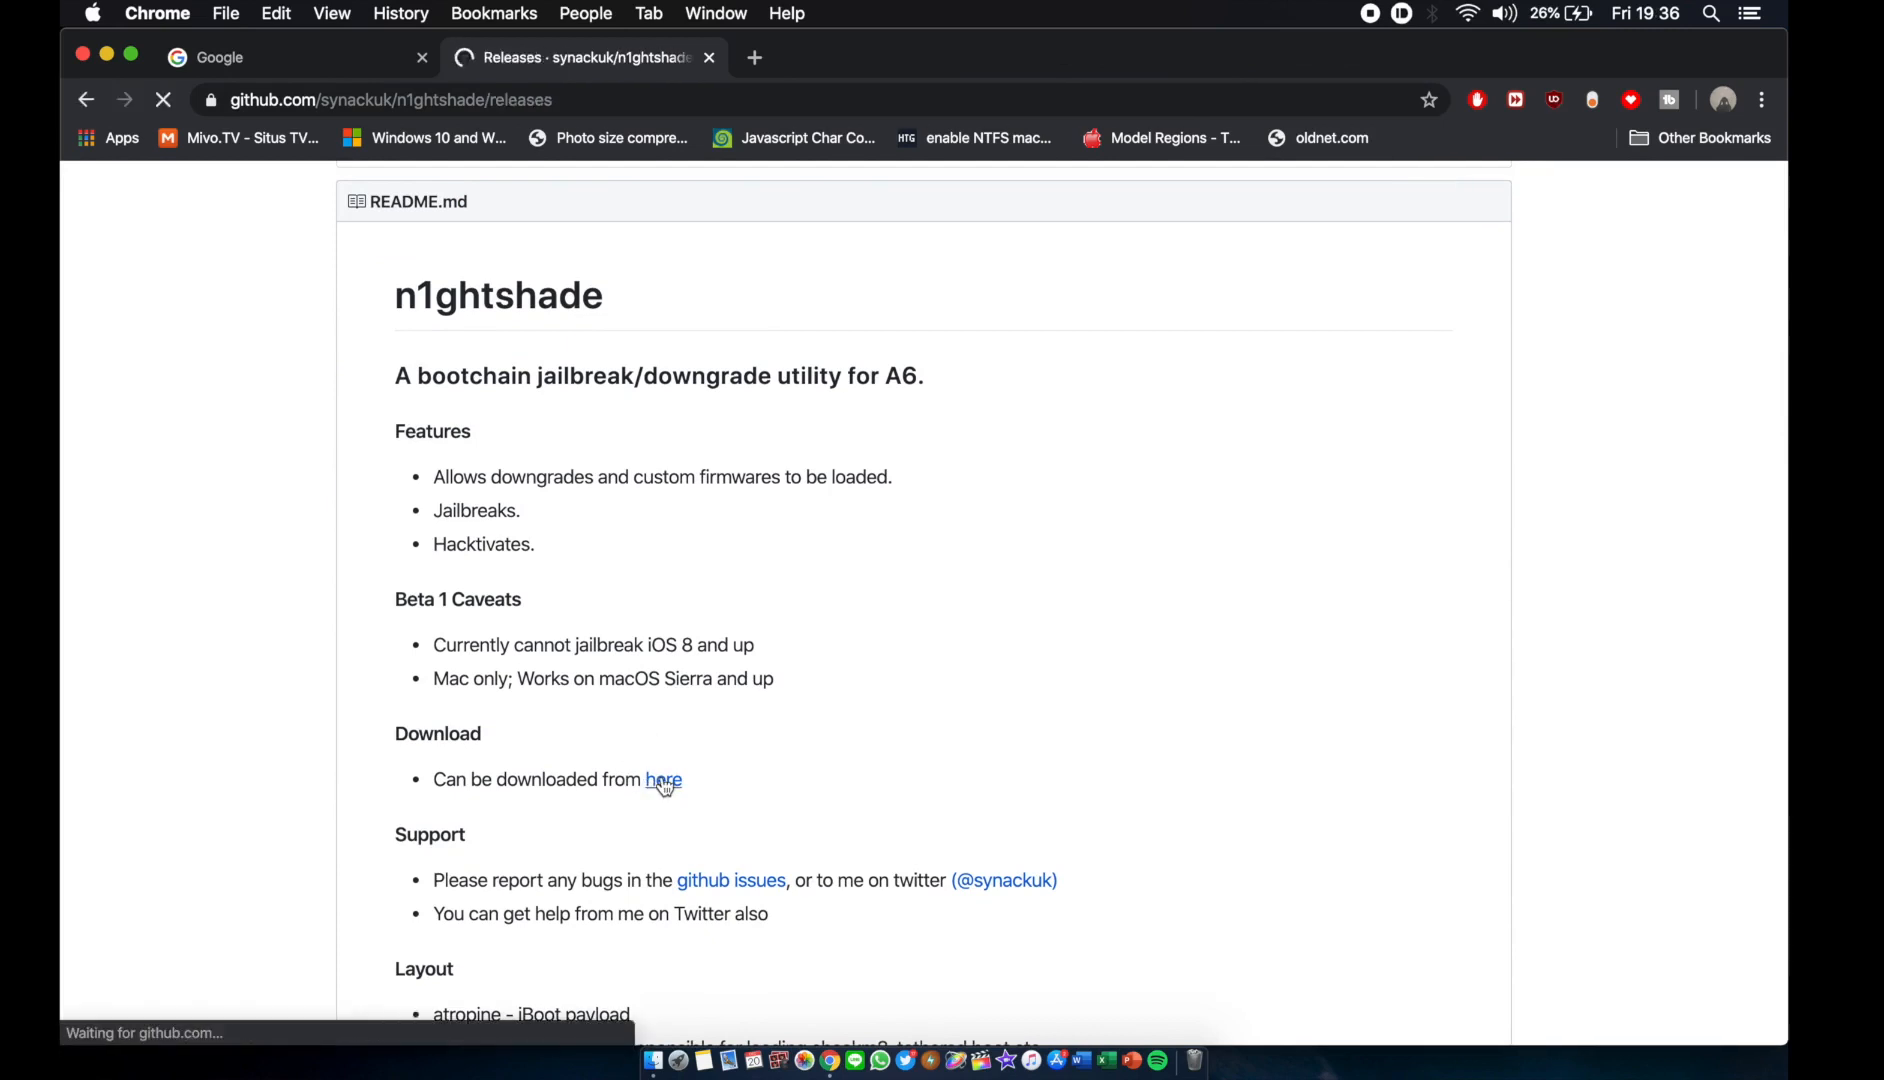
left_click(664, 780)
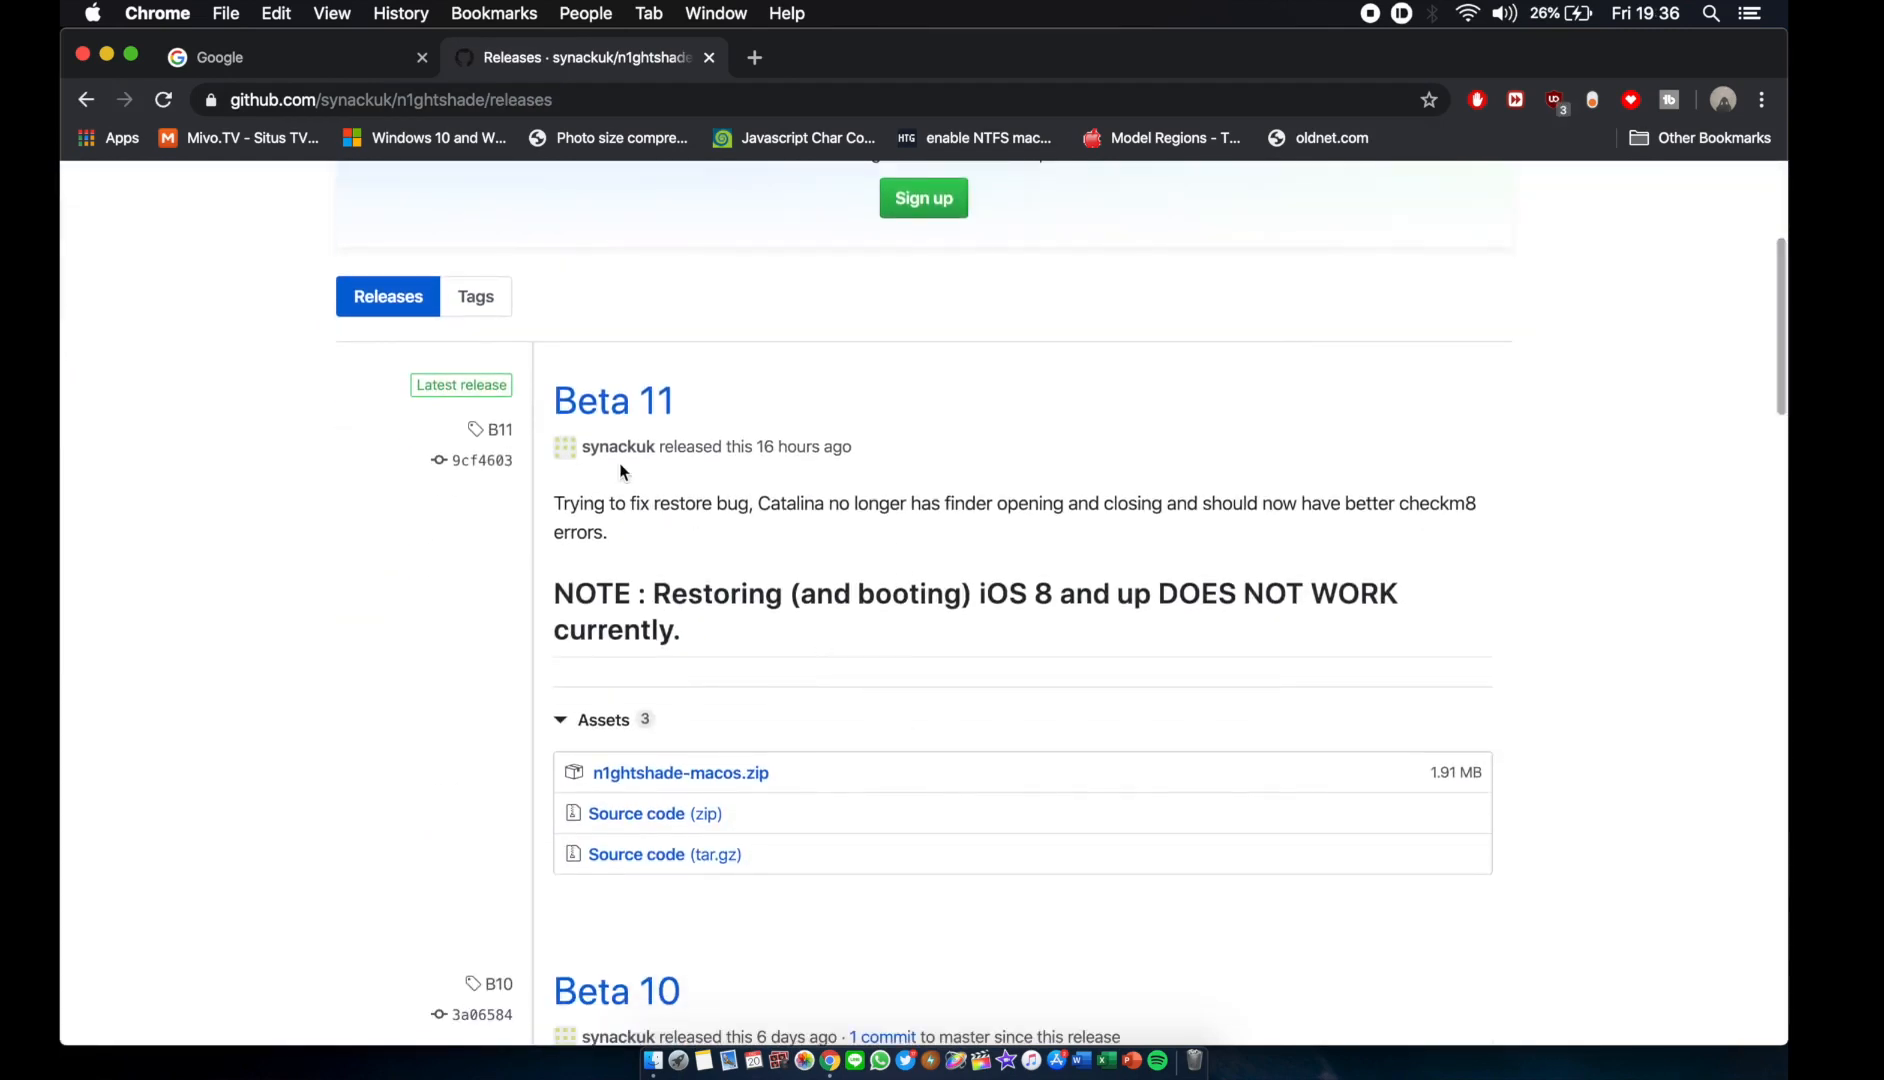
mouse_move(688, 388)
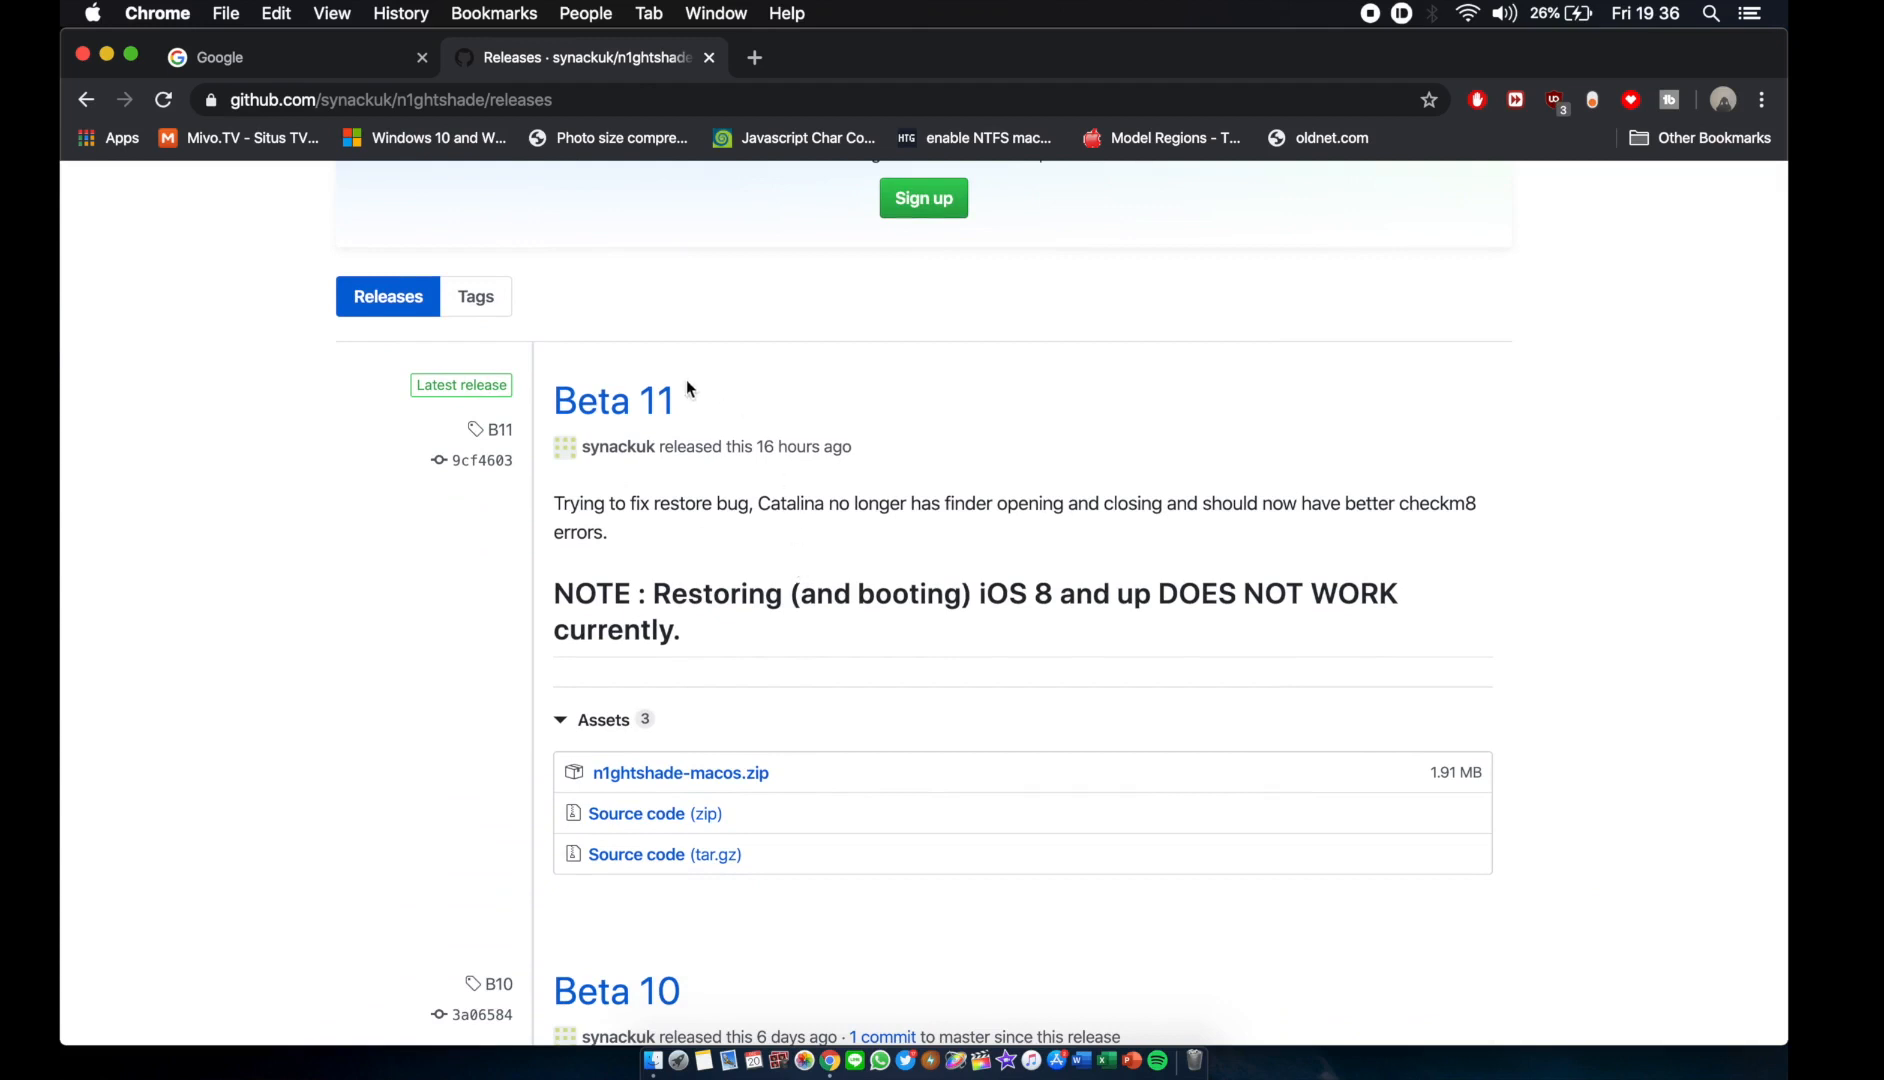
mouse_move(798, 470)
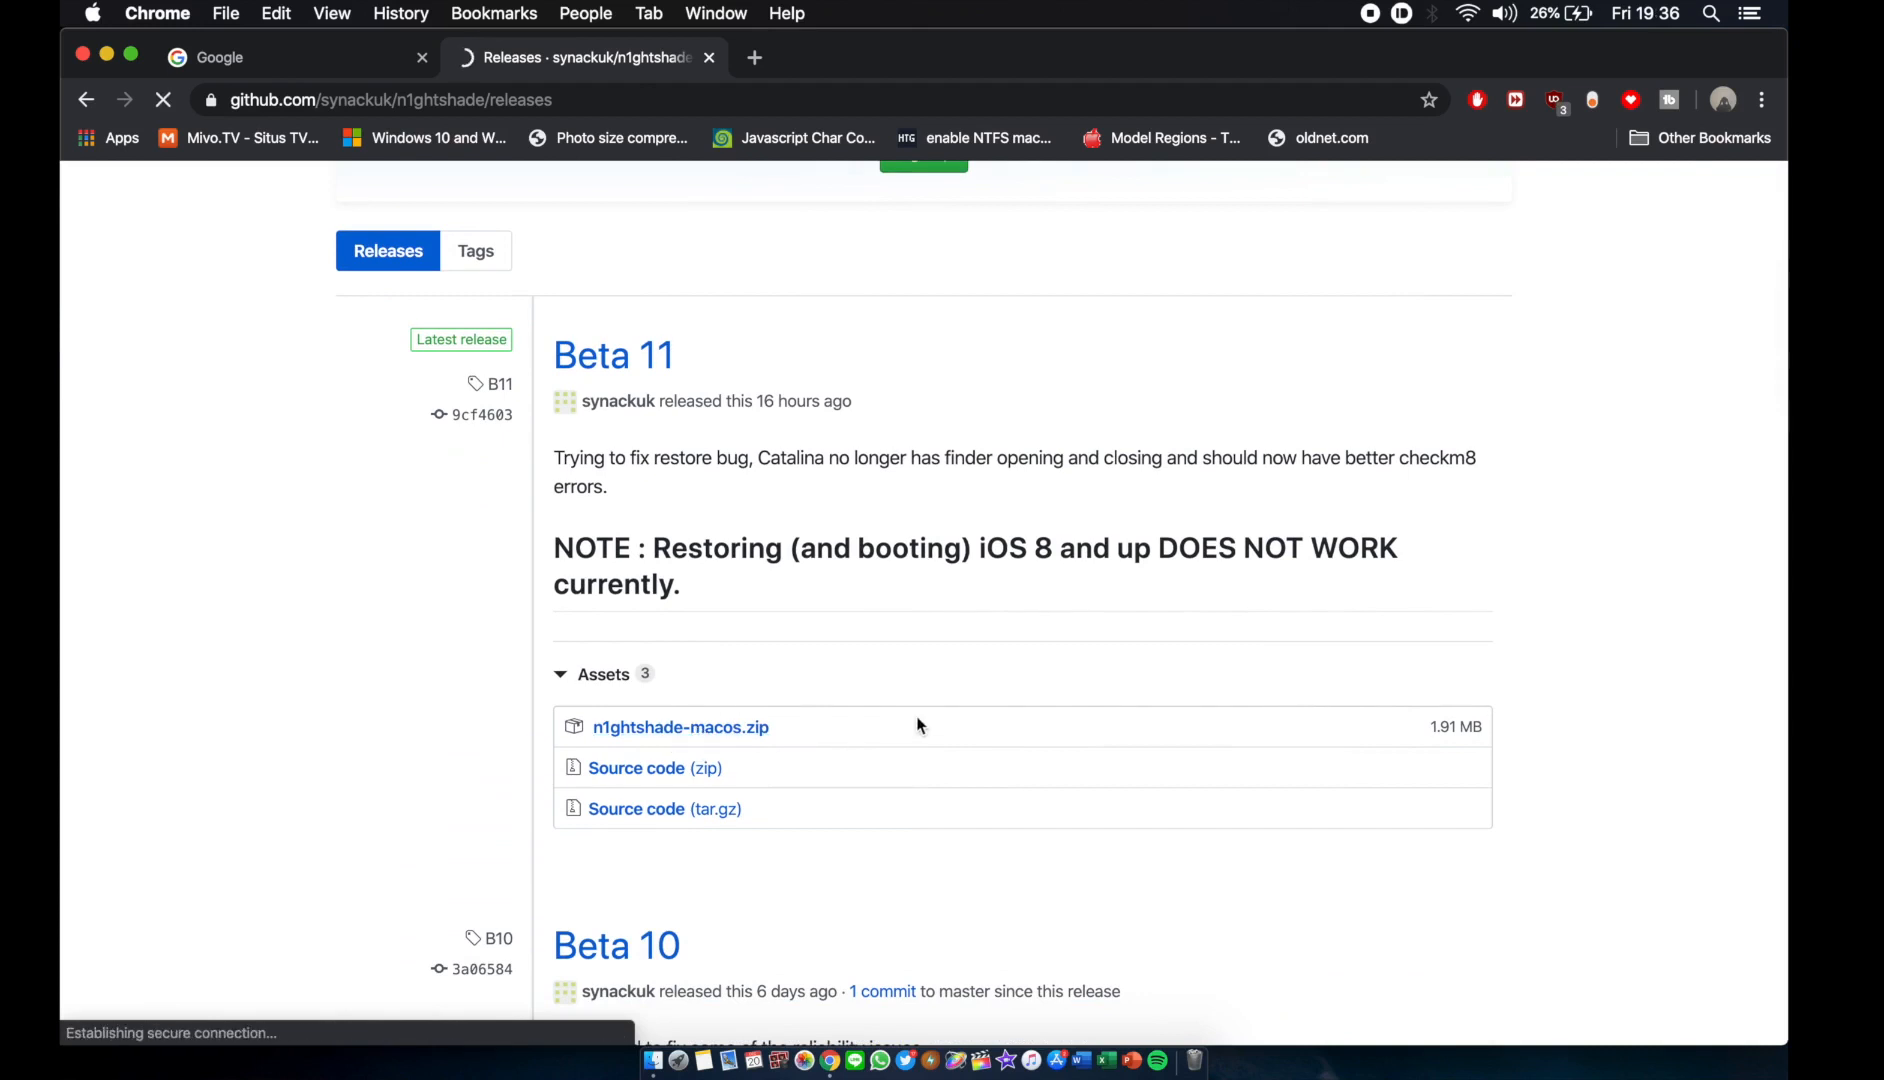
left_click(680, 726)
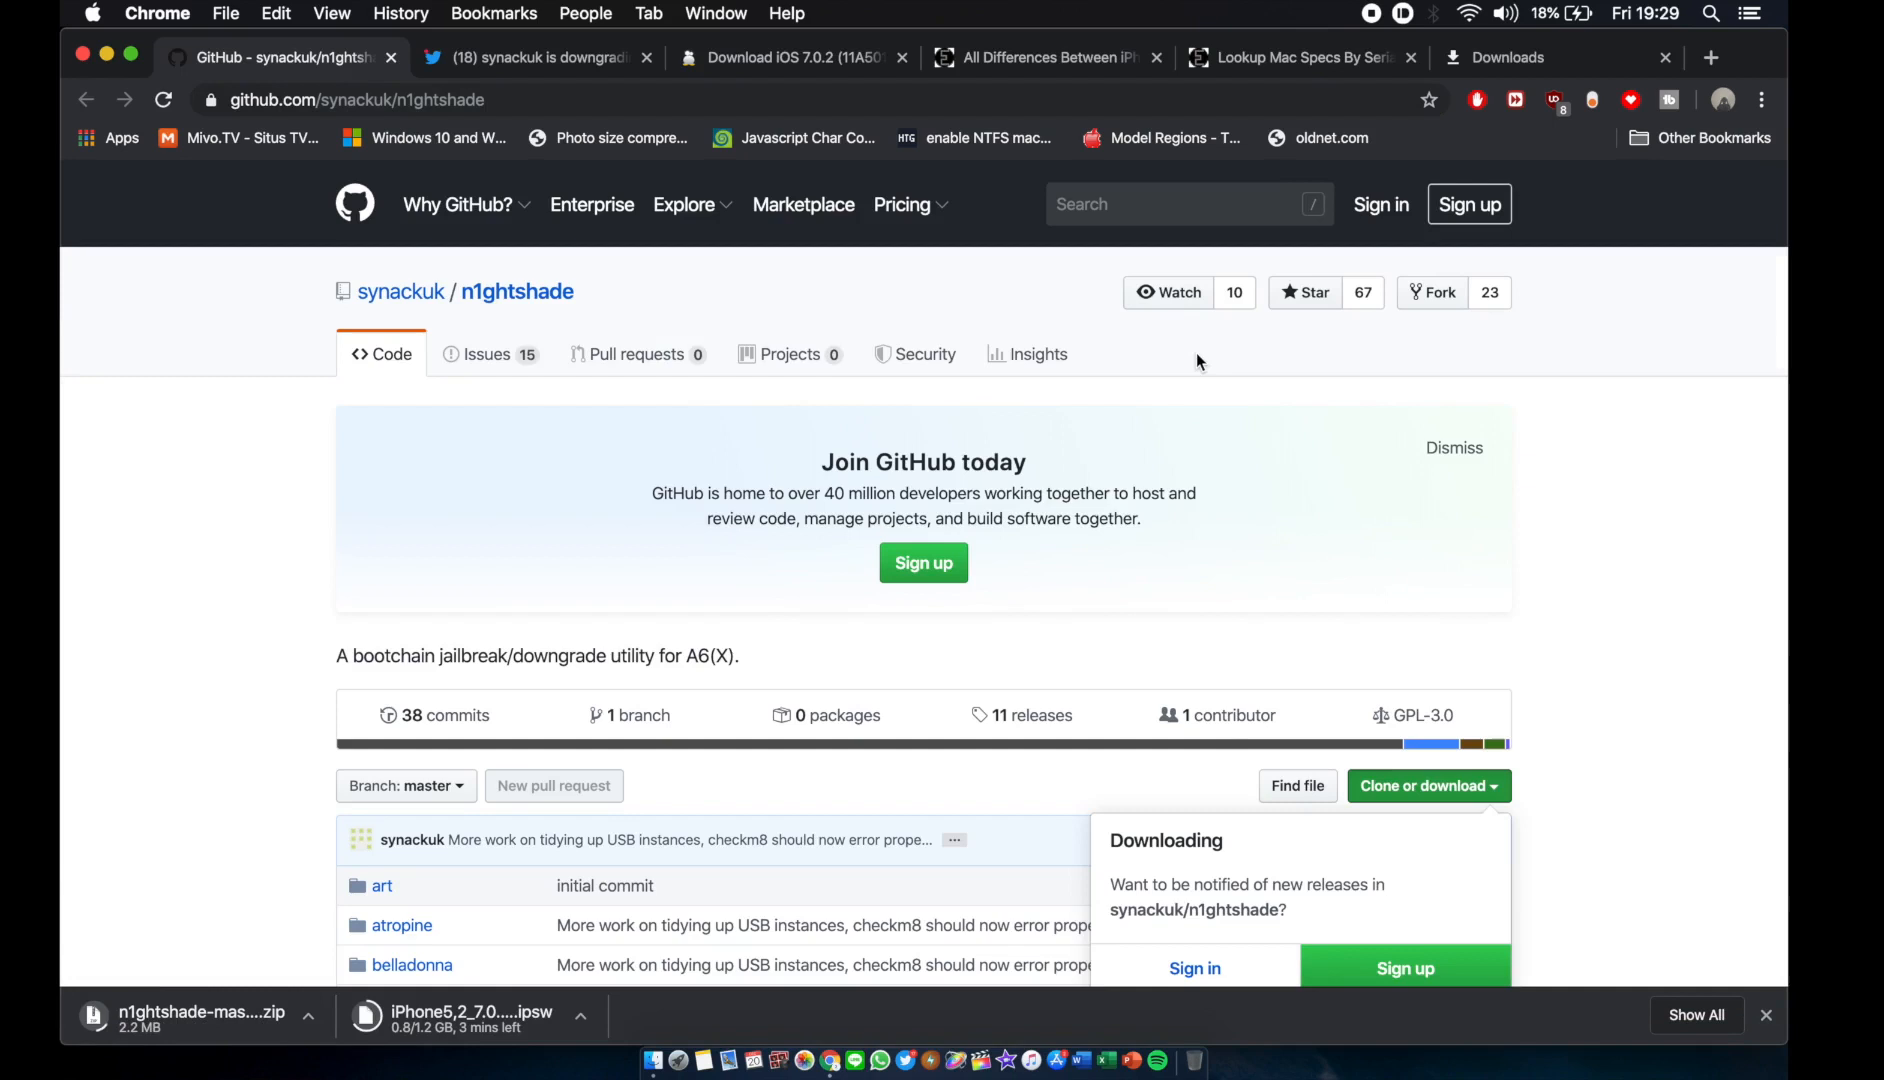
Show the ipsw.me page for iOS 7.0.2 (11A501) on iPhone 5 (Global) and start its download
left_click(792, 56)
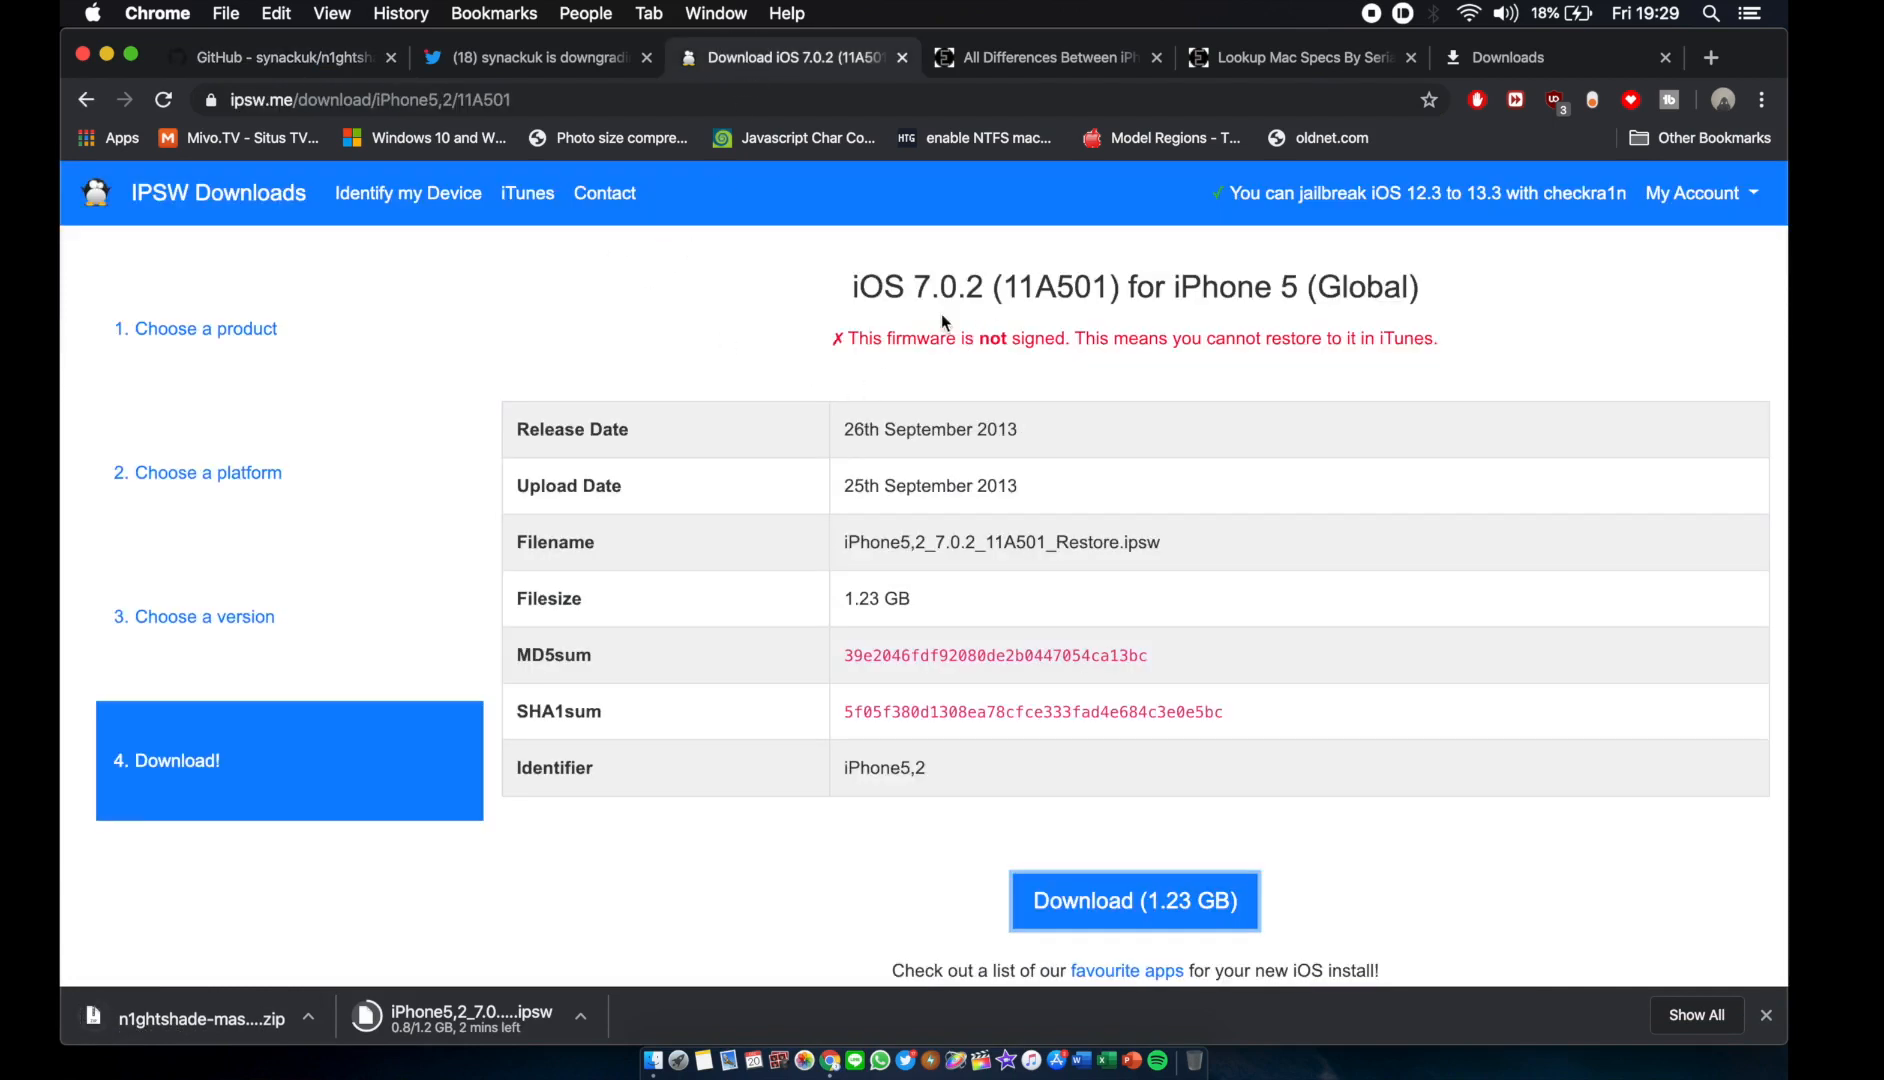
mouse_move(924, 330)
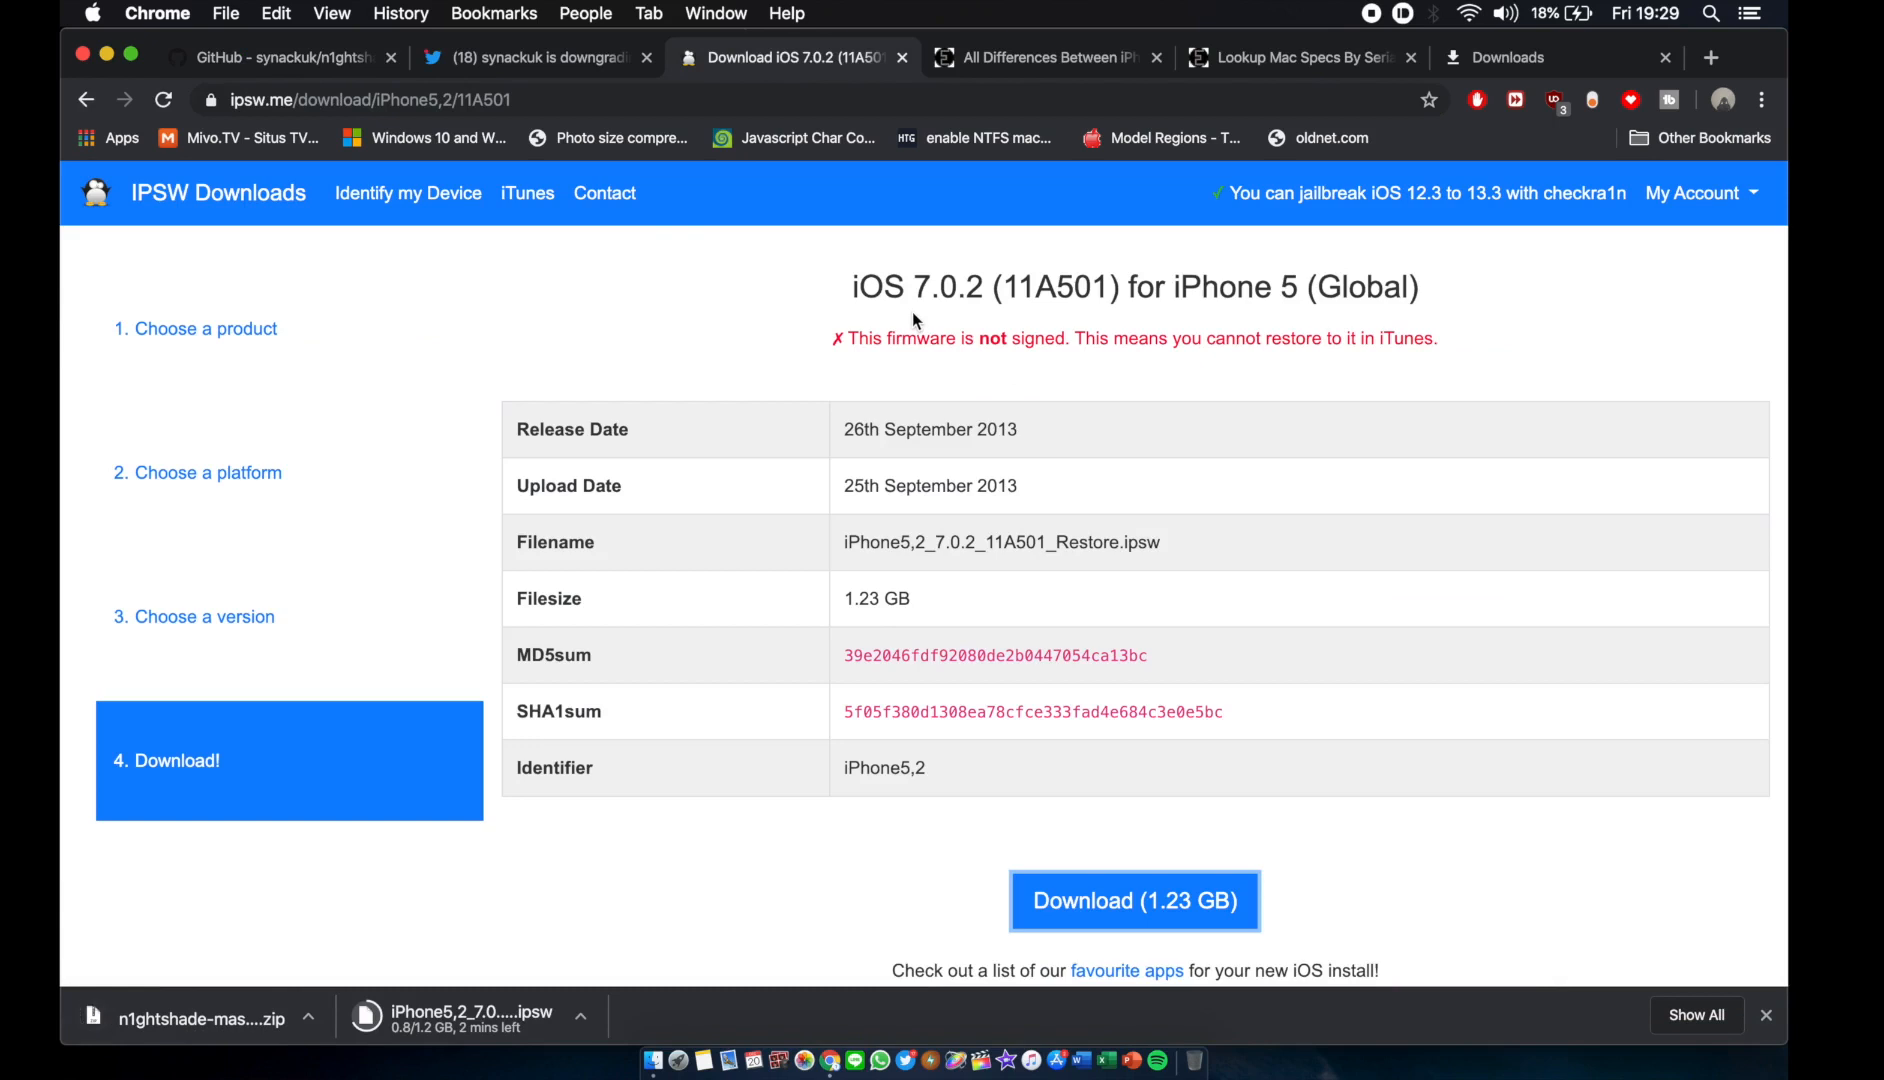
double_click(956, 288)
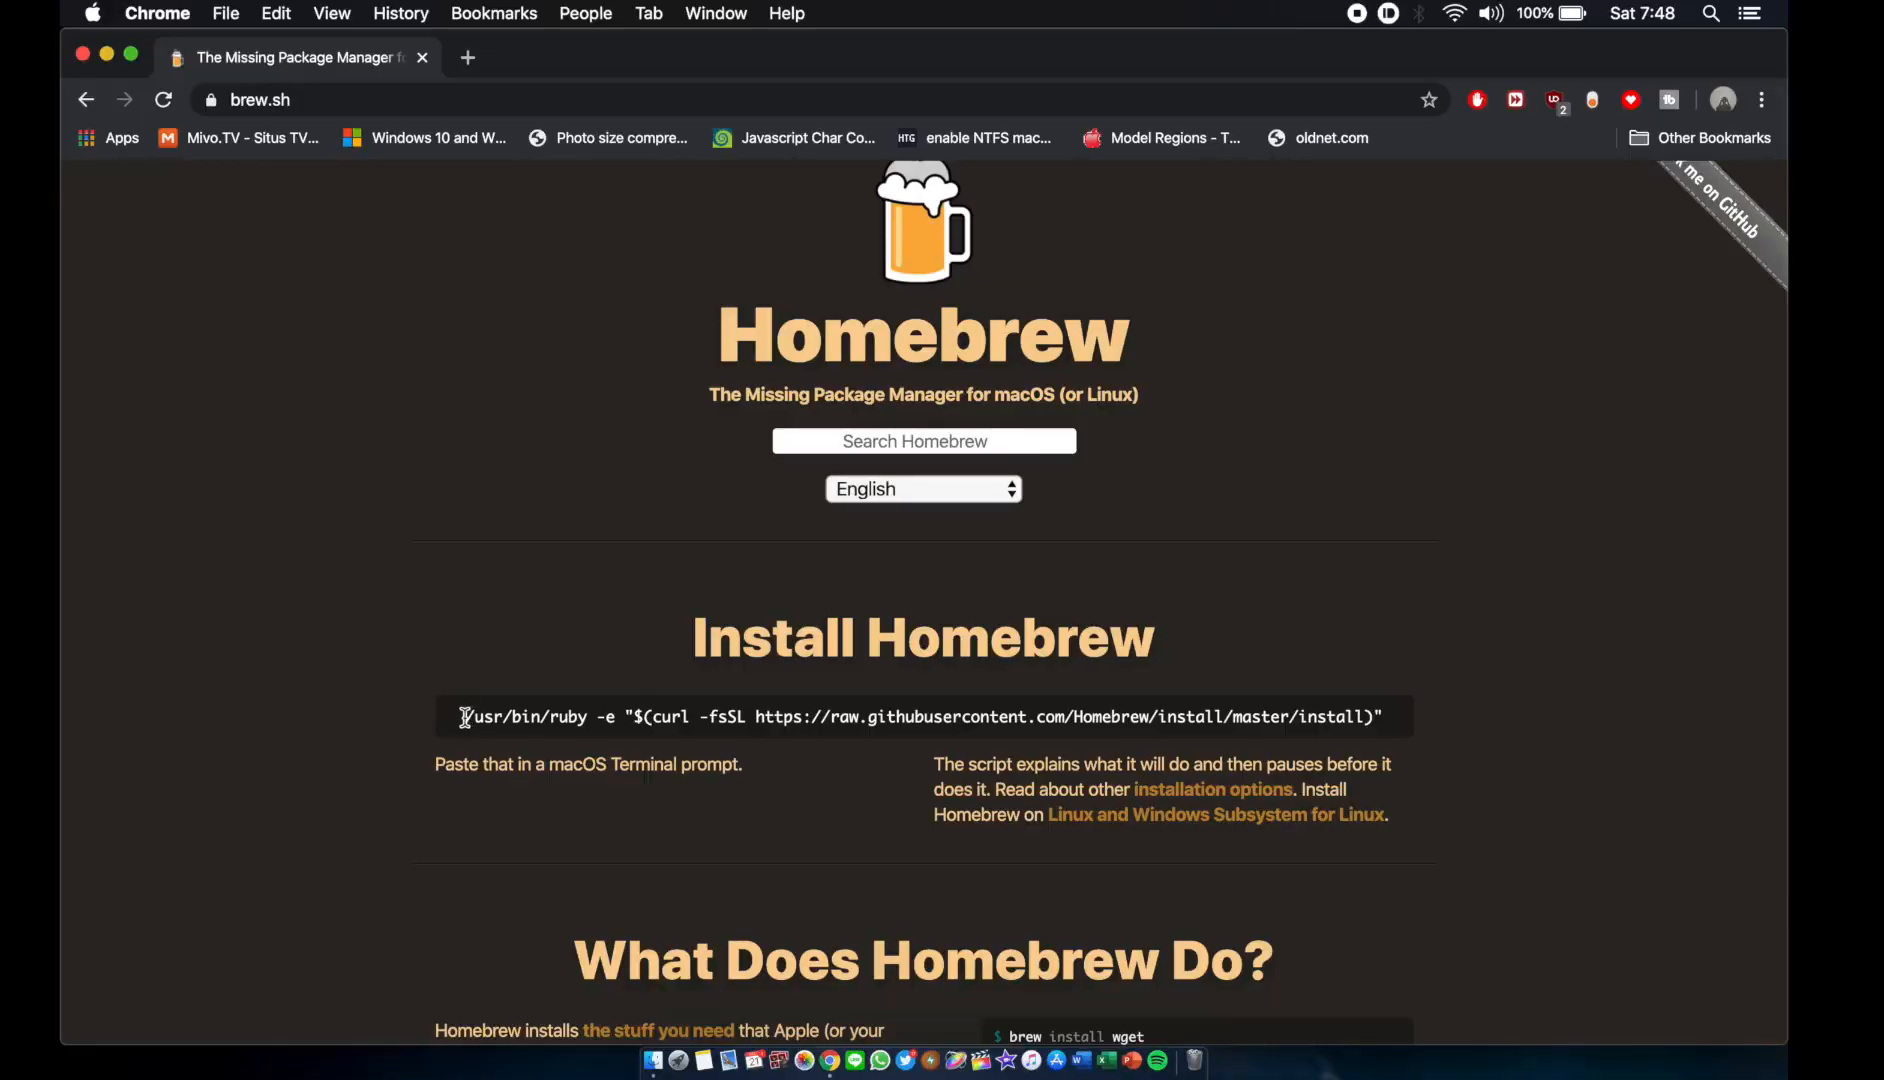
Select the whole one-line Homebrew install command on brew.sh for copying
left_click_drag(462, 718, 1344, 718)
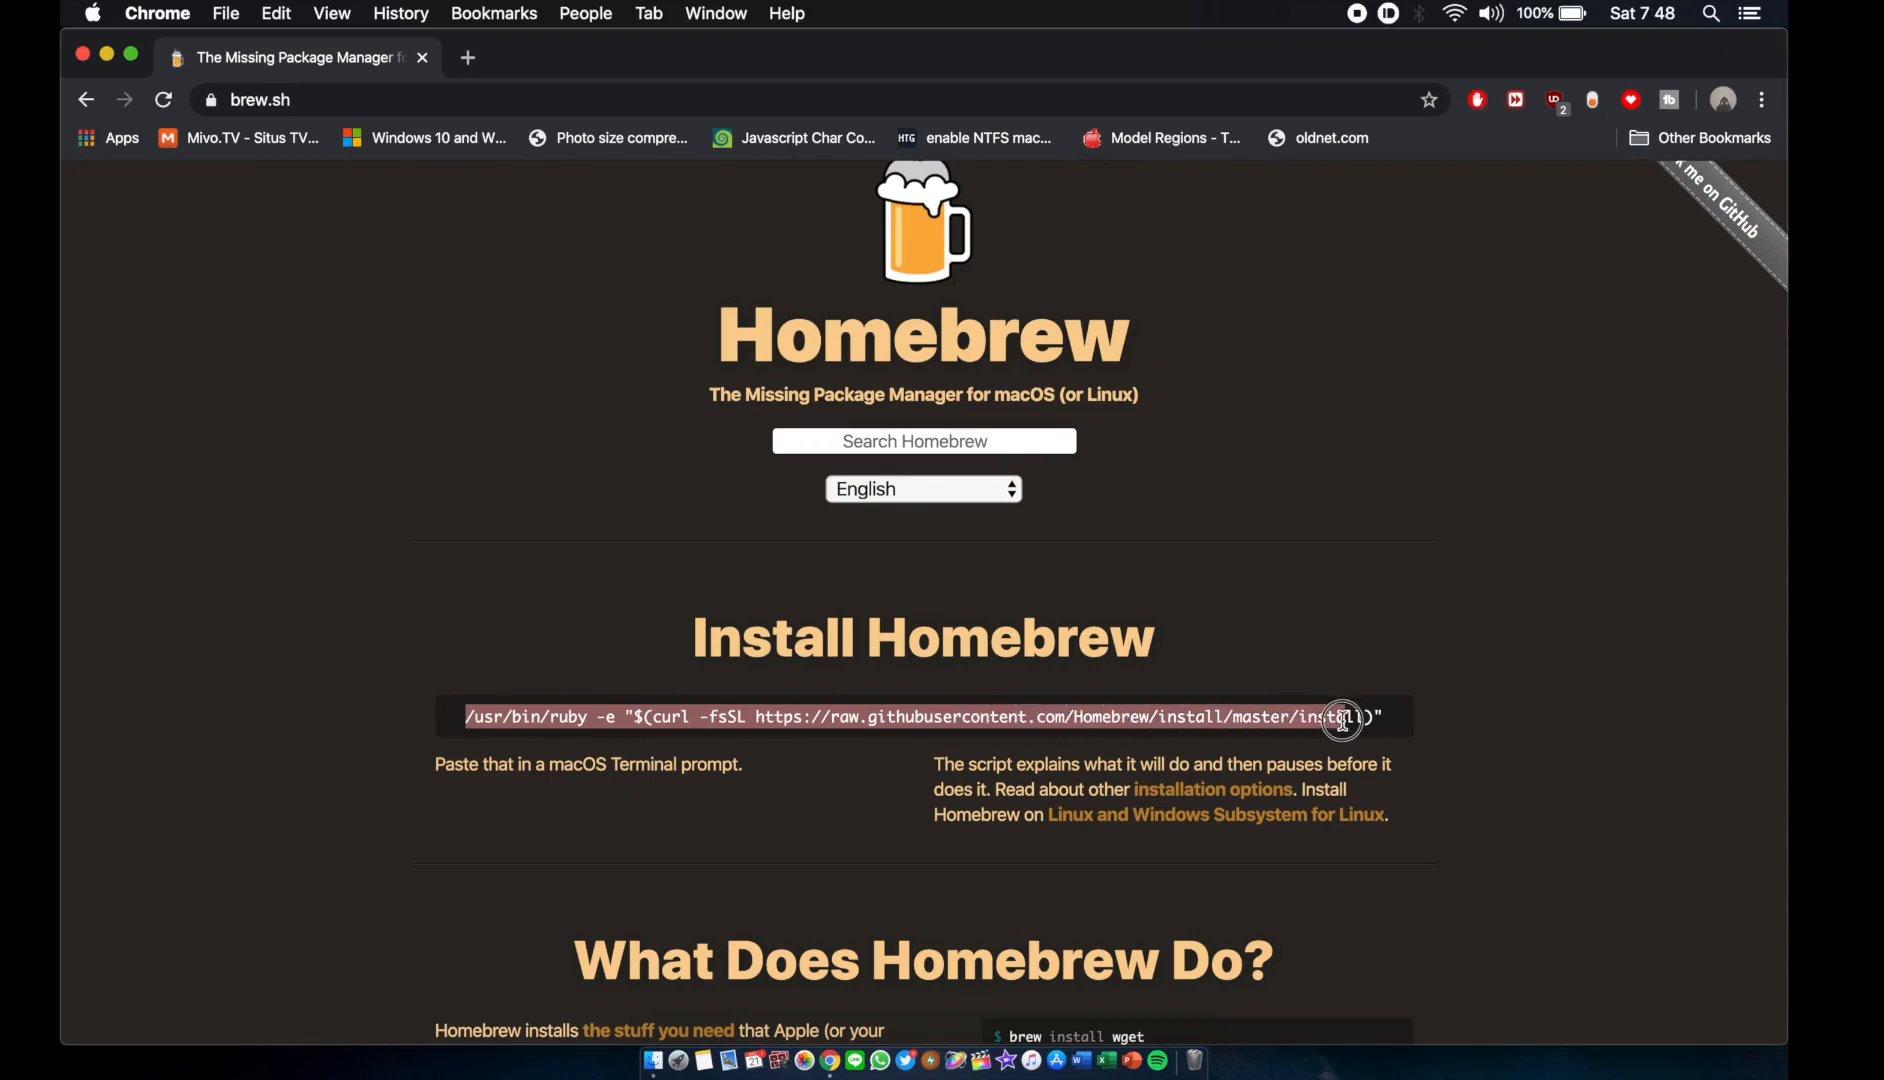
mouse_move(1540, 728)
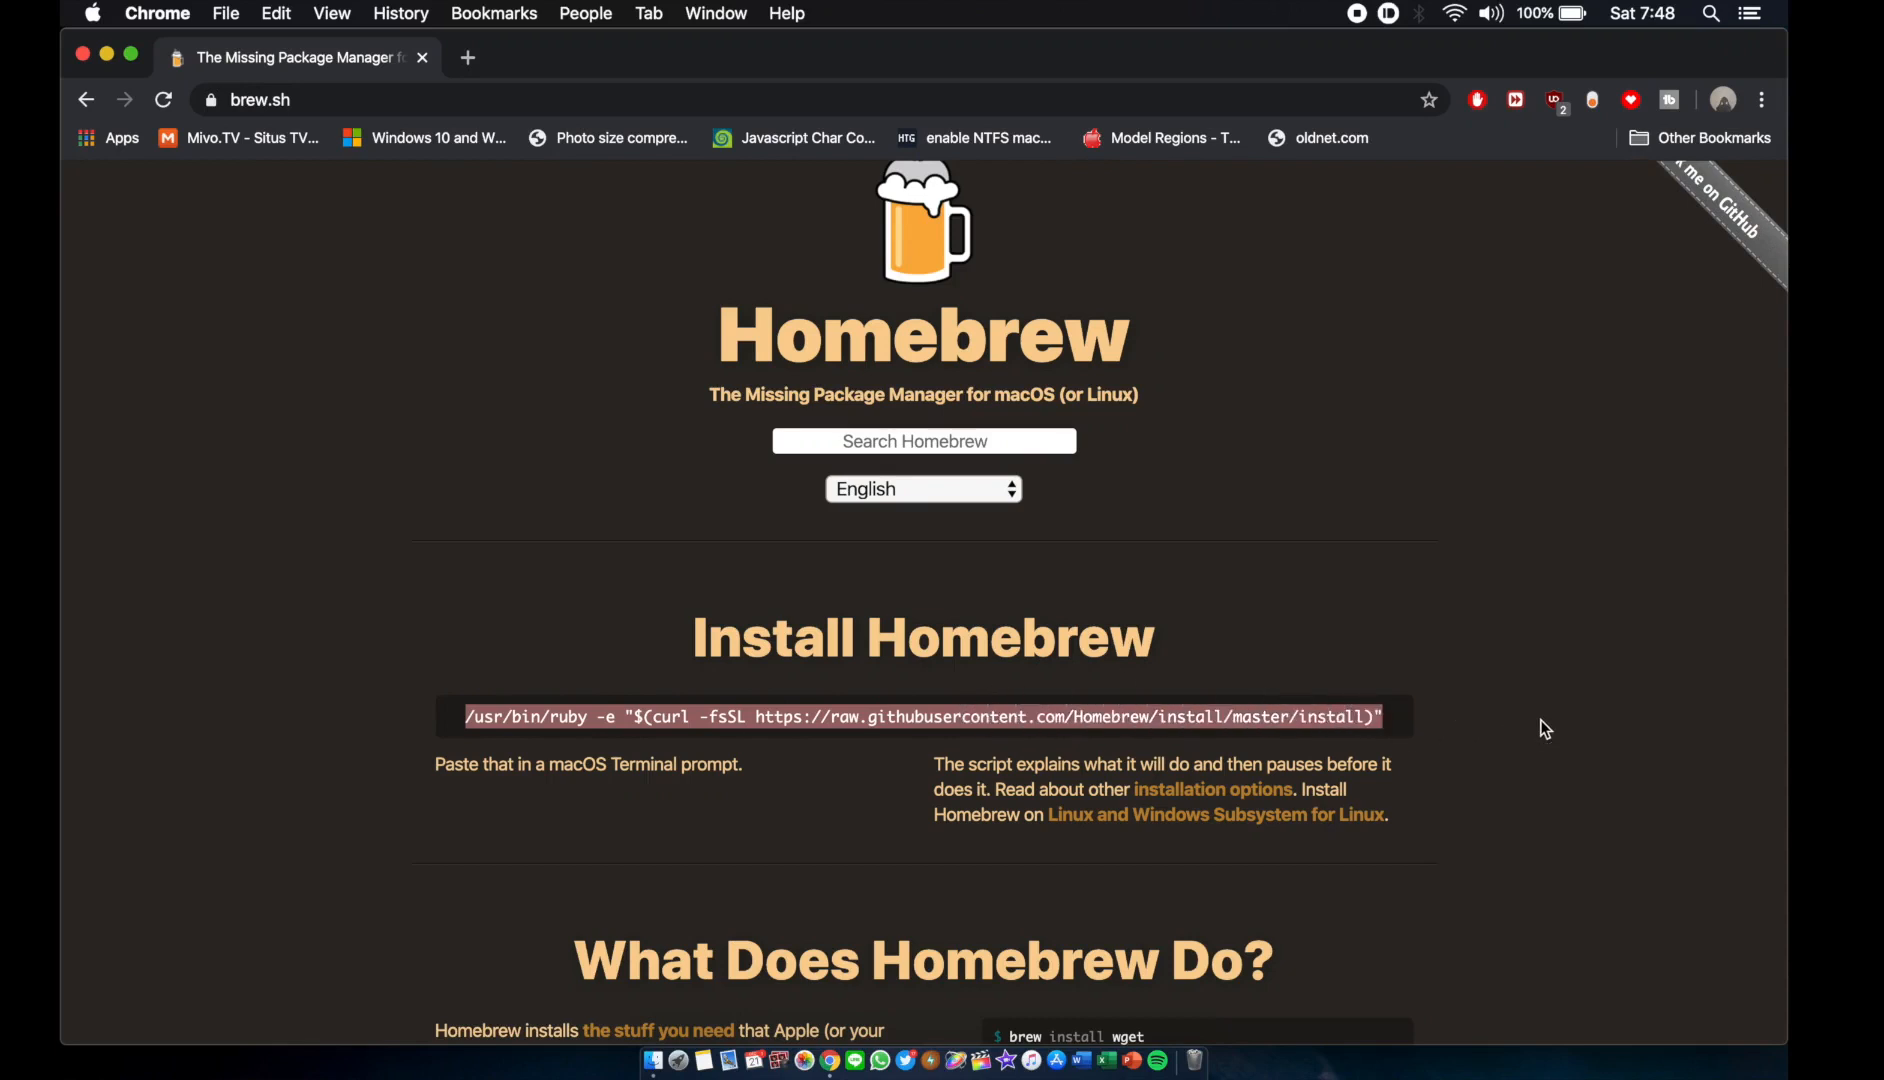
mouse_move(1530, 730)
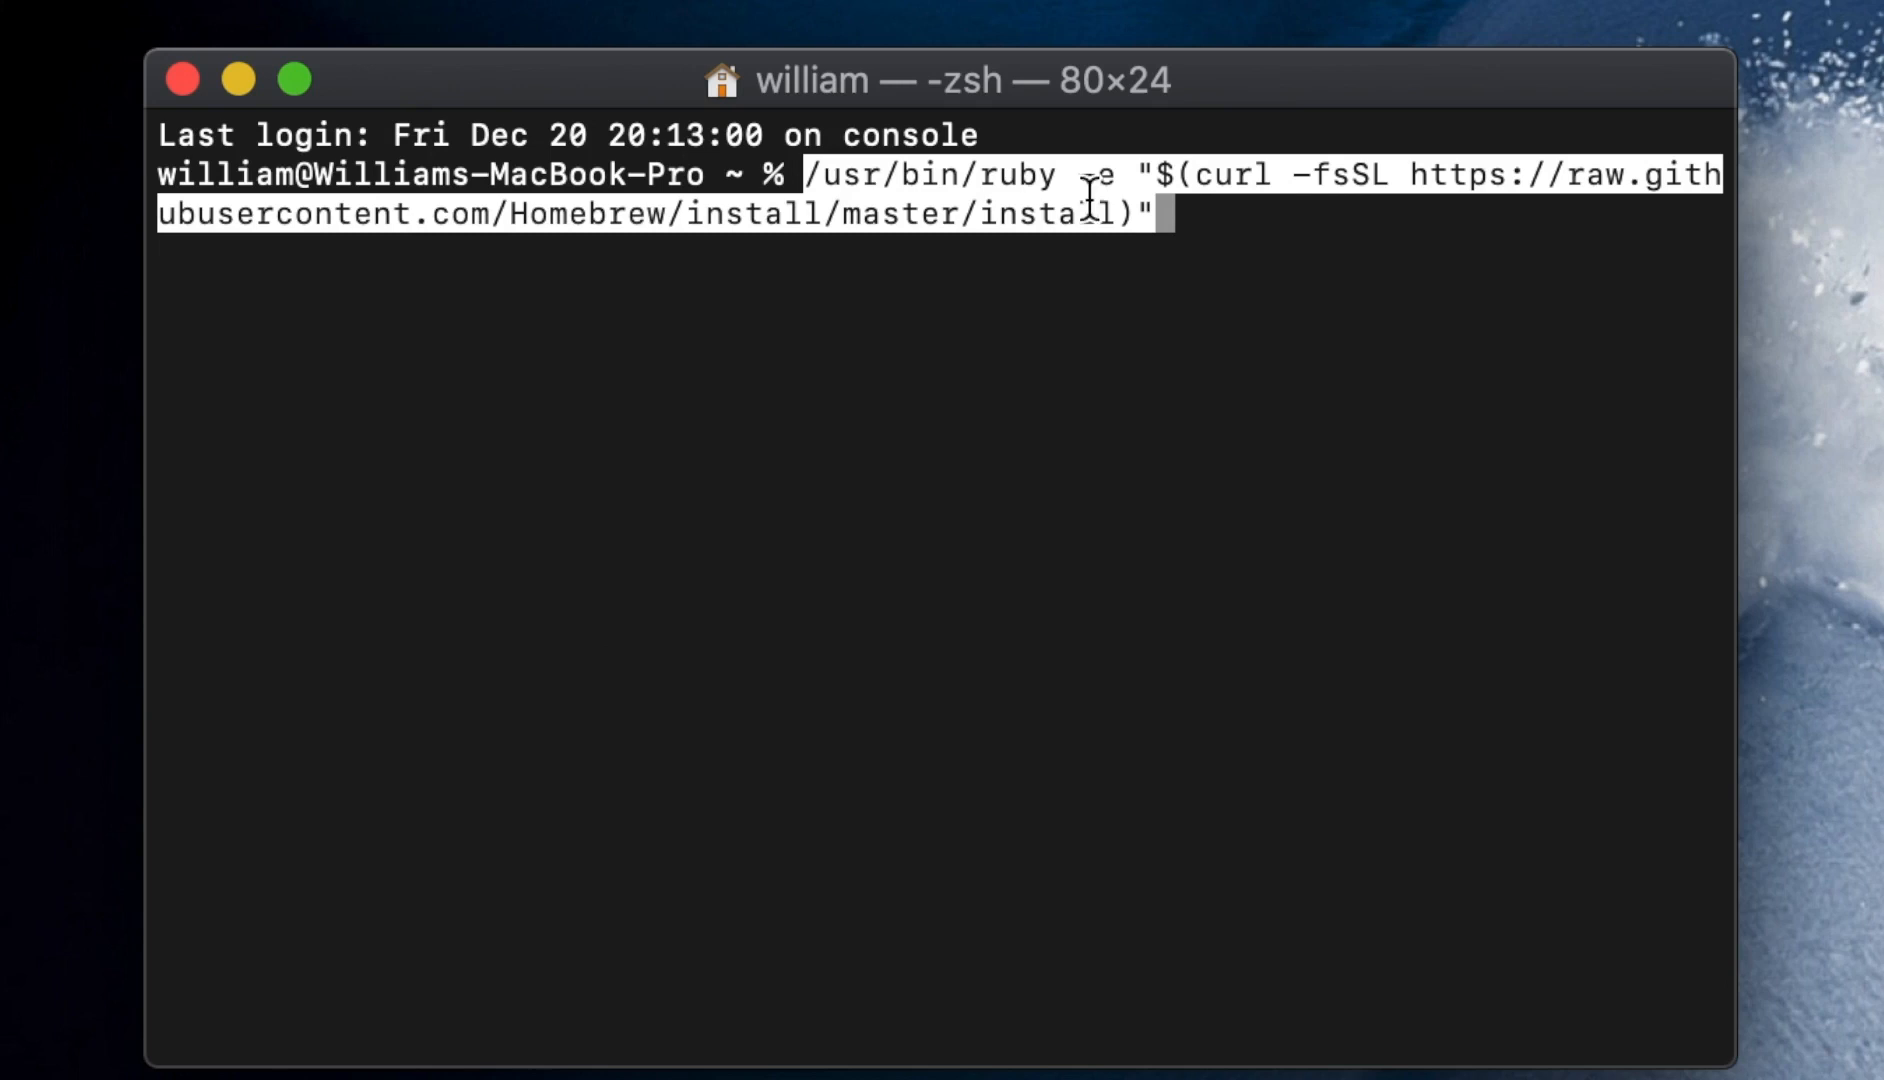
mouse_move(1652, 432)
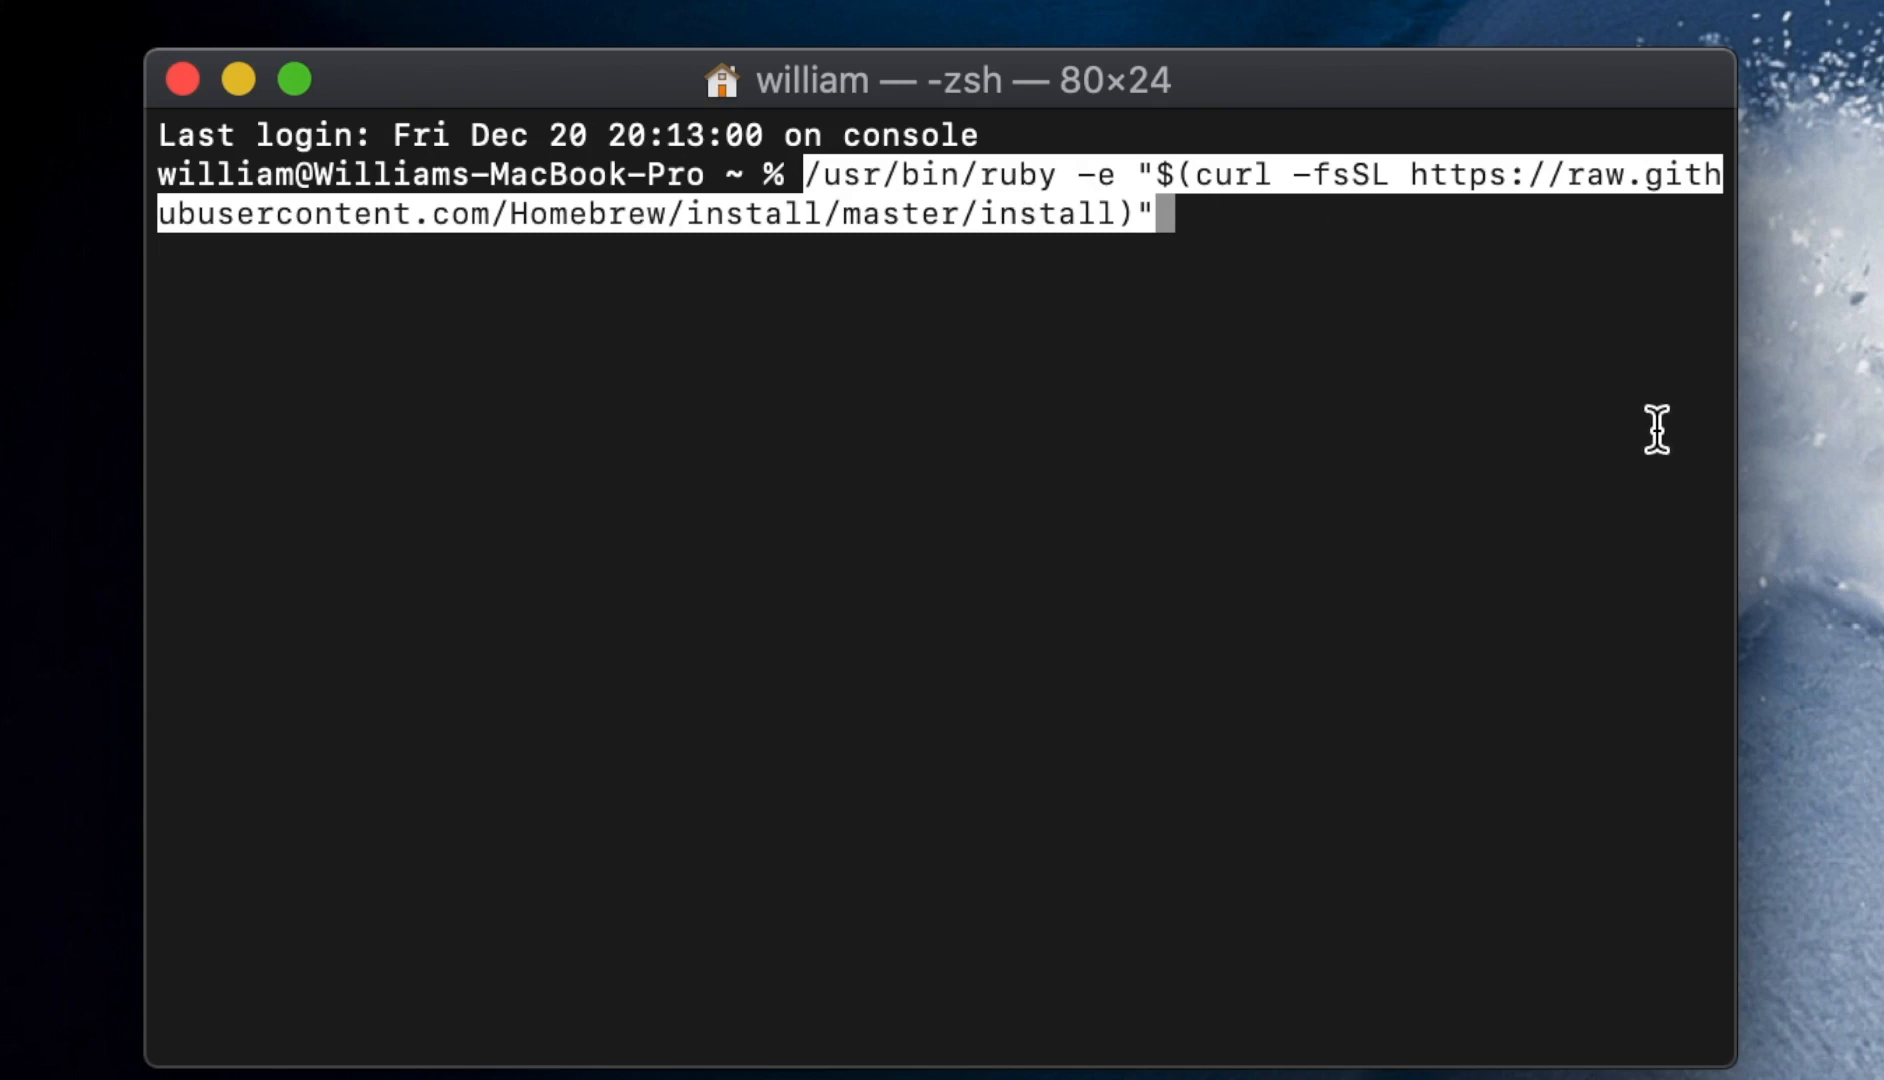
mouse_move(1600, 418)
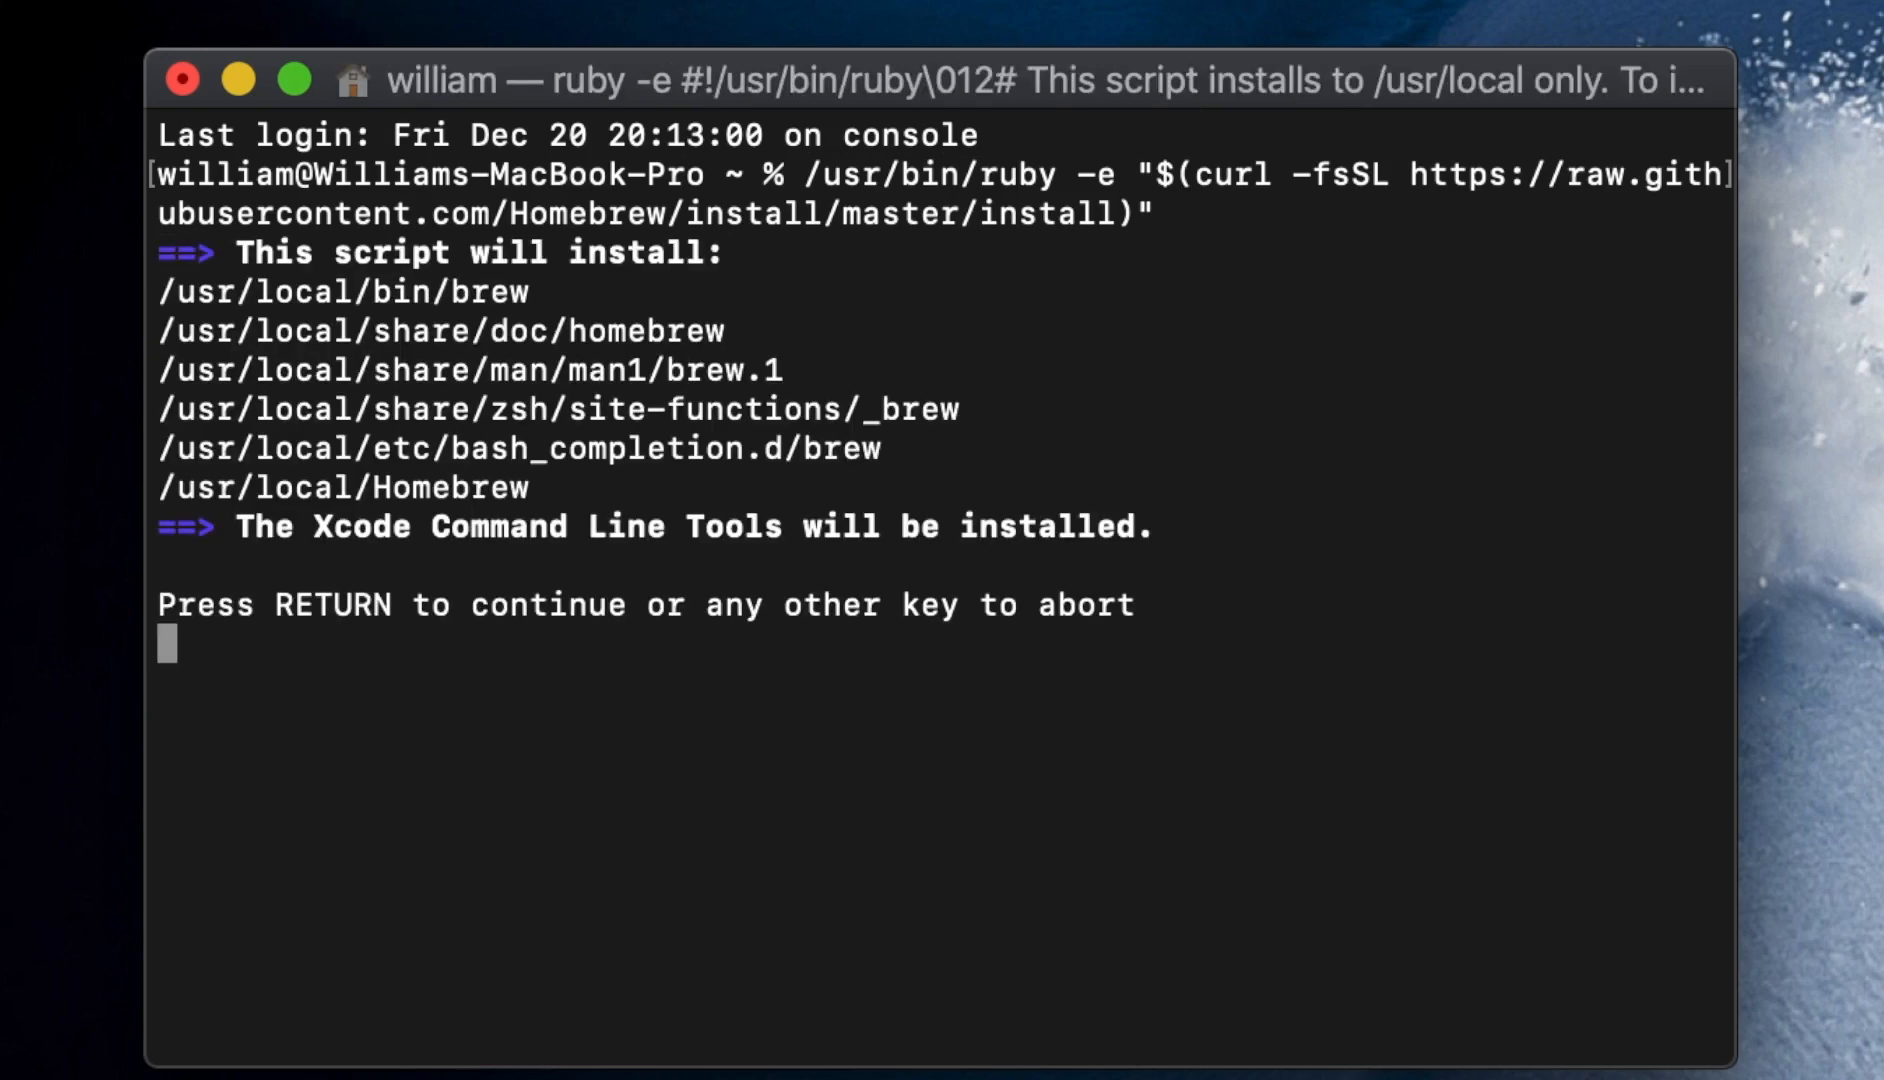
Continue the Homebrew installation and submit the administrator password
key("Return")
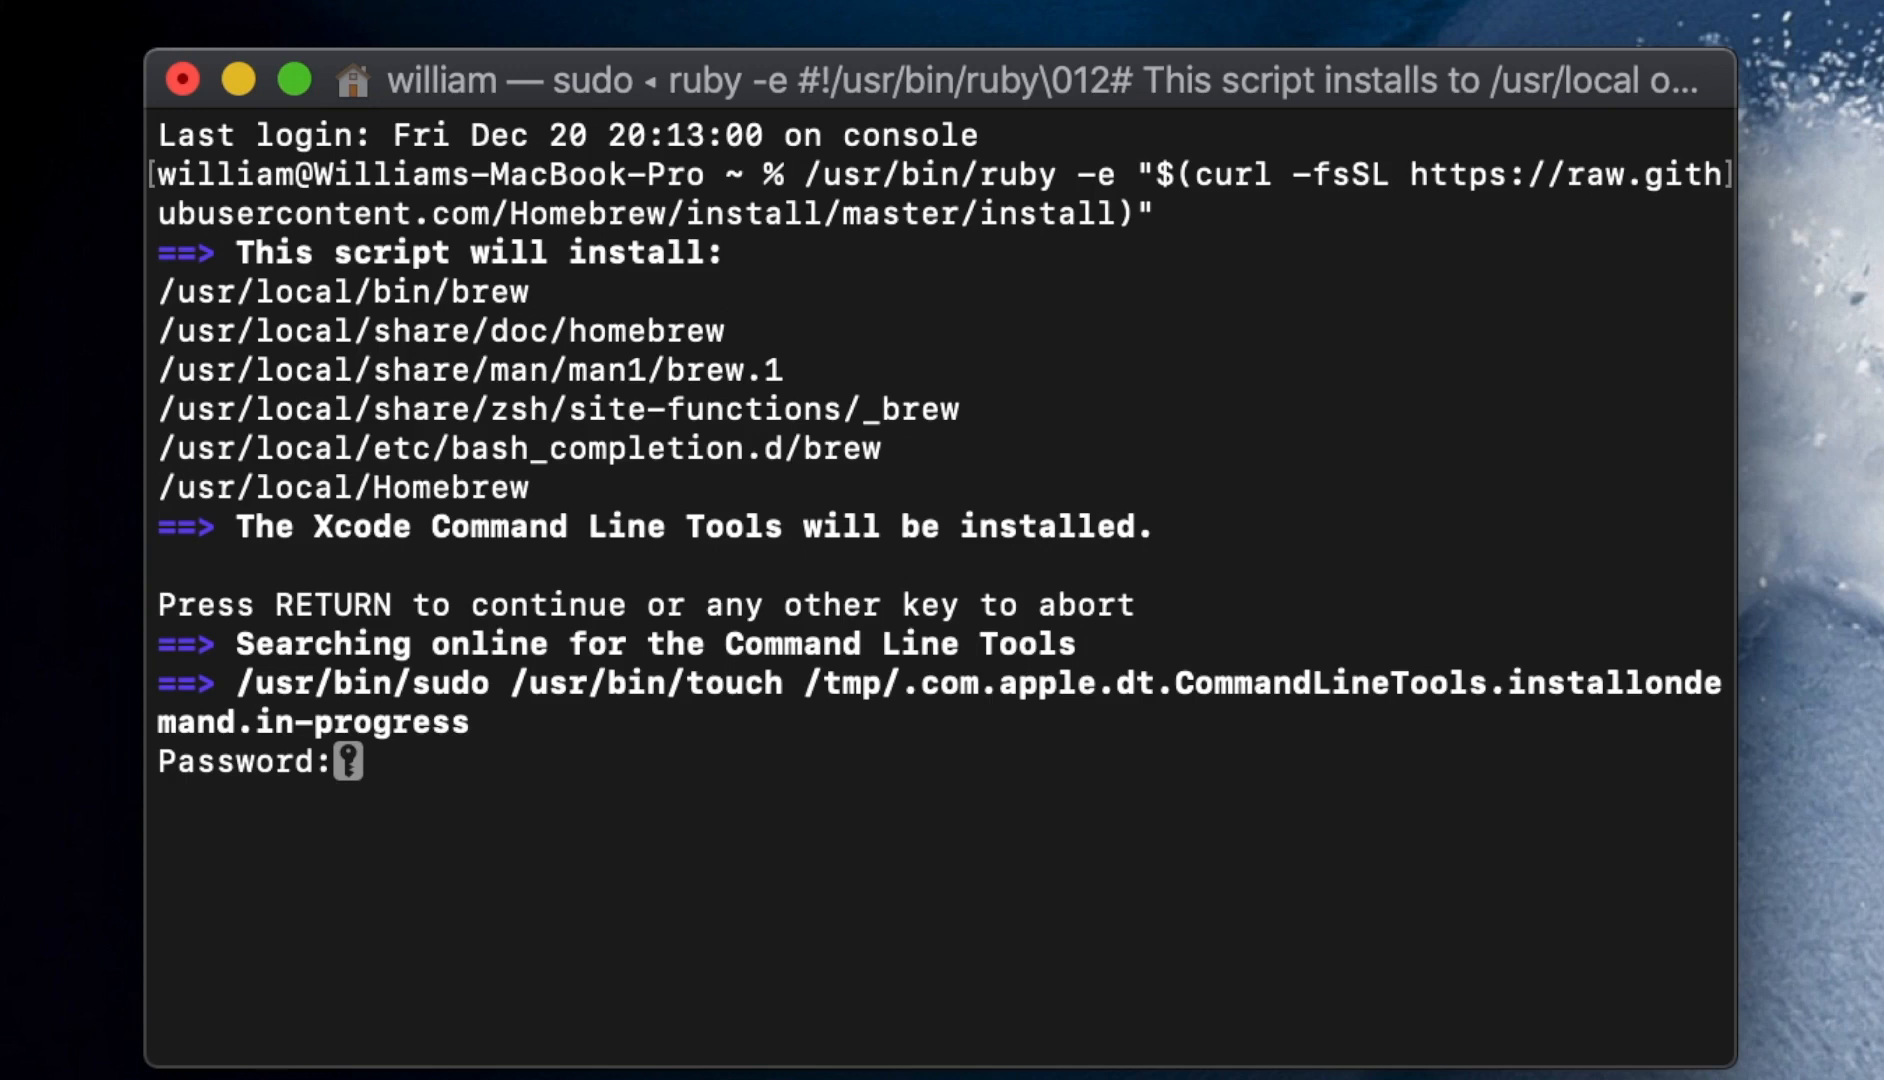
key("Return")
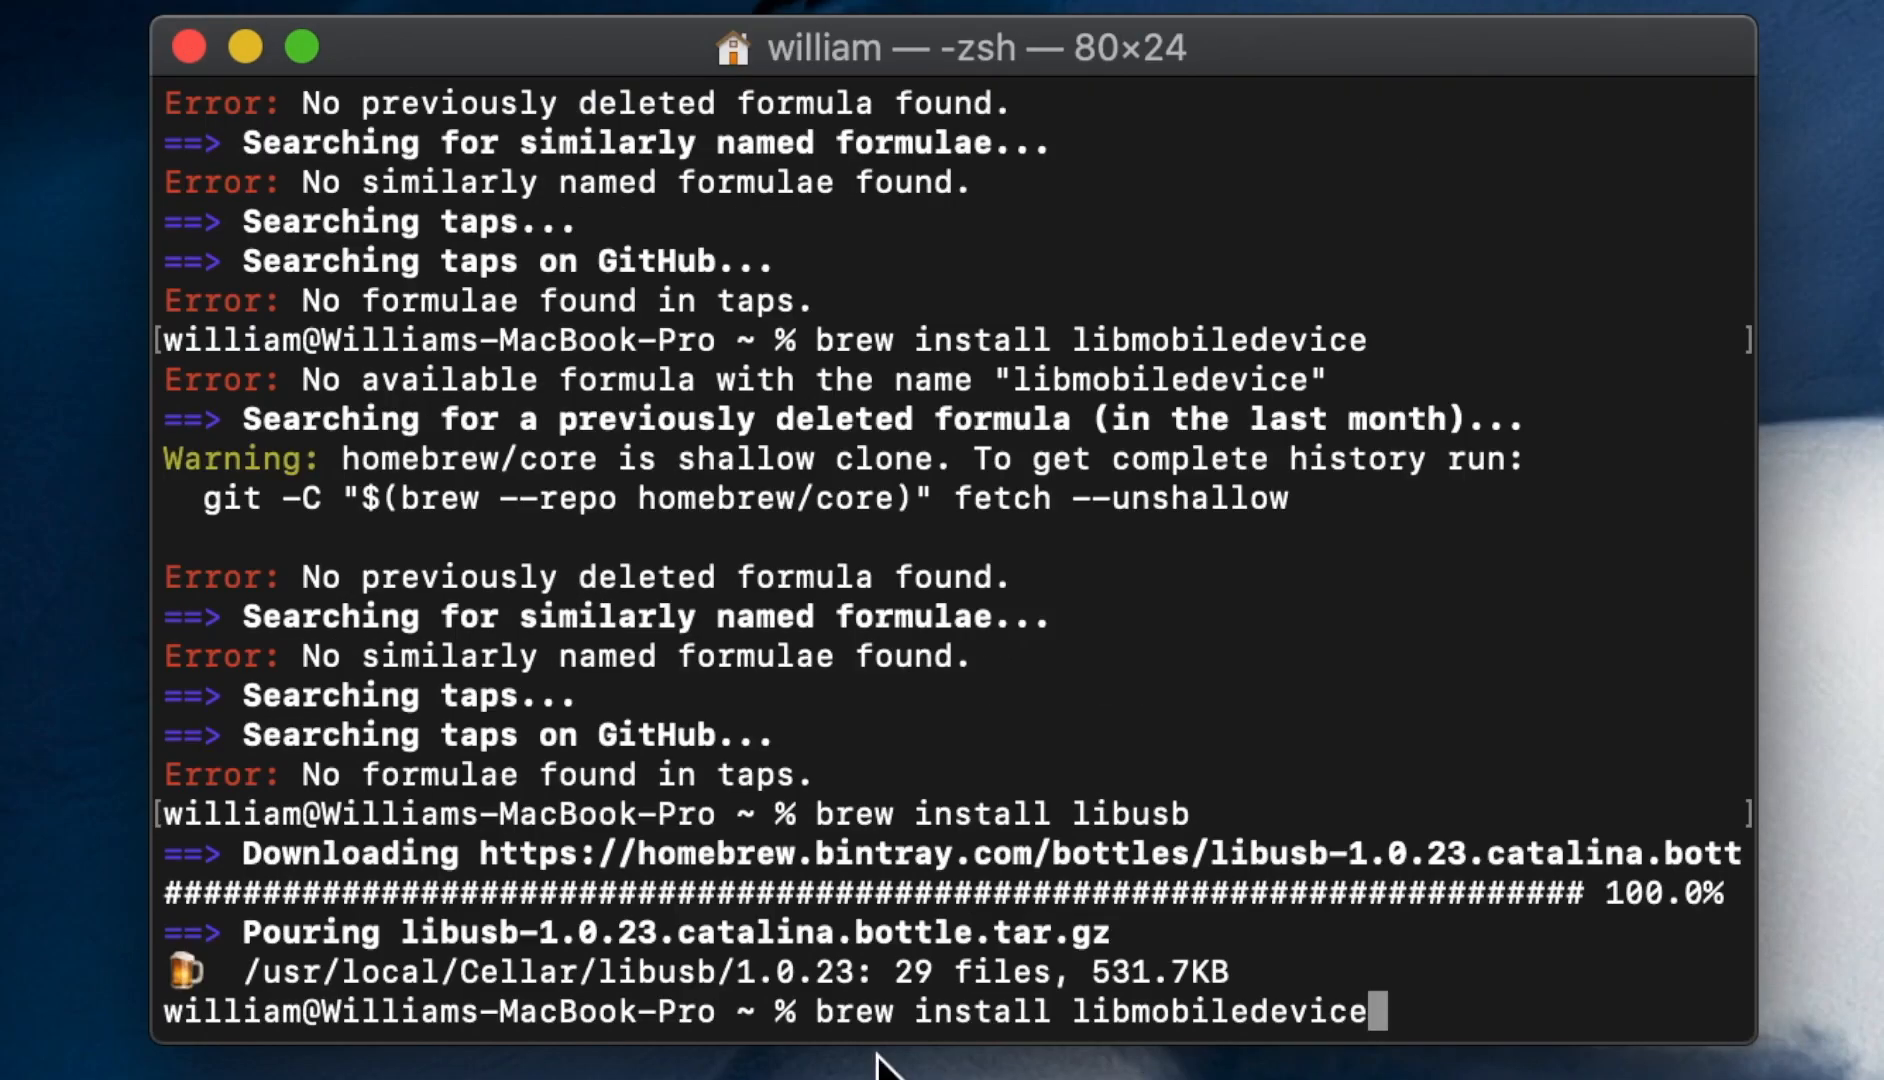
mouse_move(1200, 1068)
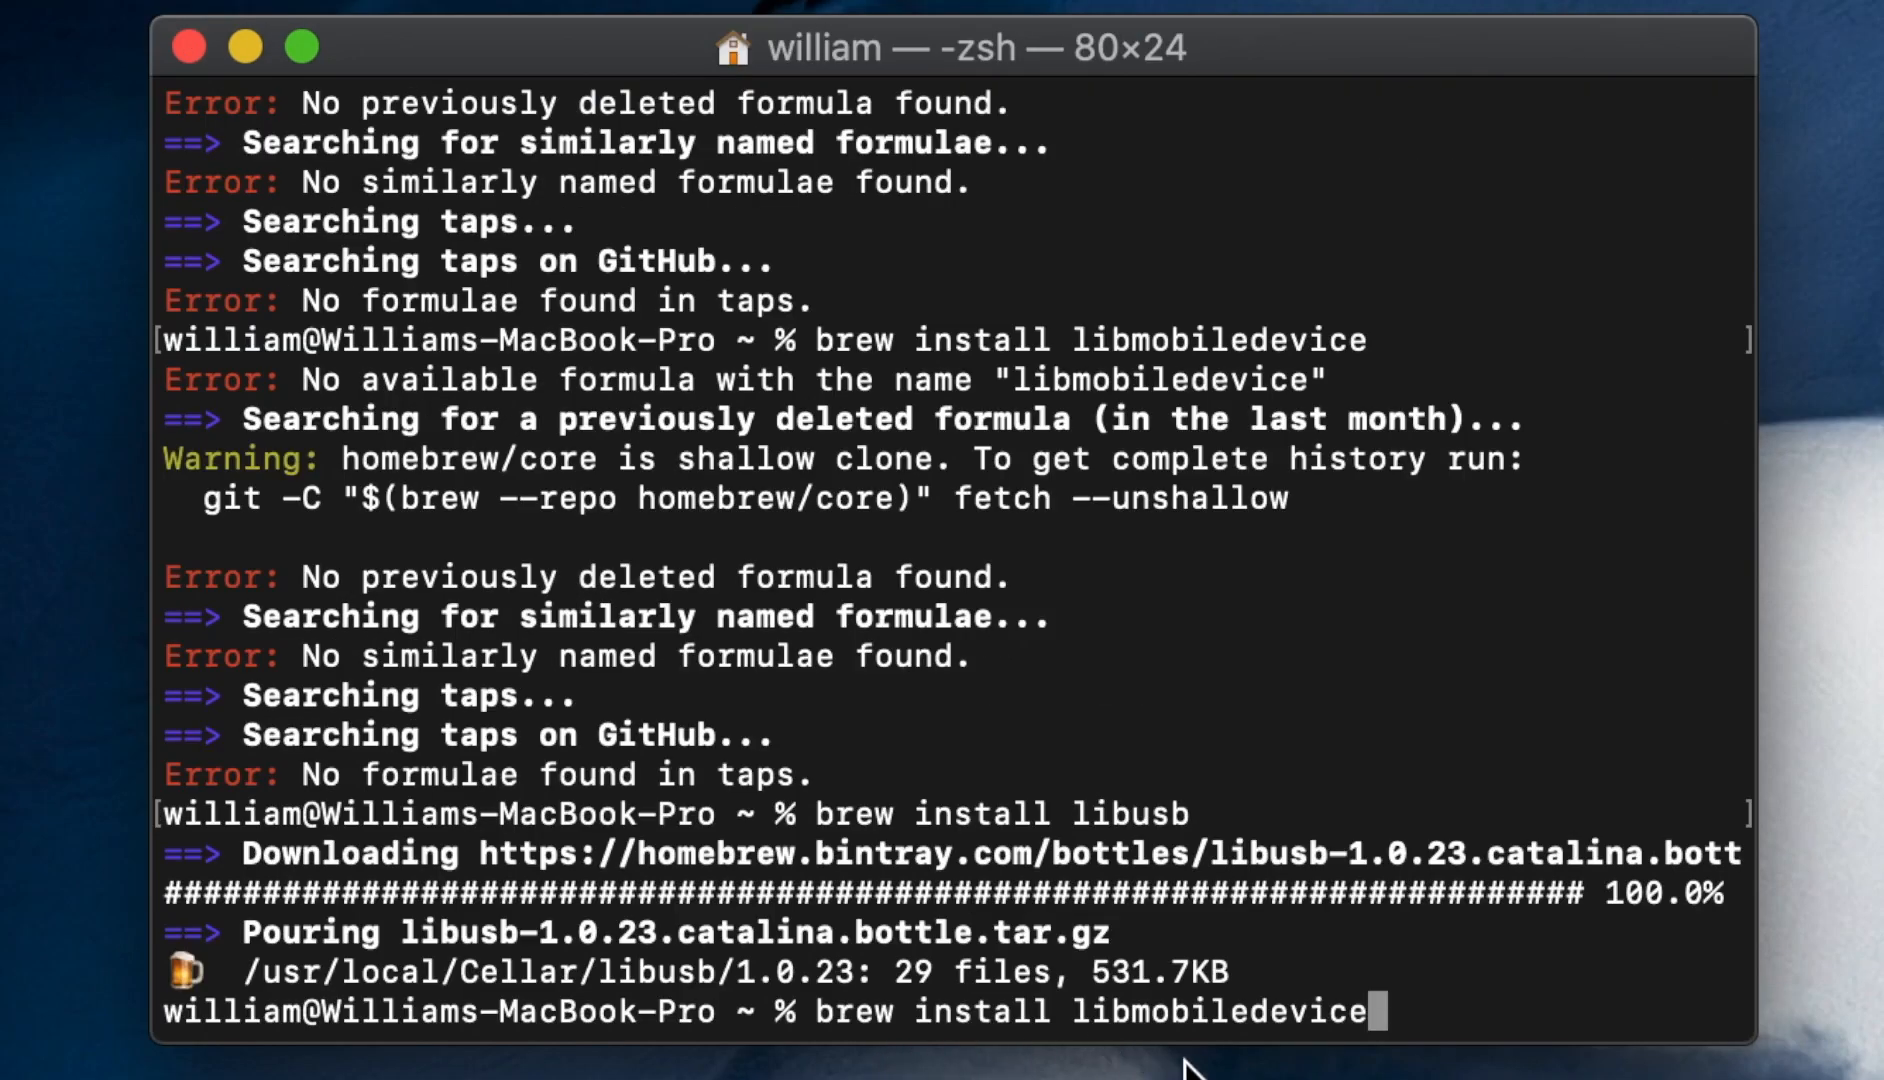
mouse_move(1324, 1072)
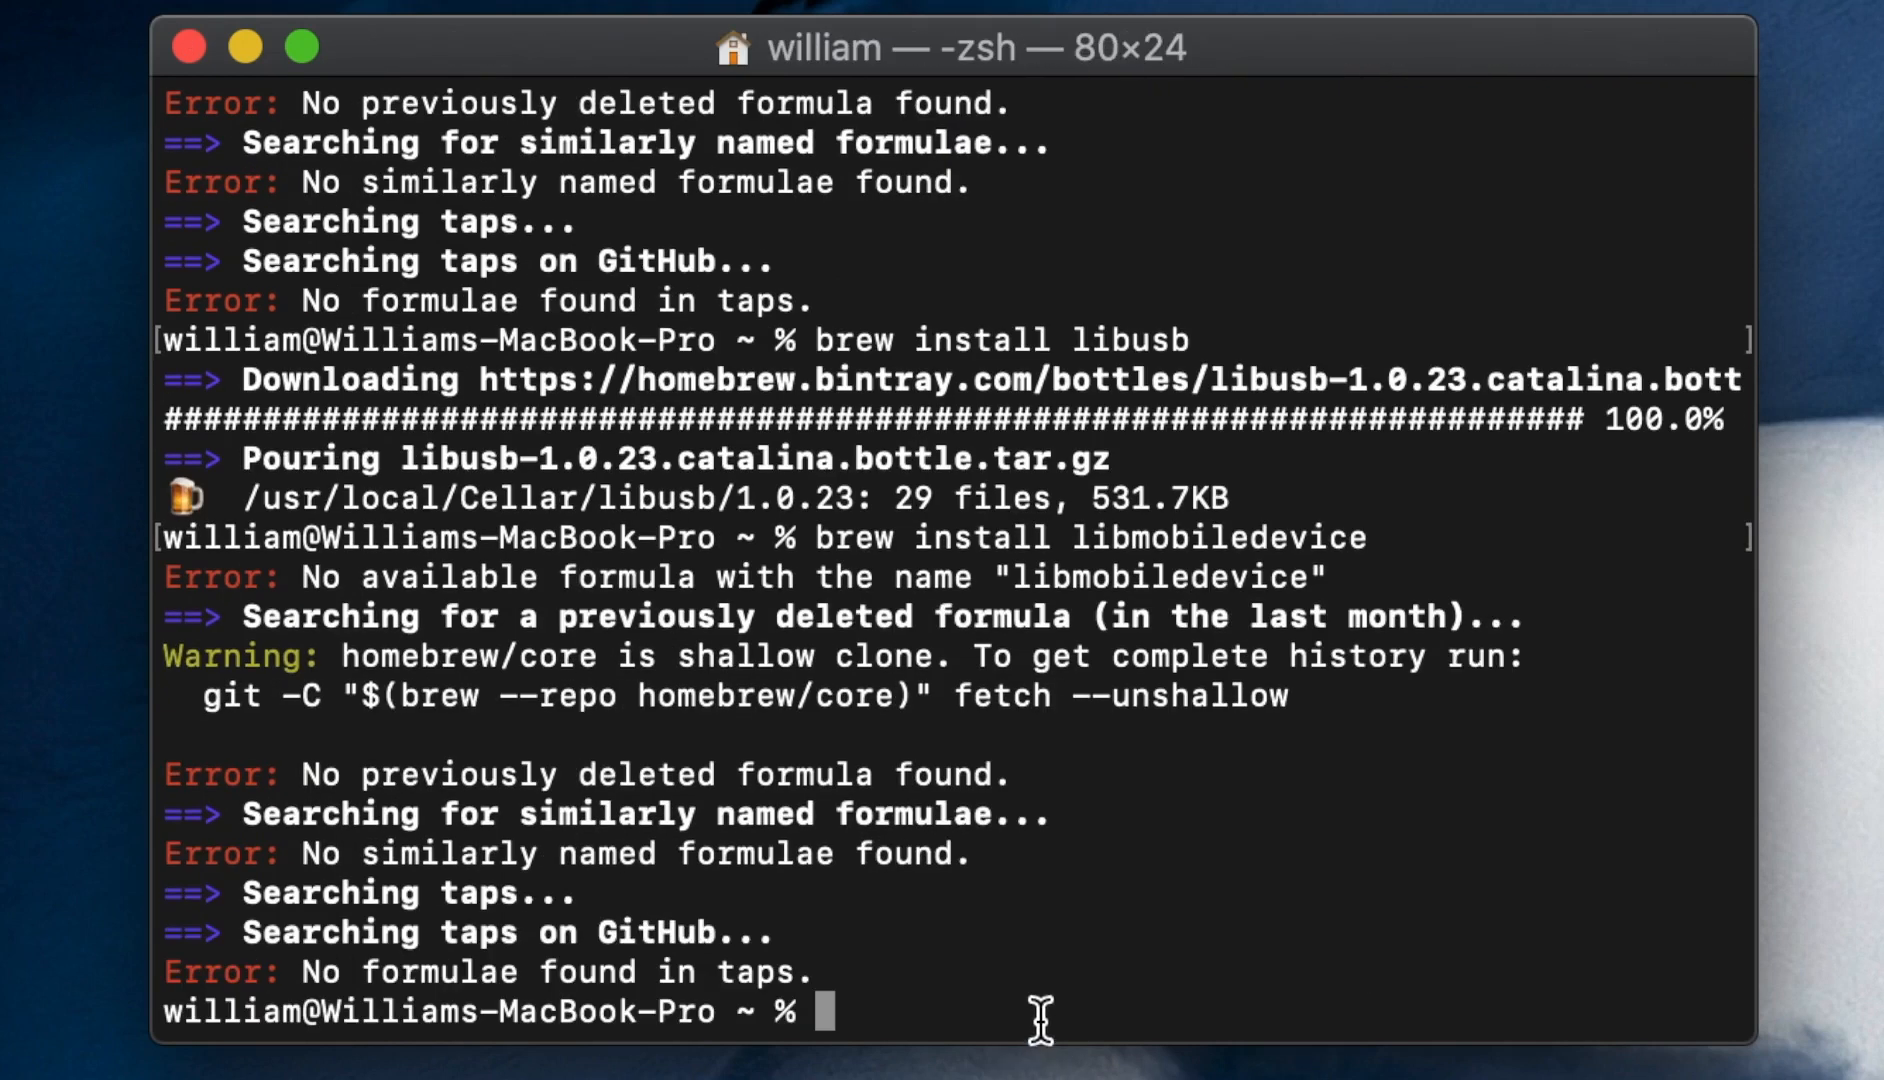
Run brew install --HEAD libimobiledevice -g, then enter brew install ideviceinstaller -g
type("brew install --HEAD libimobiledevice -g")
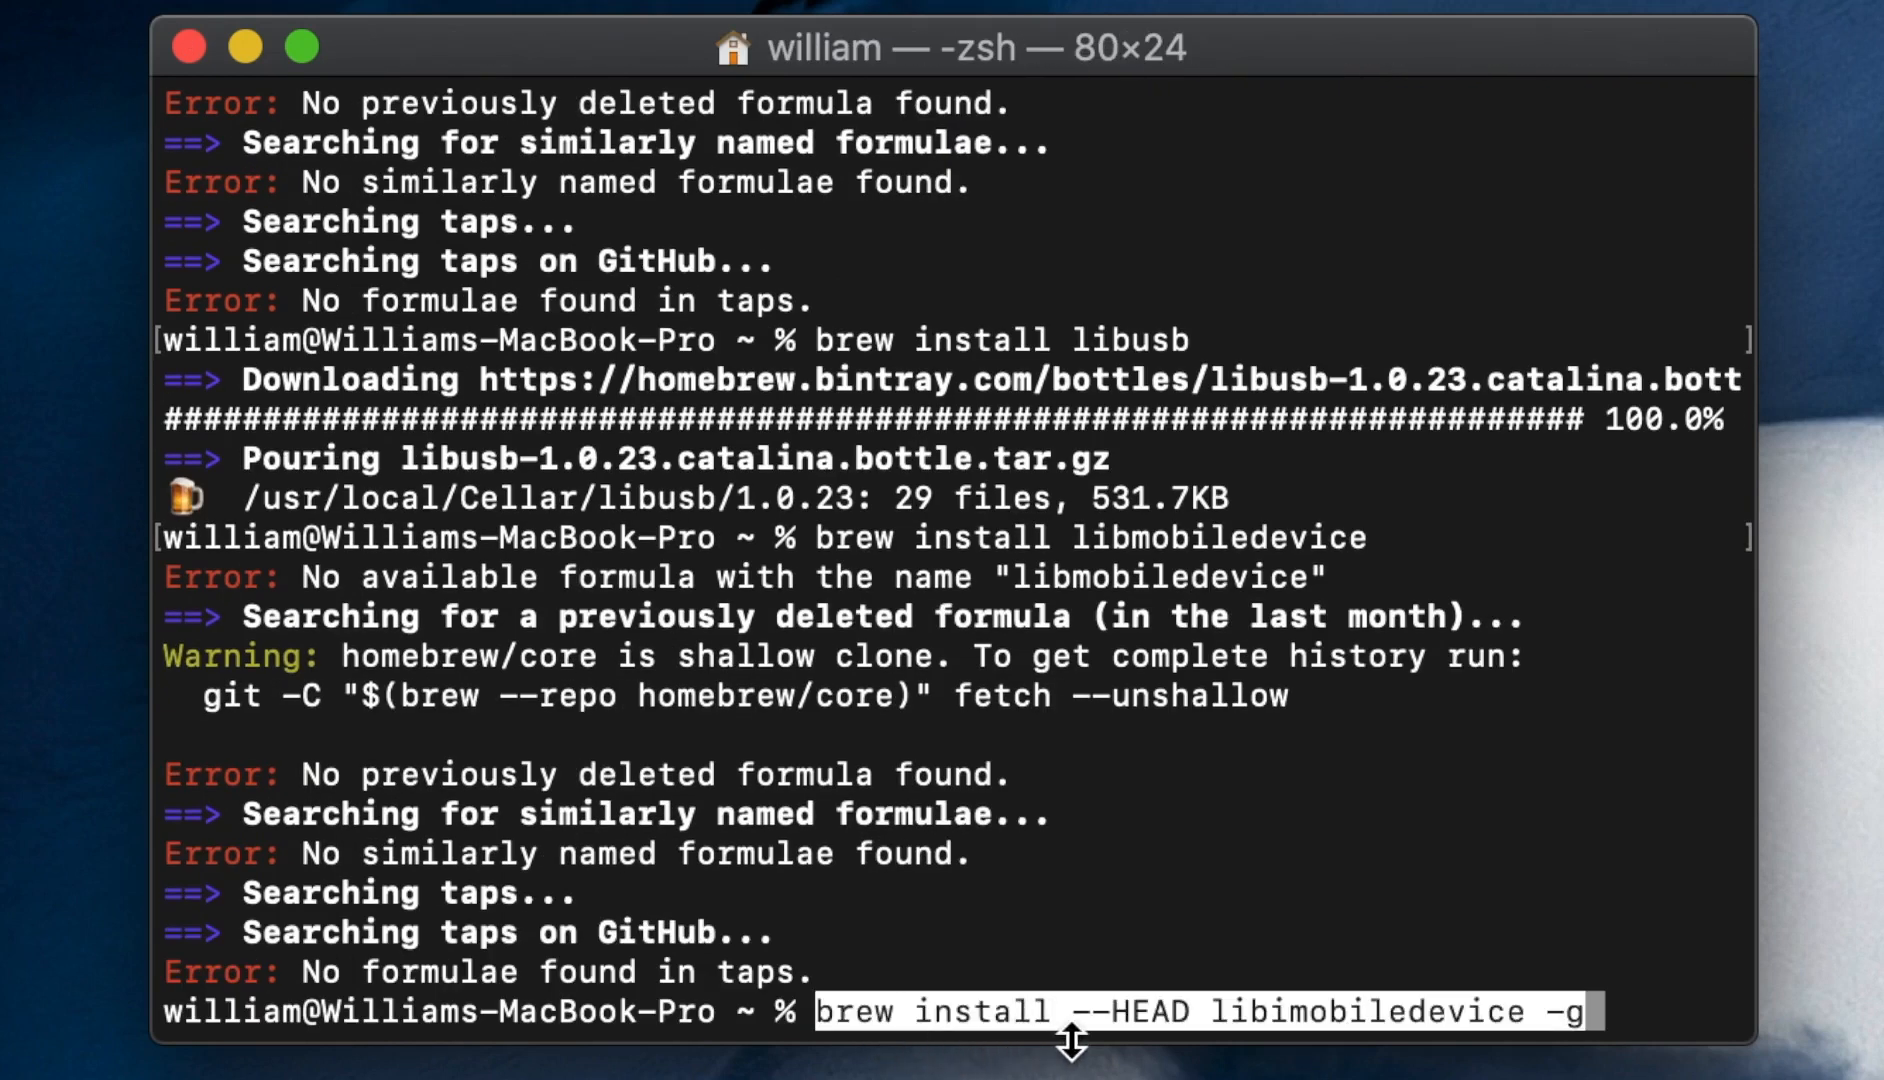
mouse_move(1446, 1040)
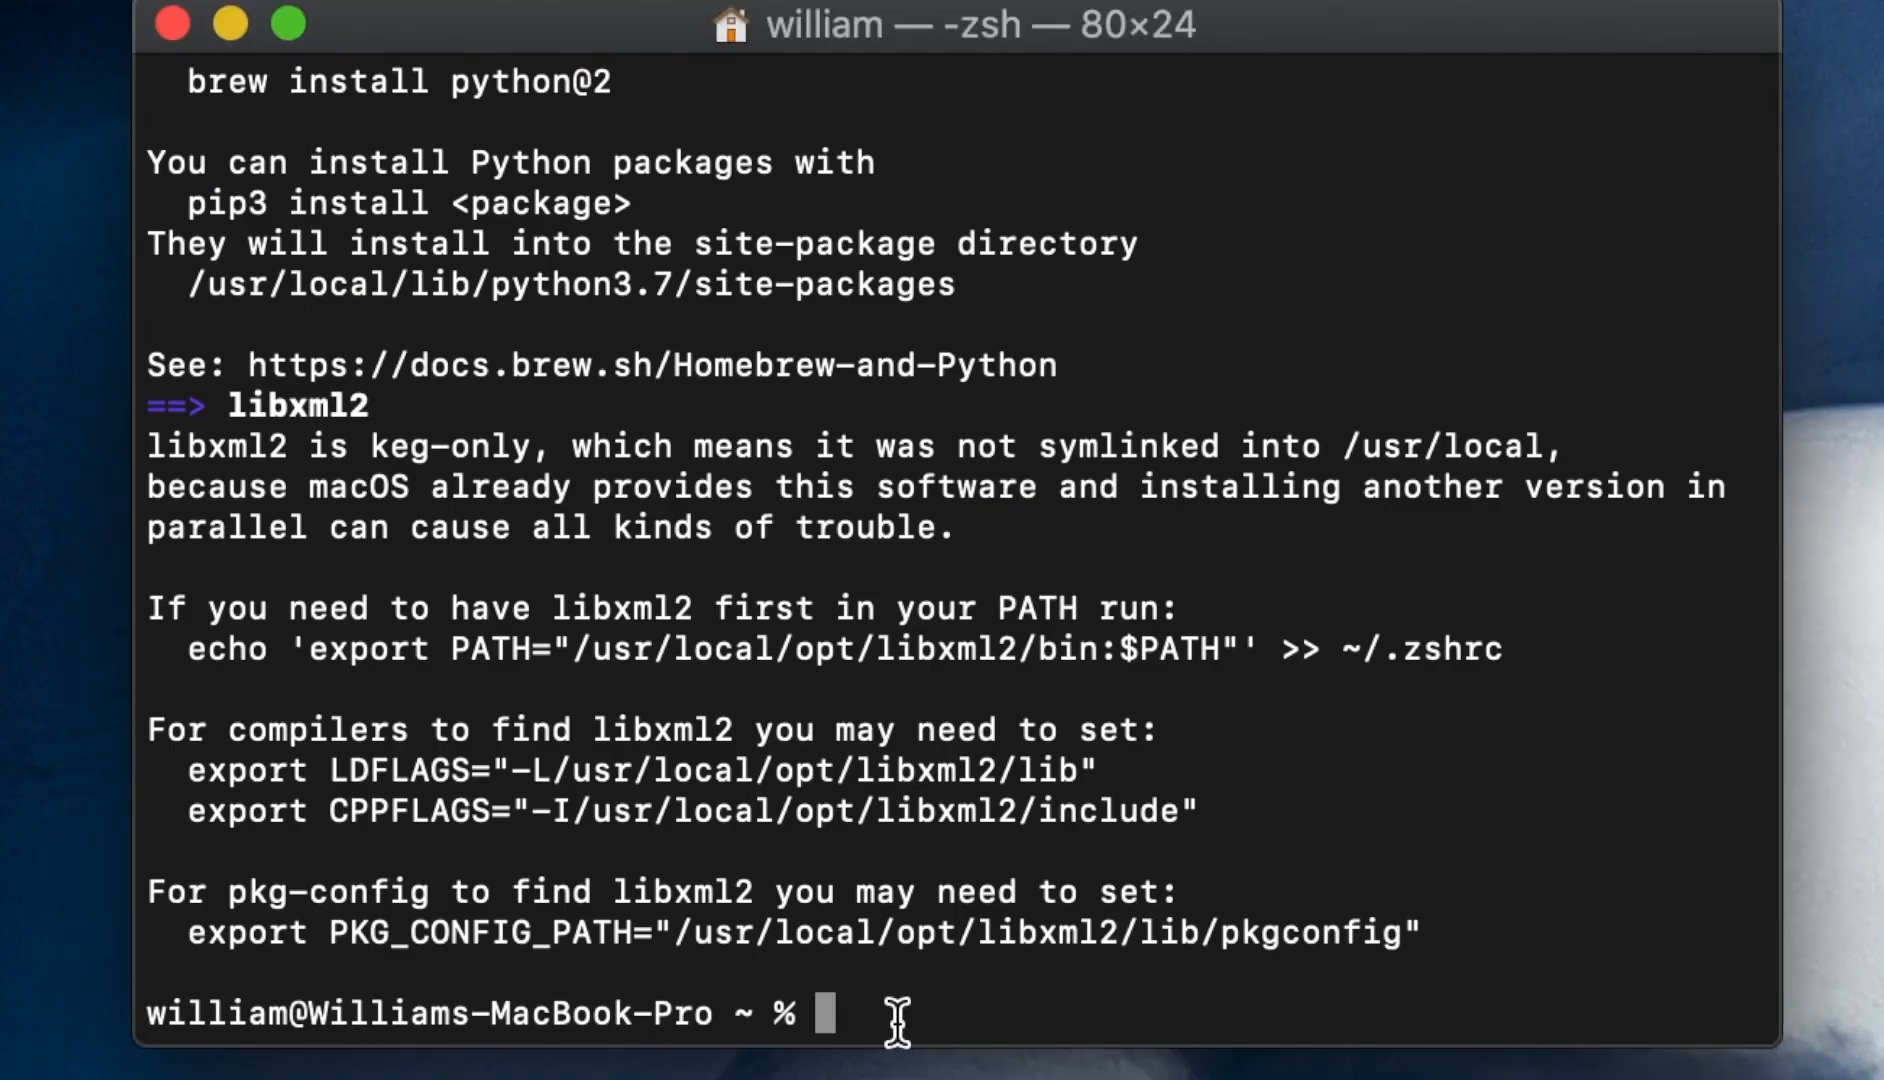
type("brew install ideviceinstaller -g")
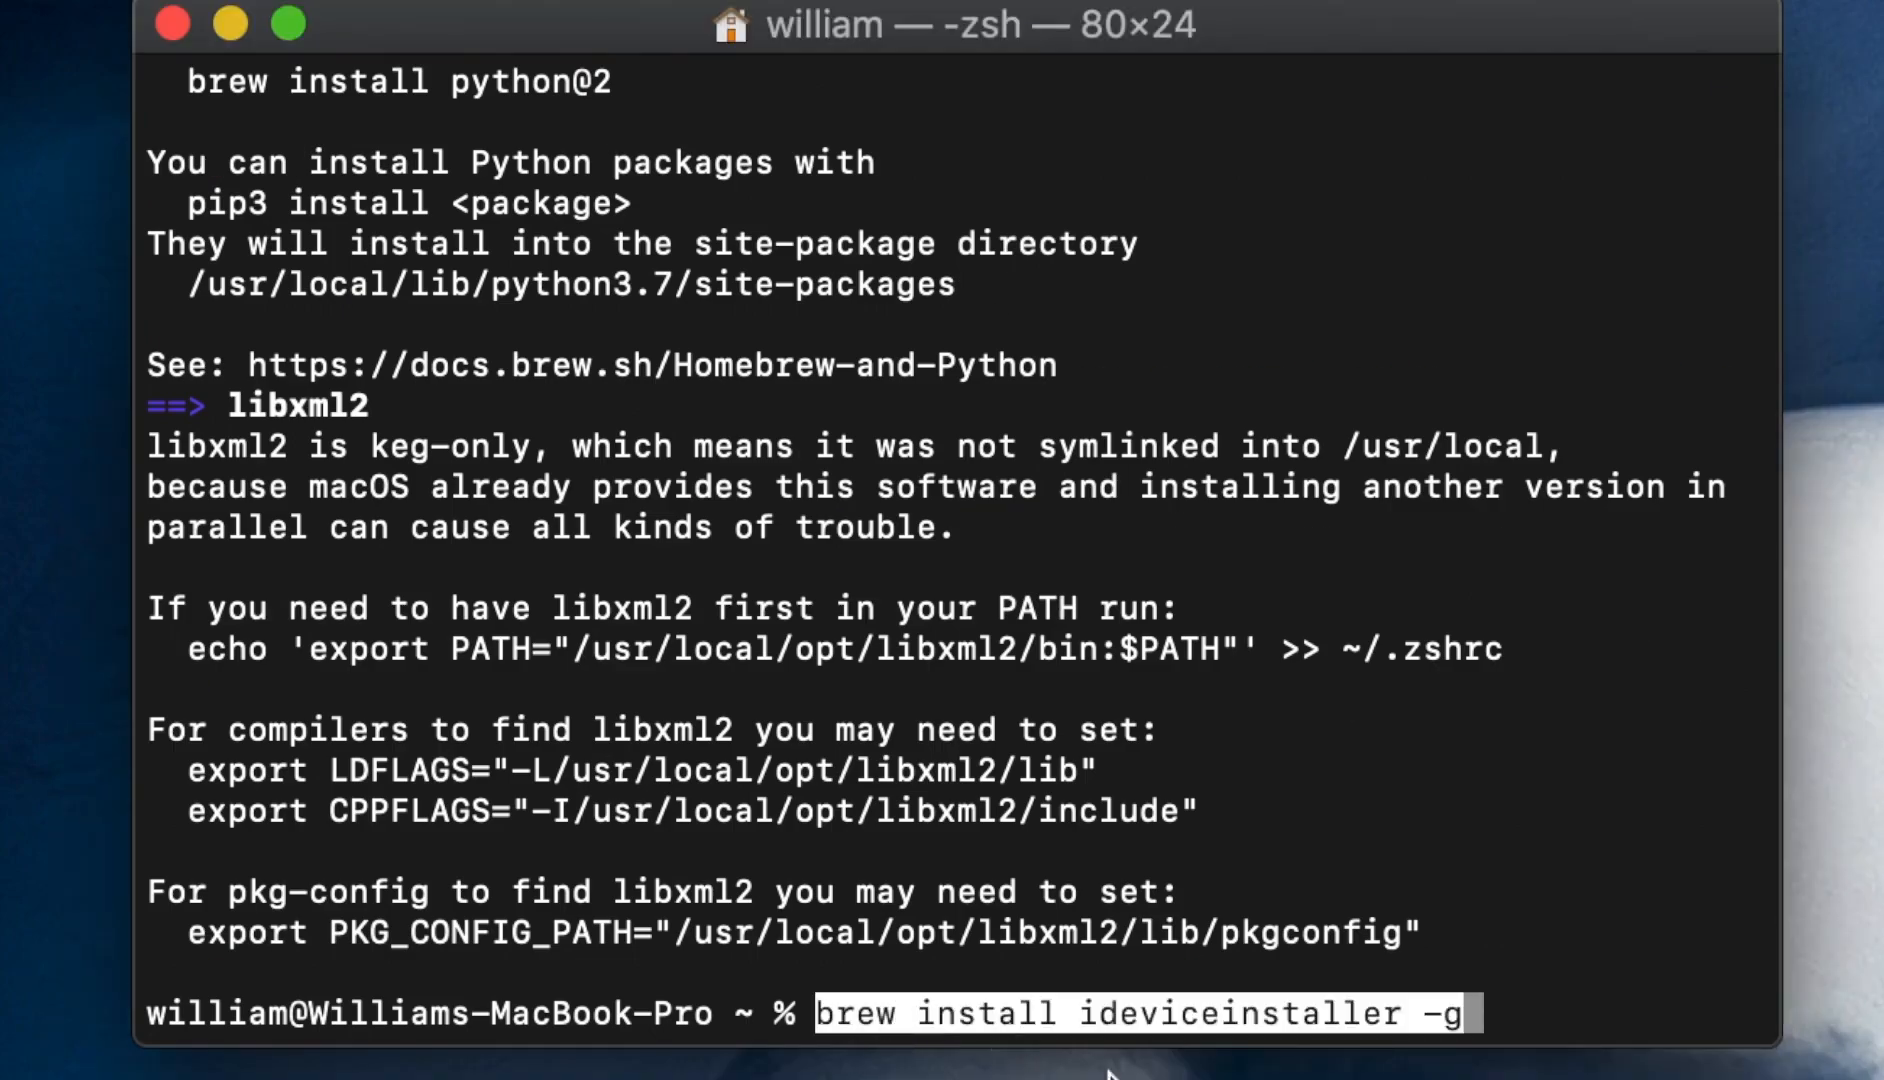
mouse_move(1530, 1044)
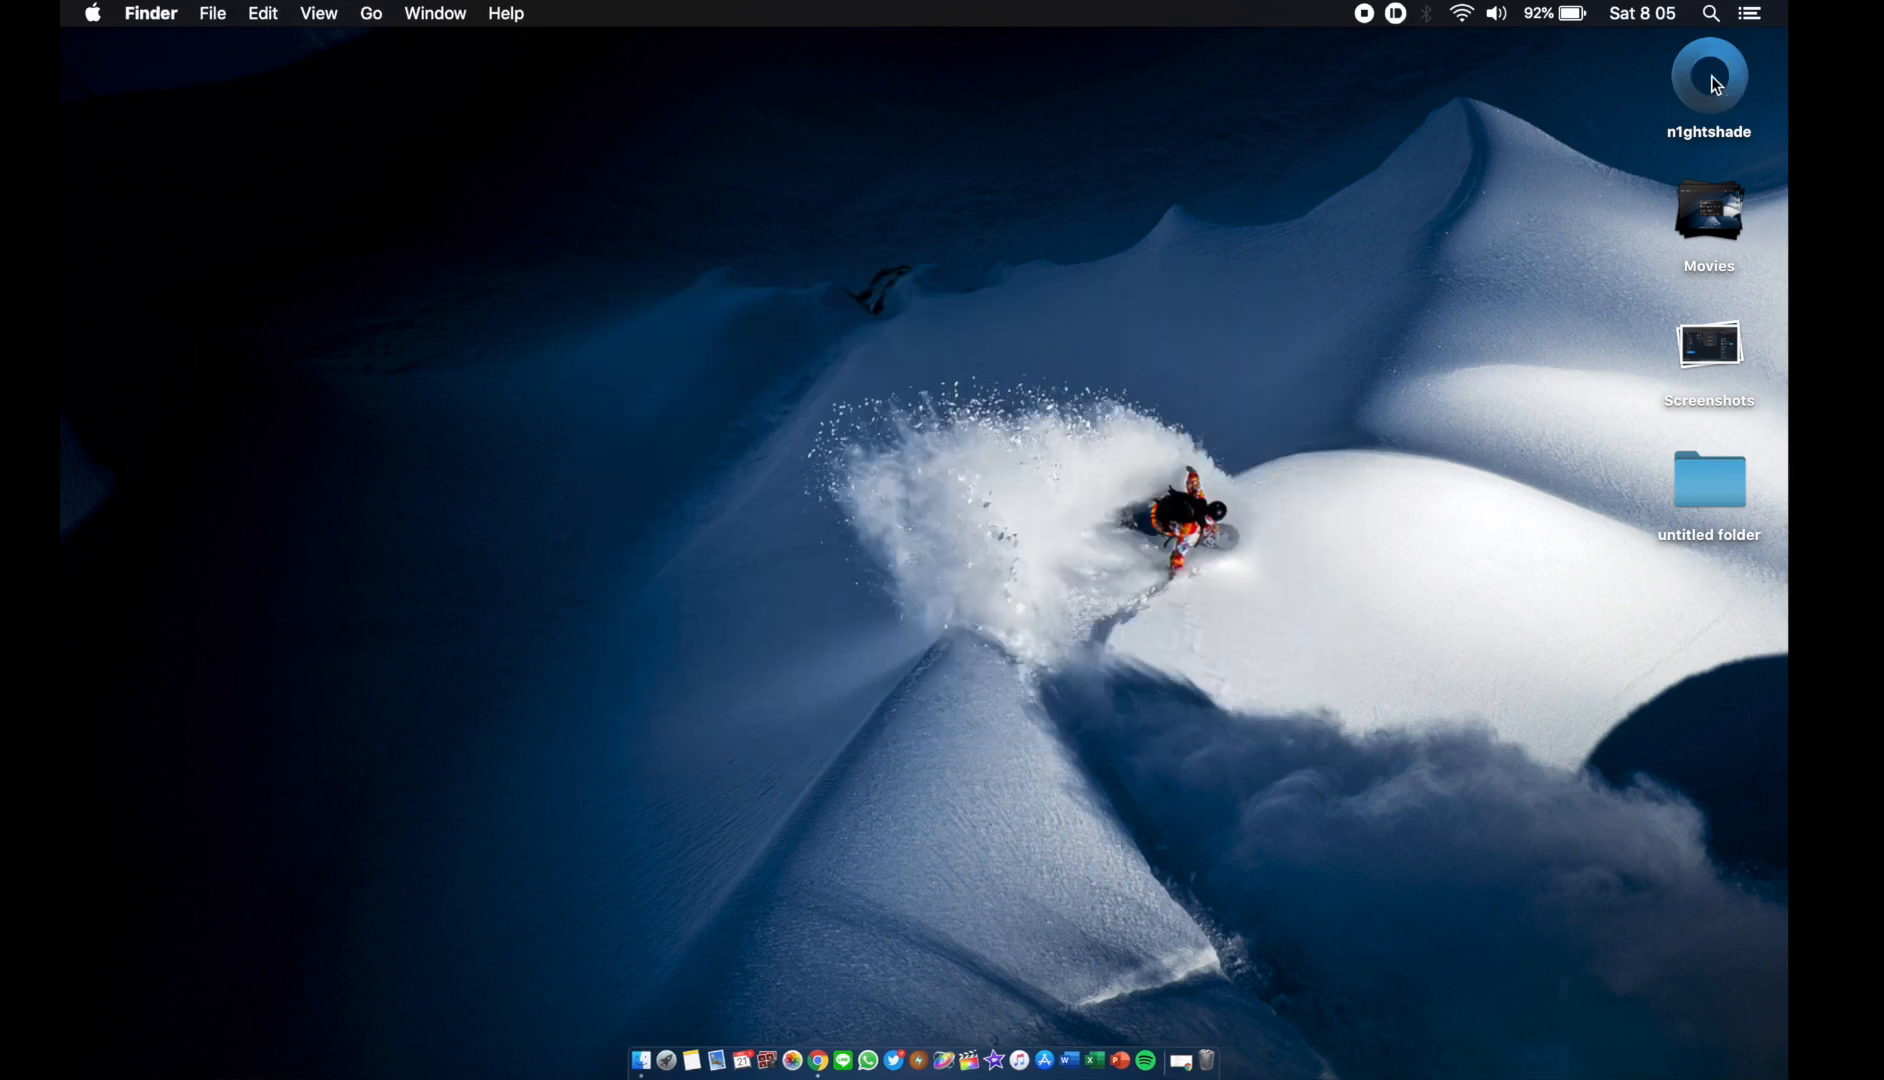
Launch n1ghtshade from the desktop via Open and position its main window
right_click(1716, 80)
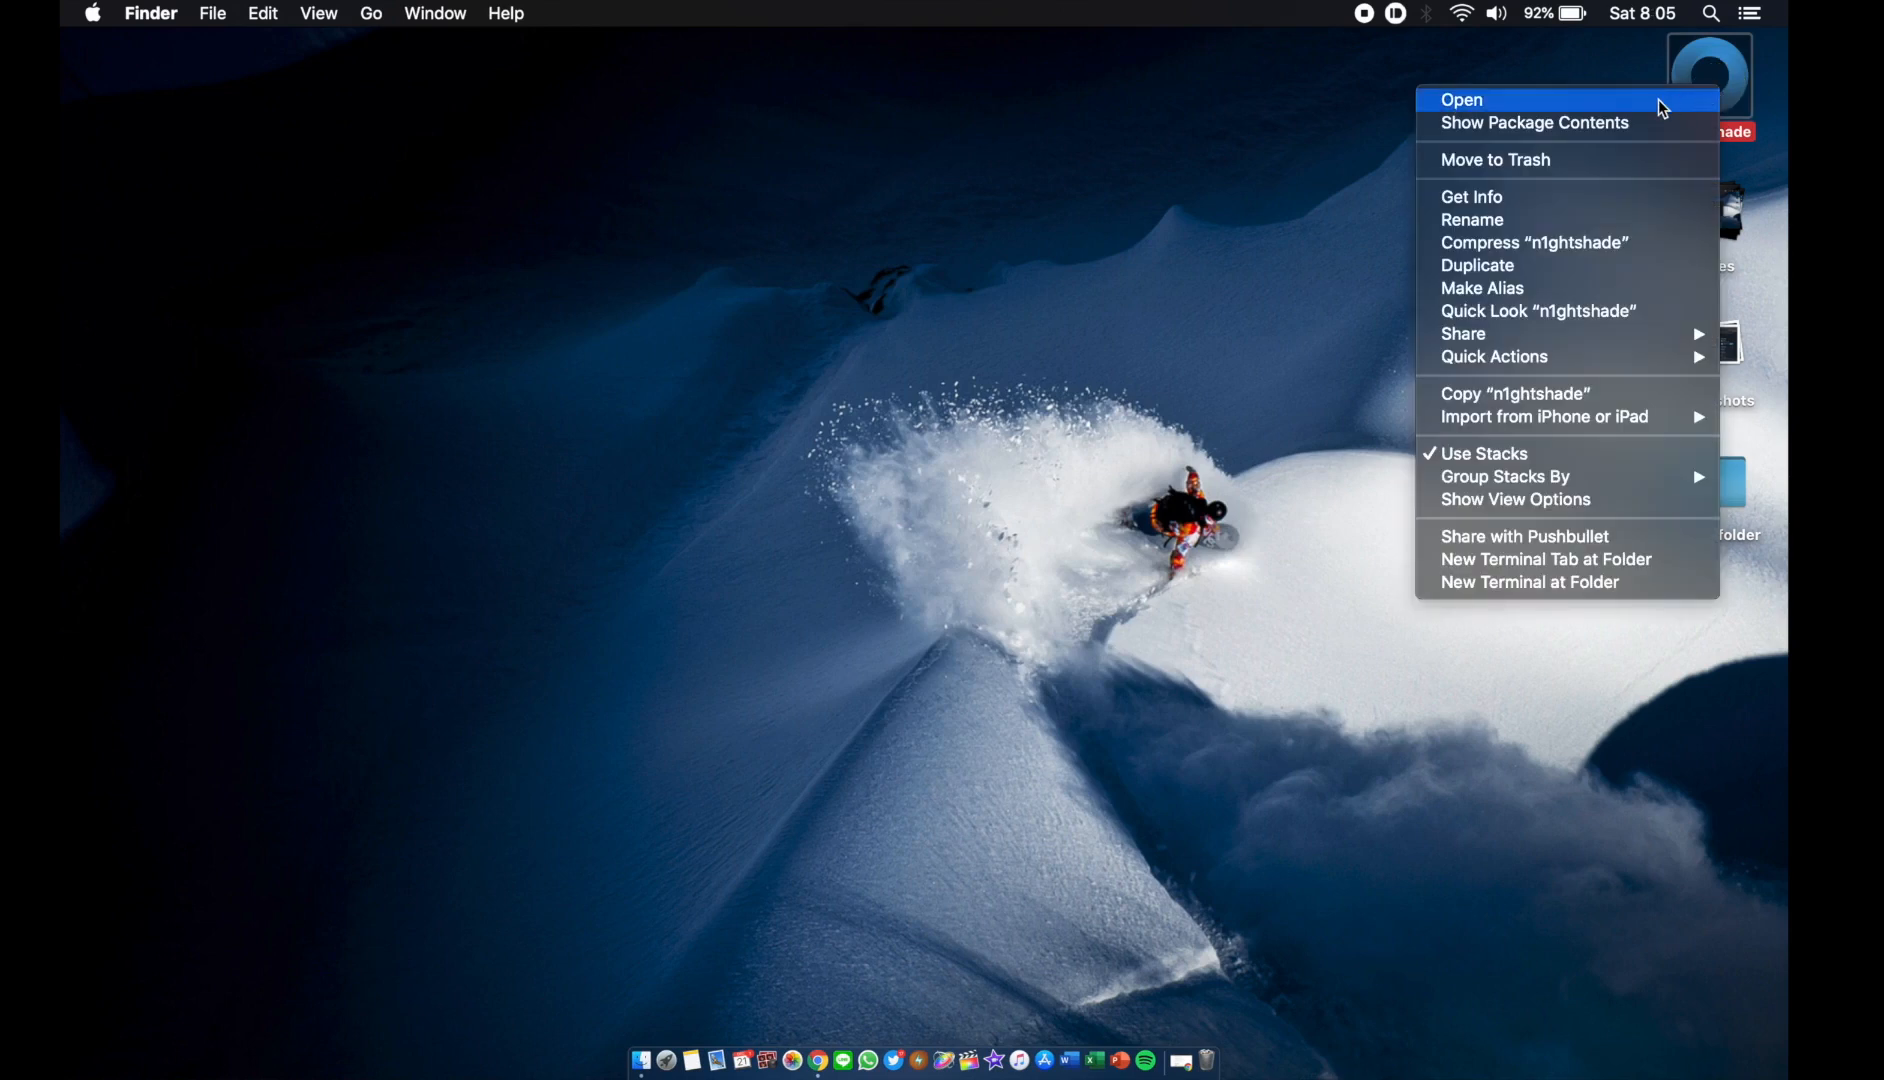
left_click(1462, 98)
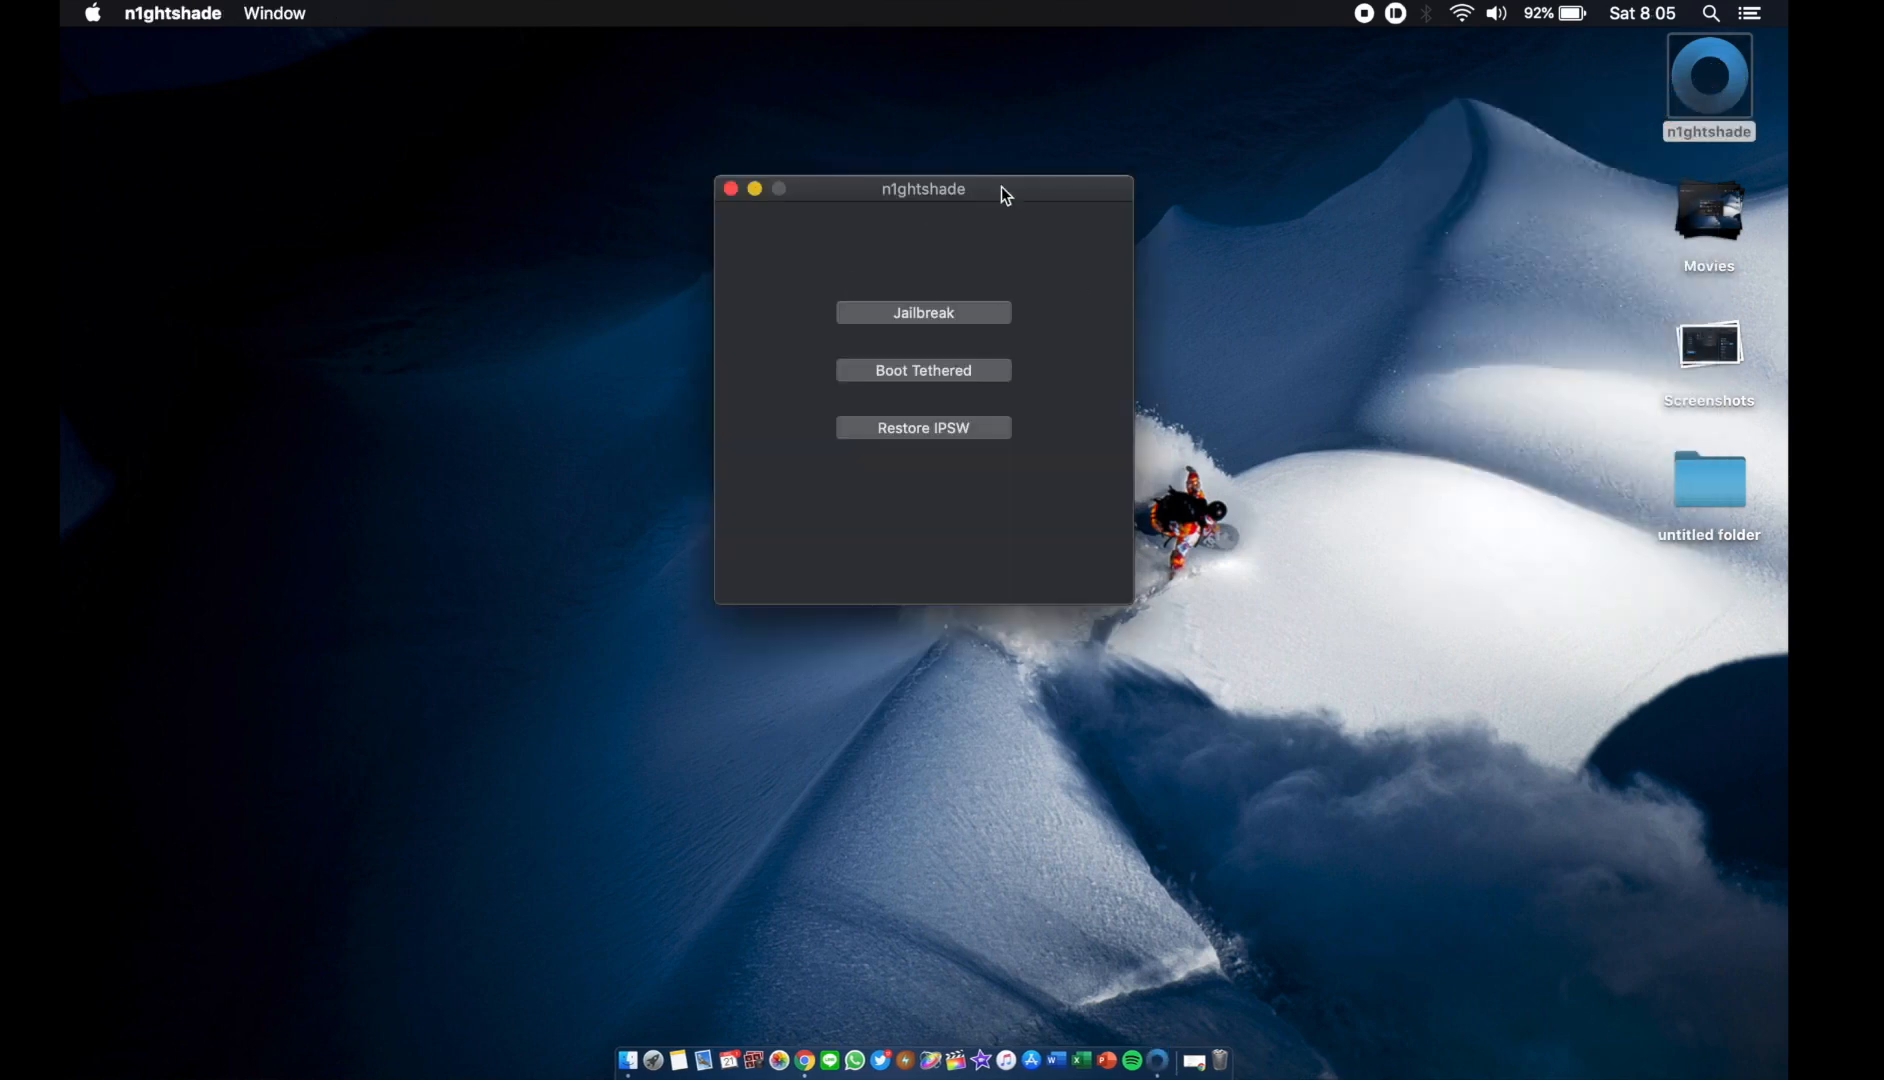
left_click_drag(1004, 188, 974, 210)
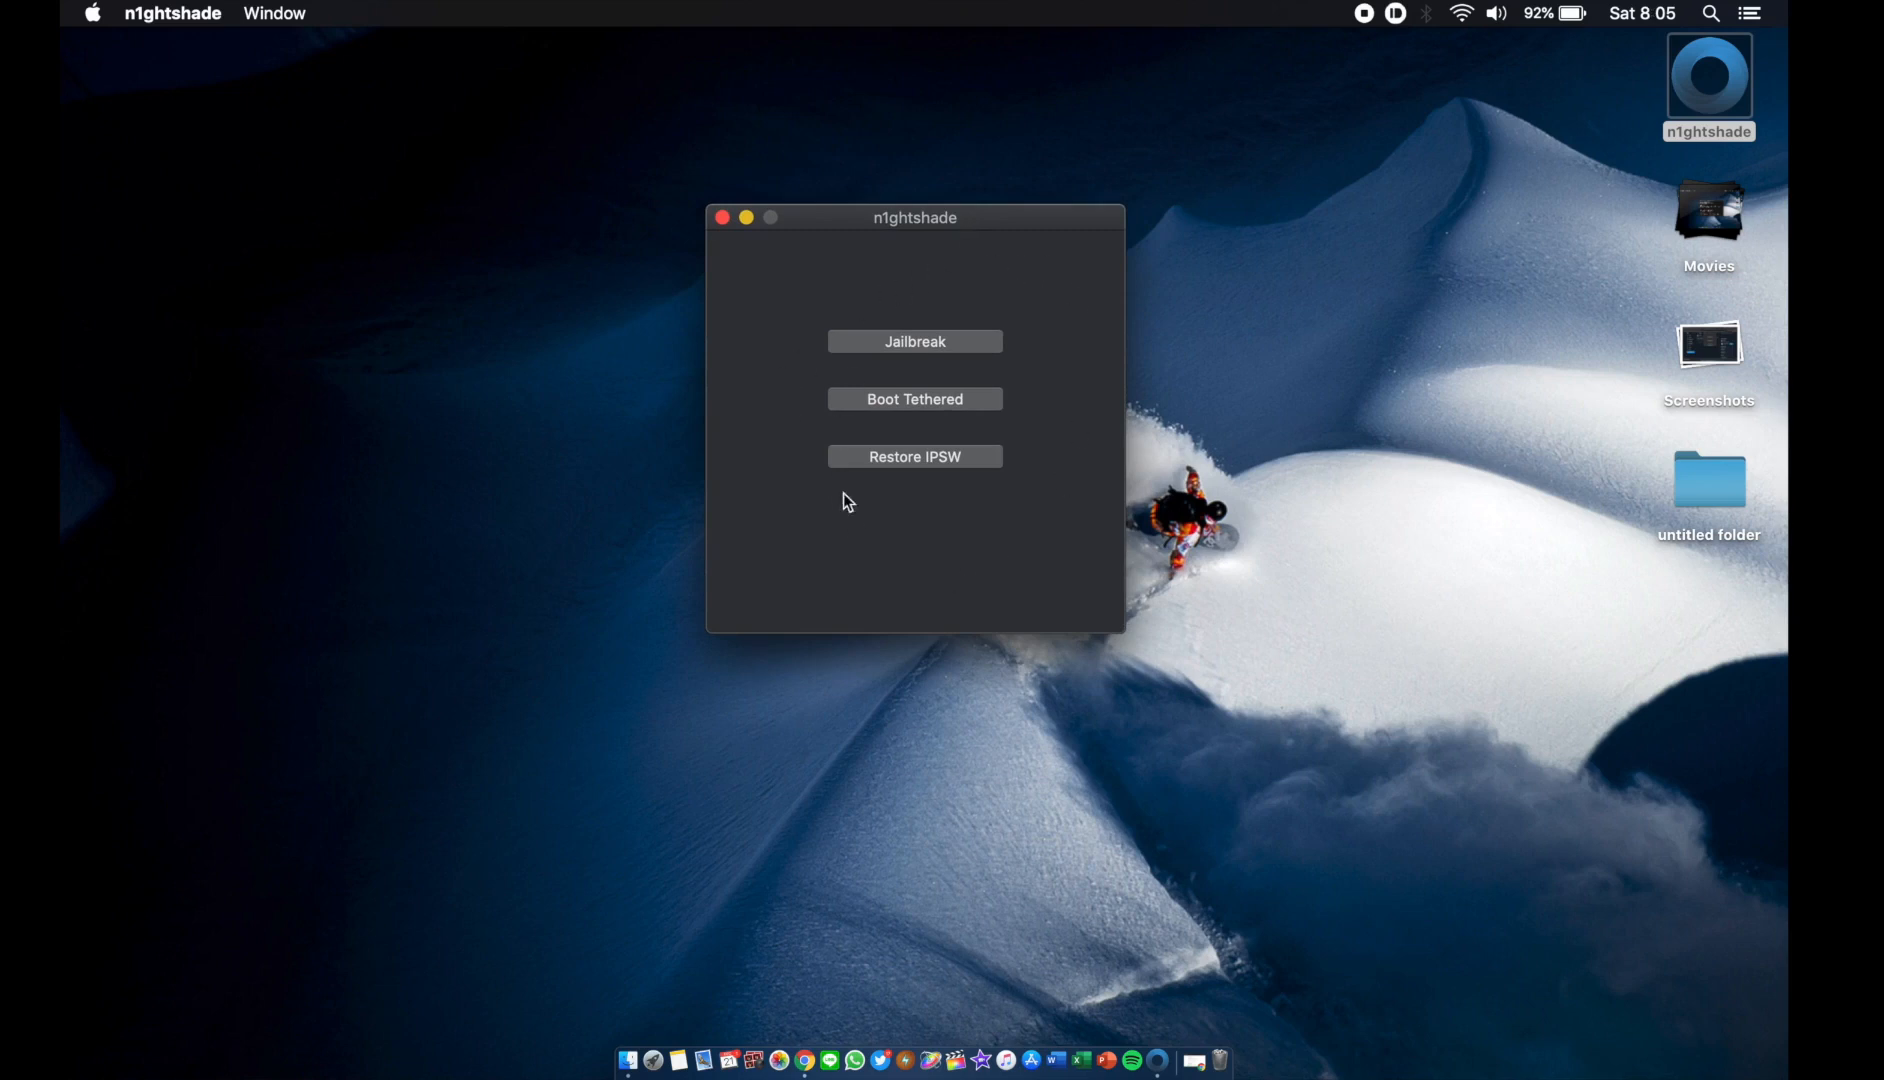
Choose iPhone5,2_7.0.2_11A501_Restore.ipsw from Downloads as the restore firmware
left_click(914, 456)
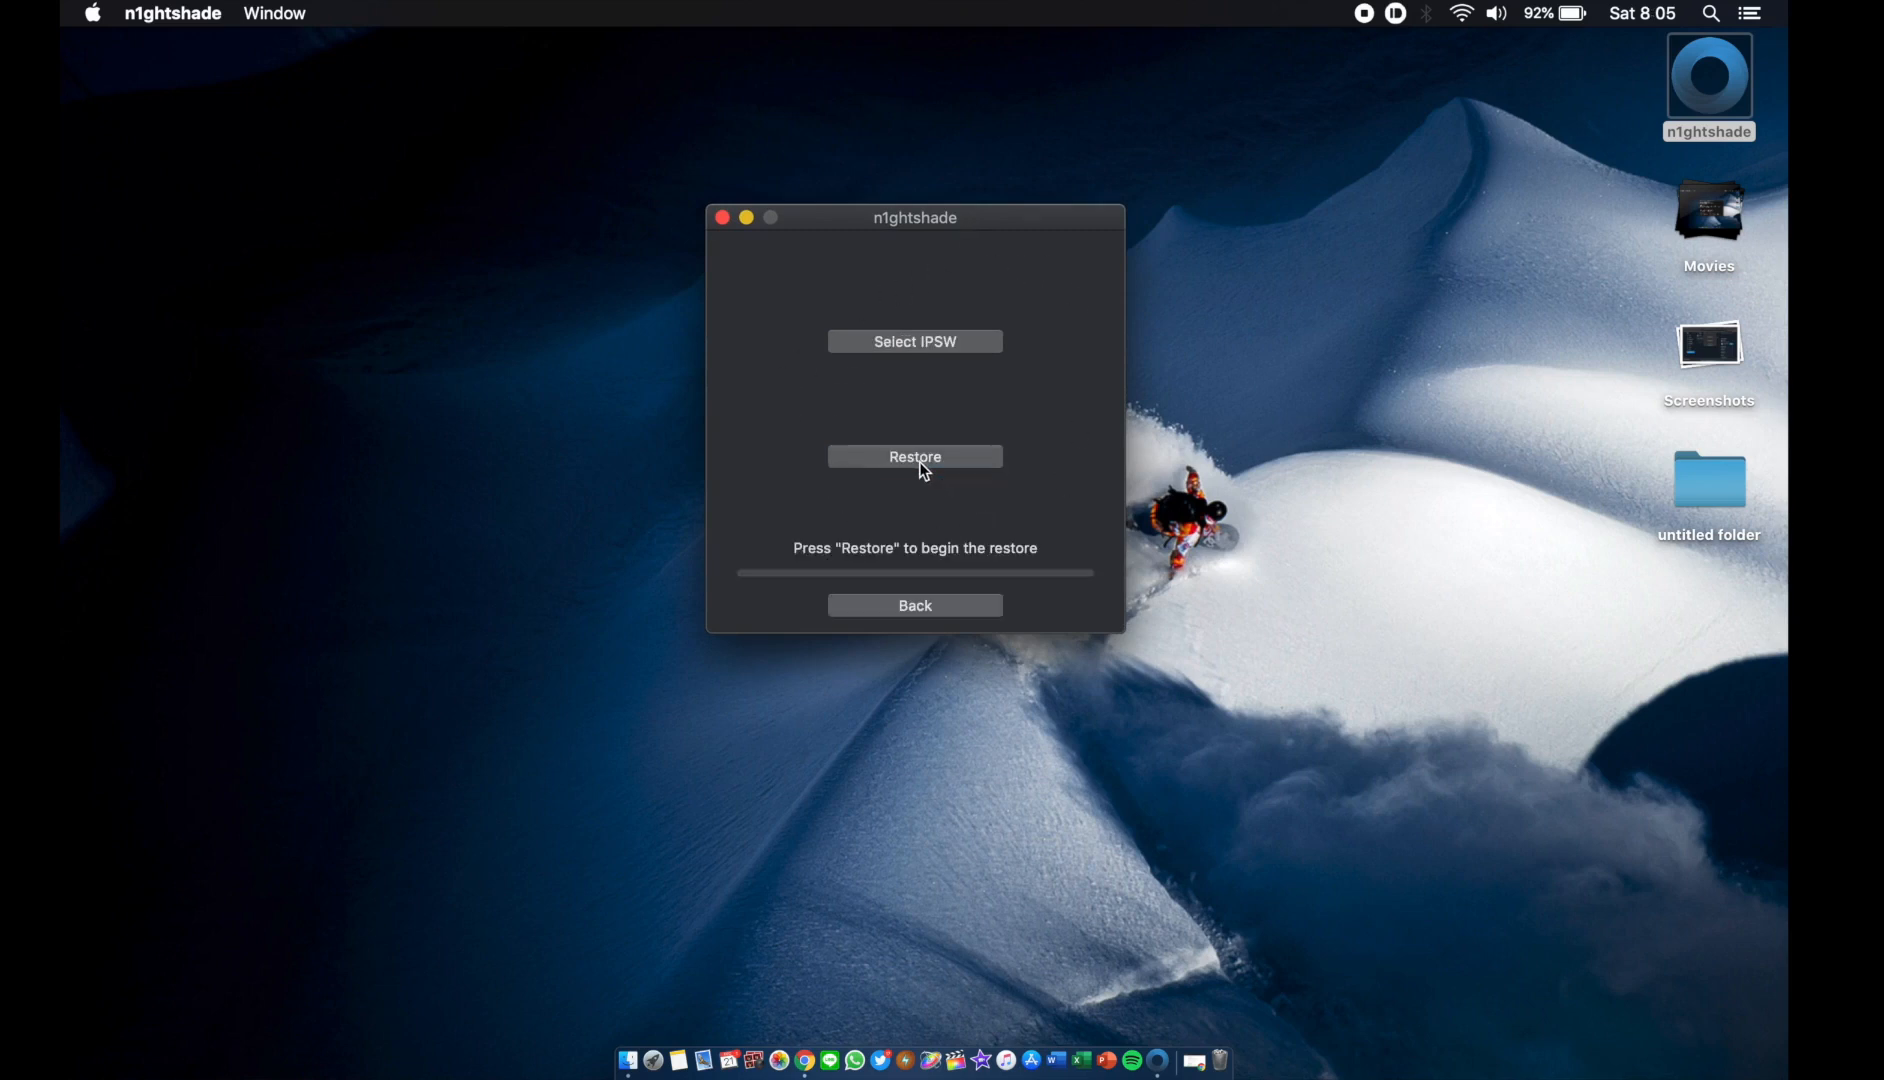
mouse_move(904, 354)
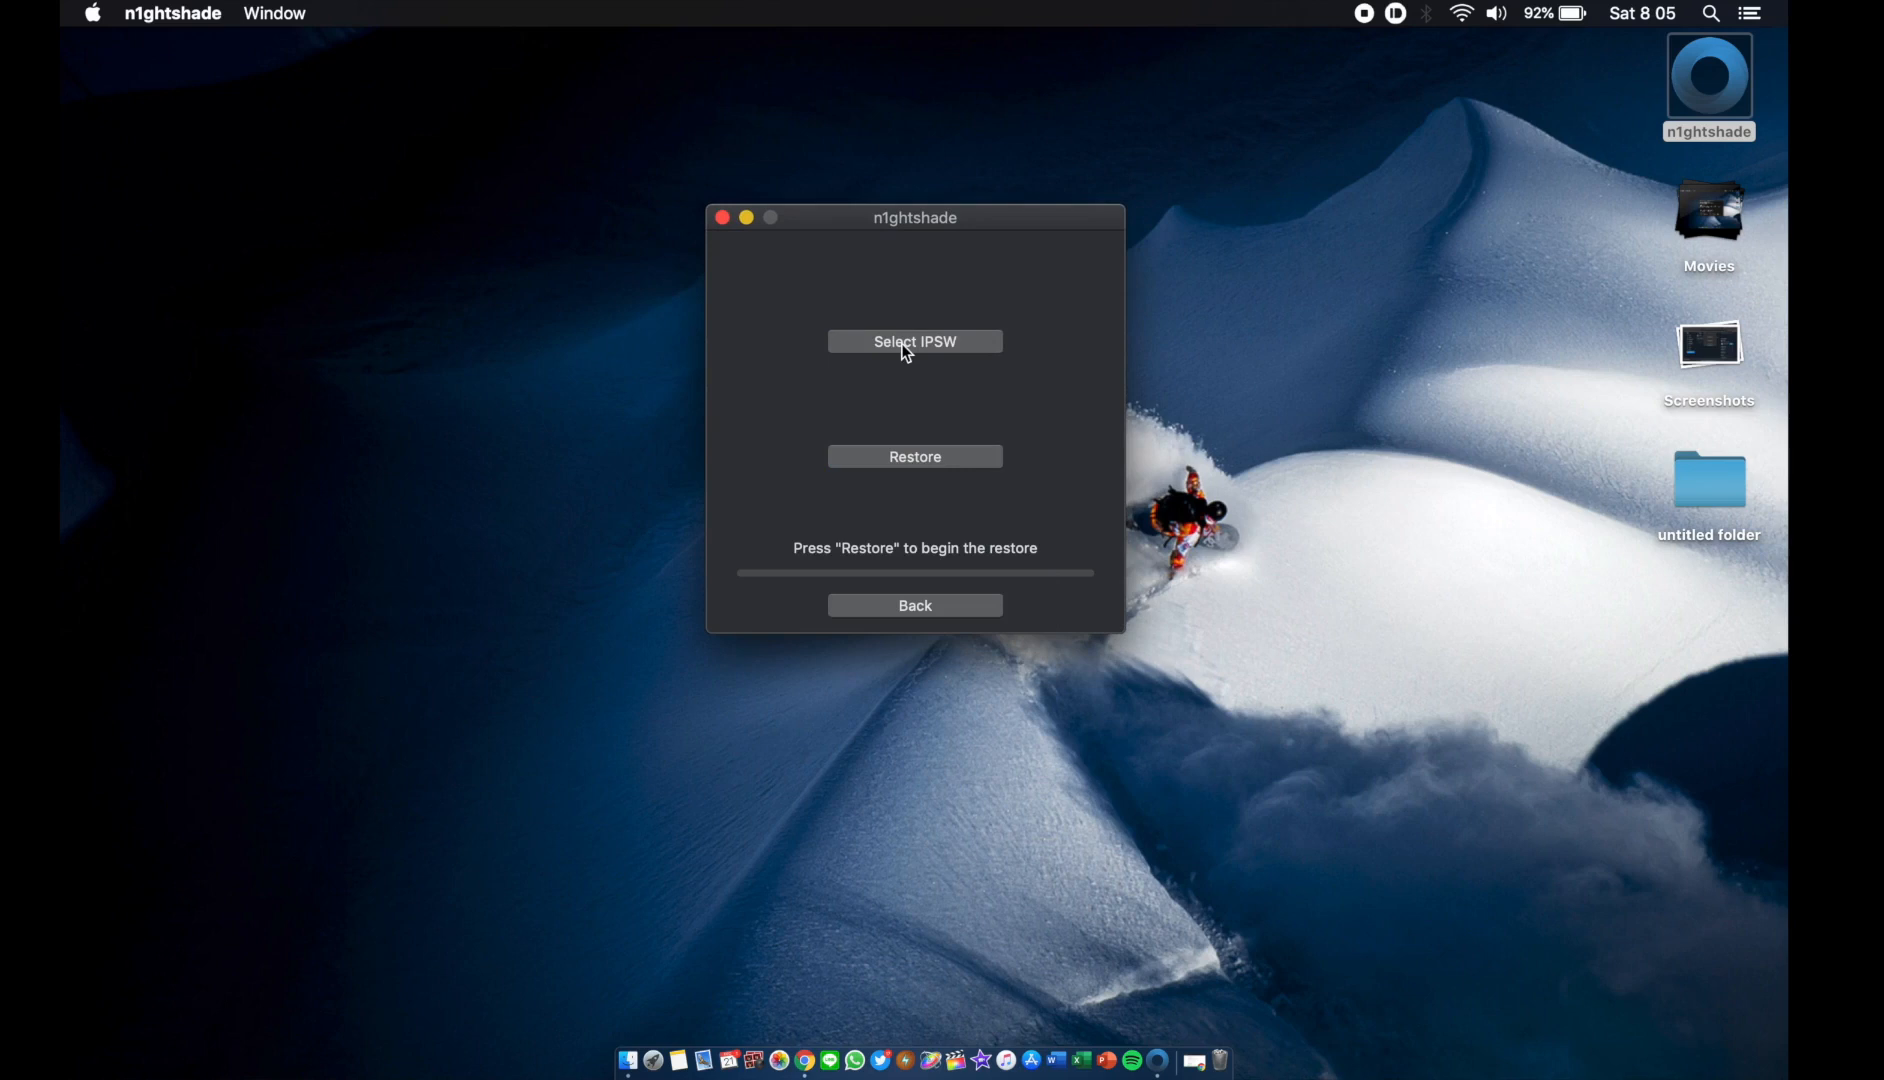
left_click(914, 340)
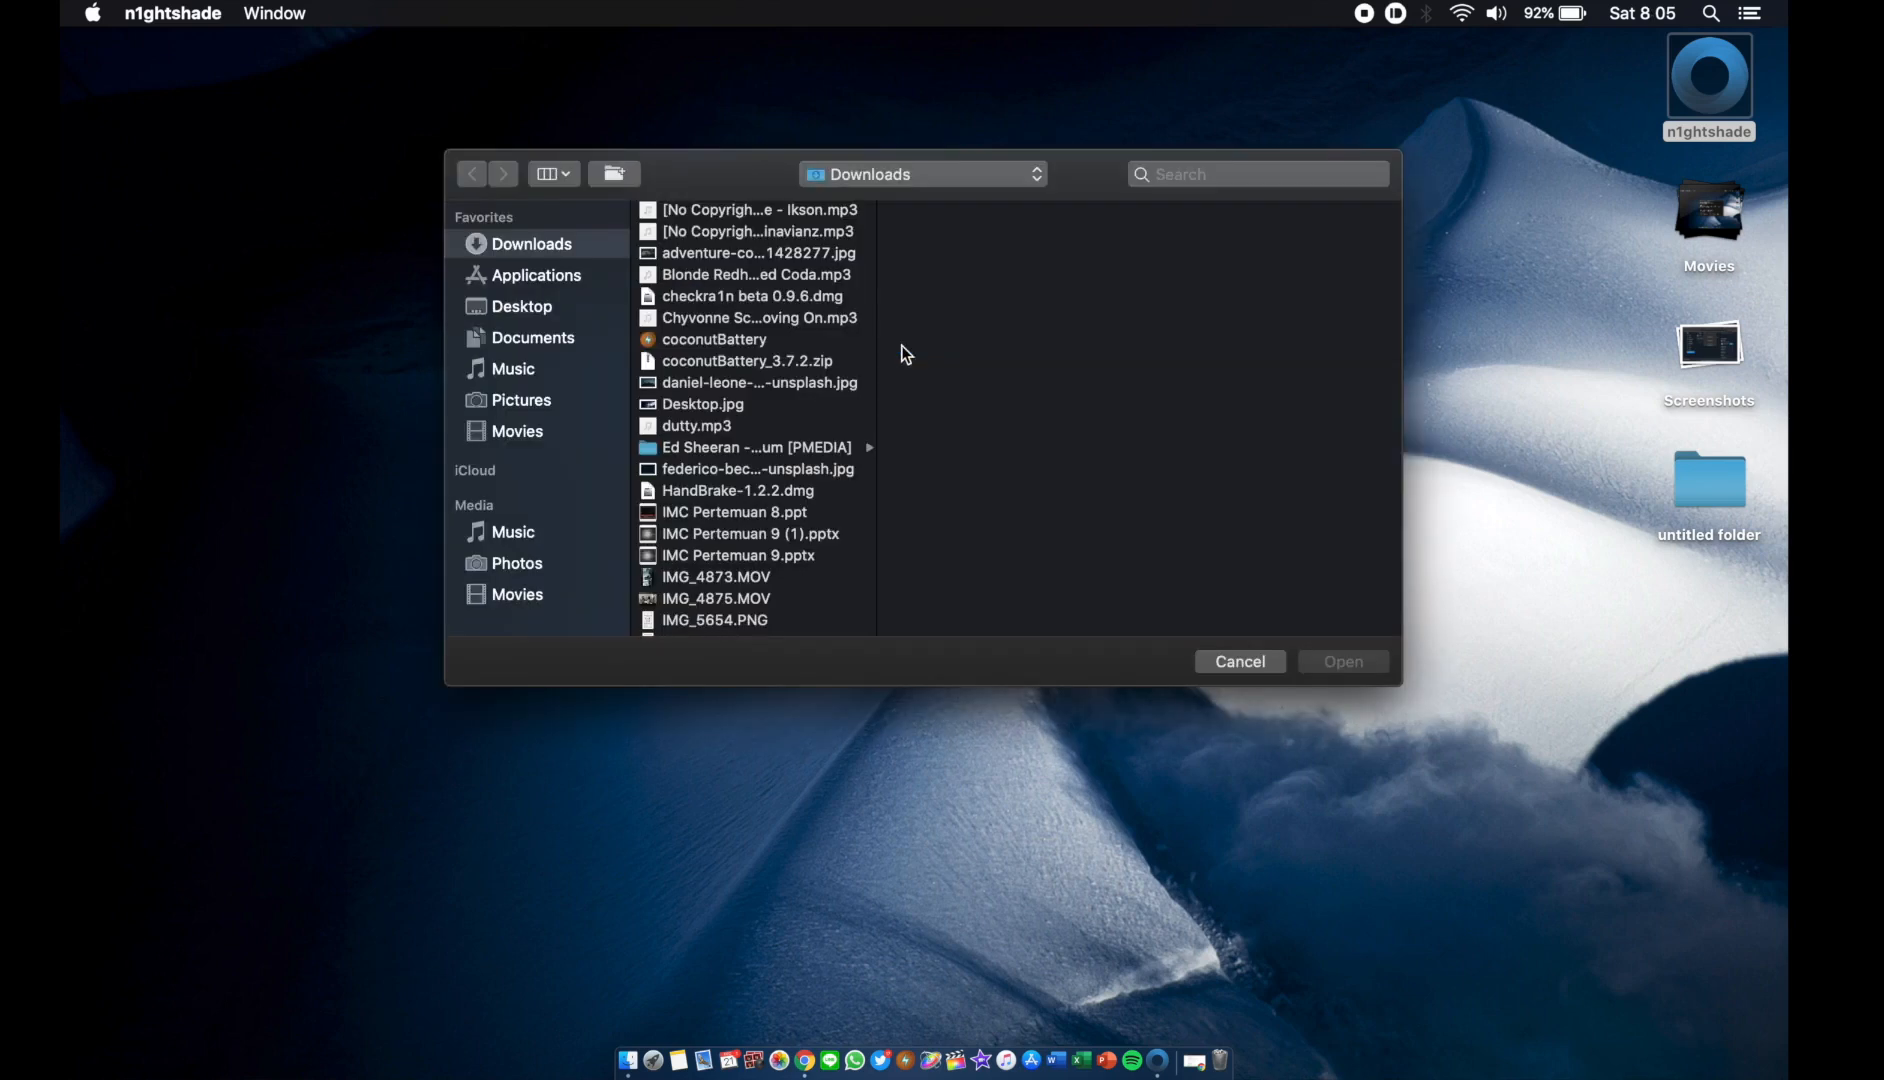
scroll("down", 3)
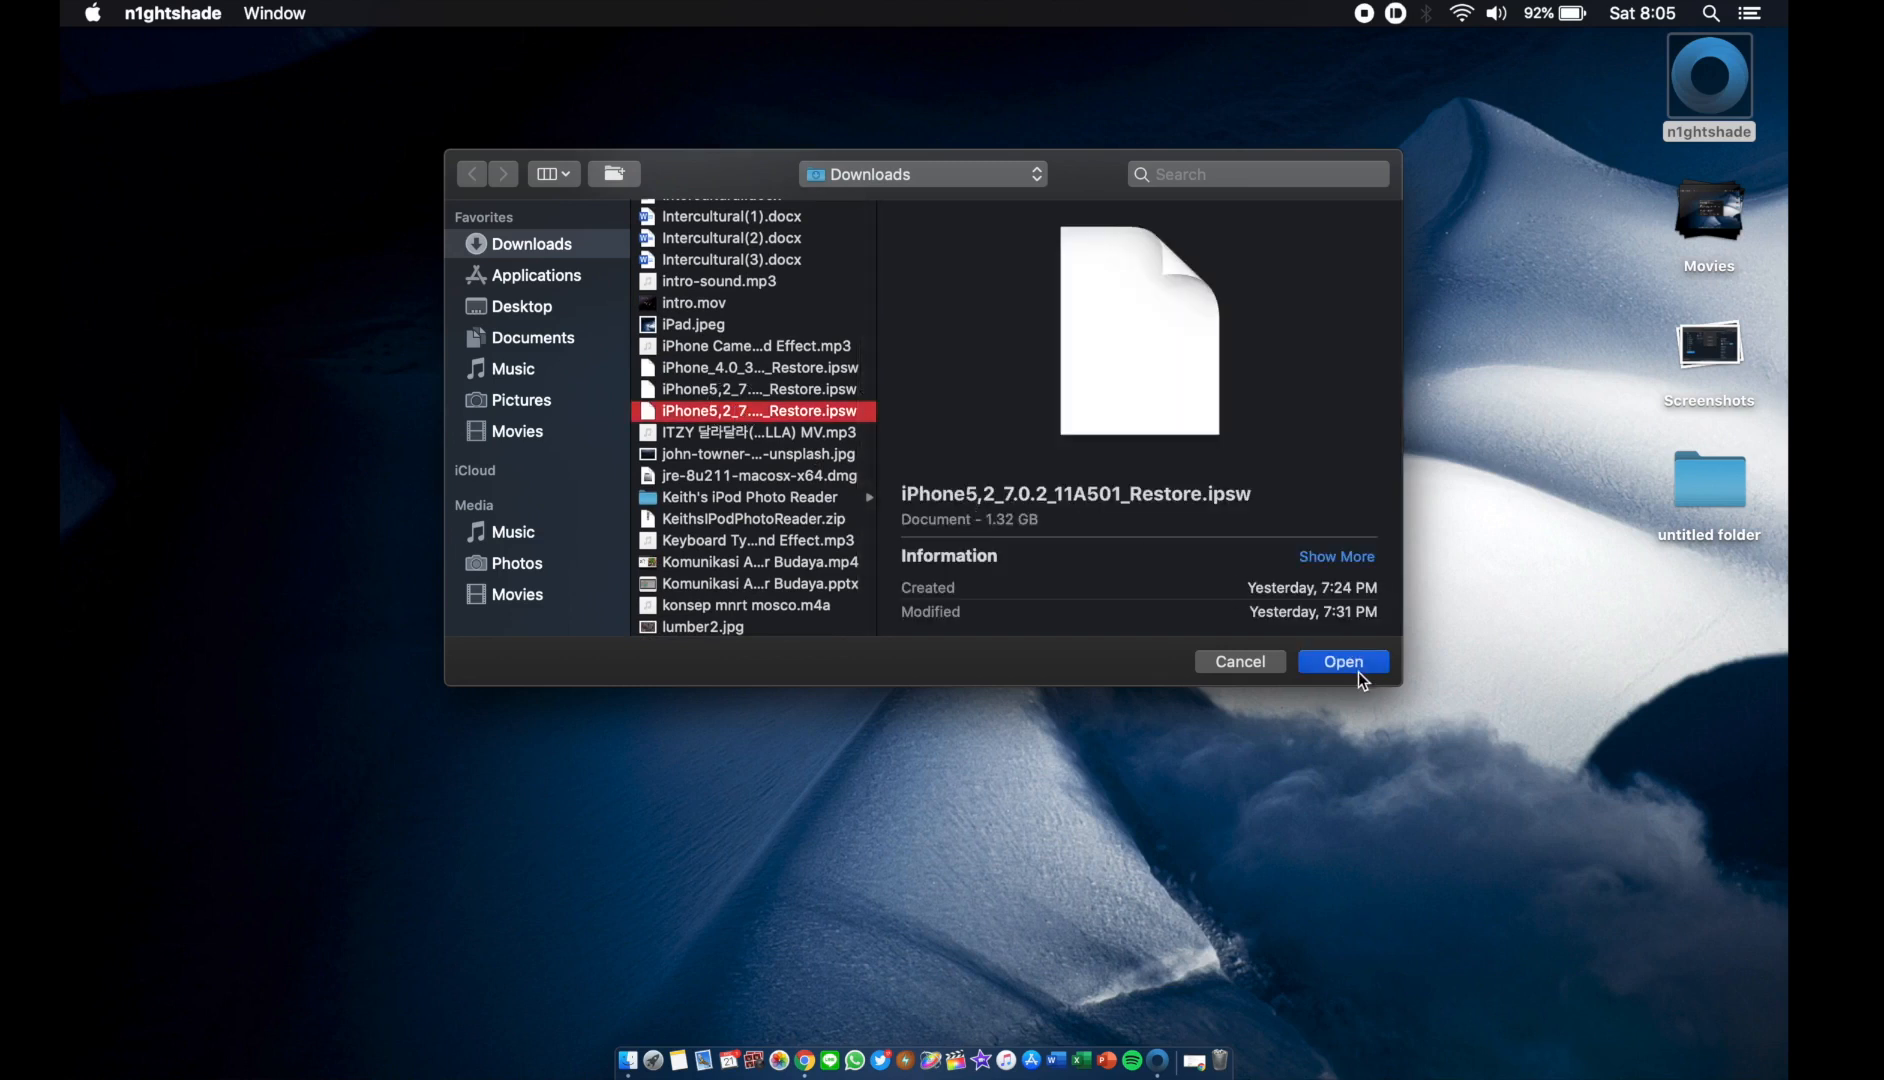
left_click(1344, 660)
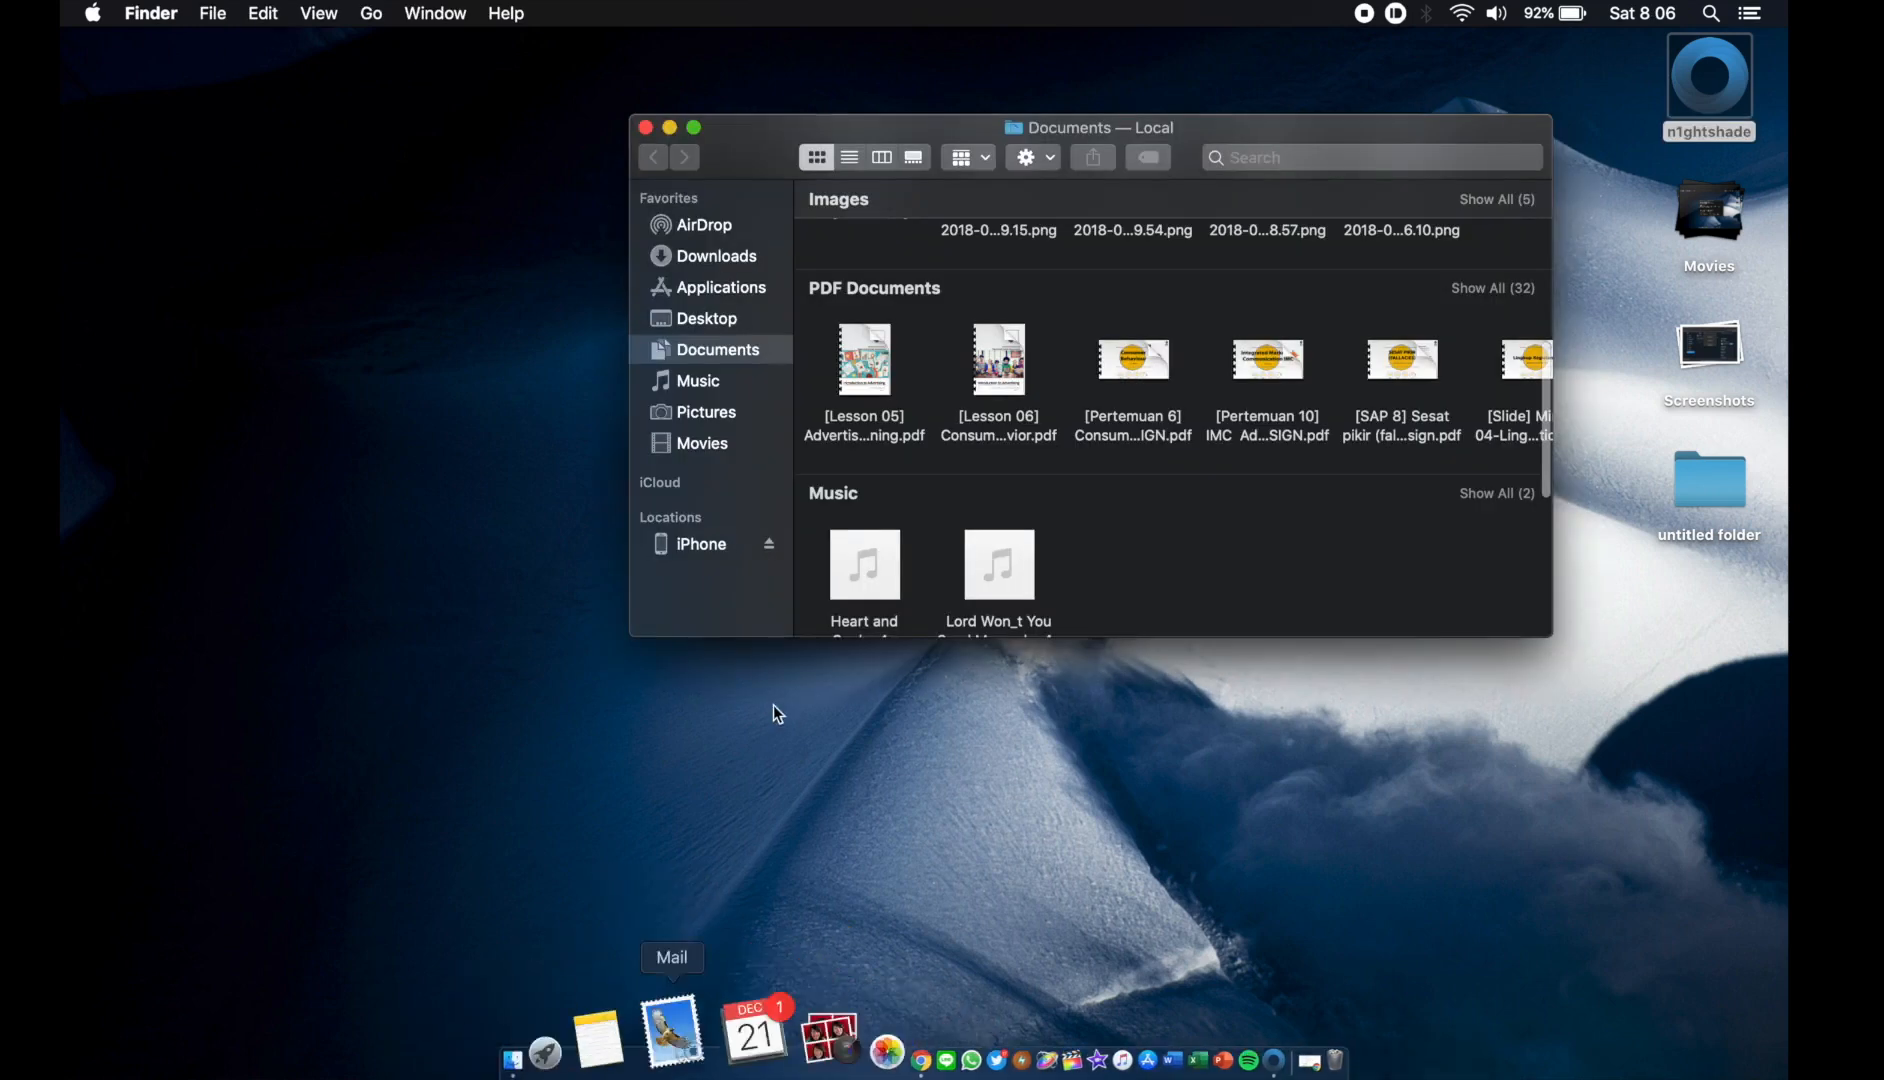
Bring n1ghtshade forward and begin restoring the iPhone with the iOS 7.0.2 firmware
left_click(700, 544)
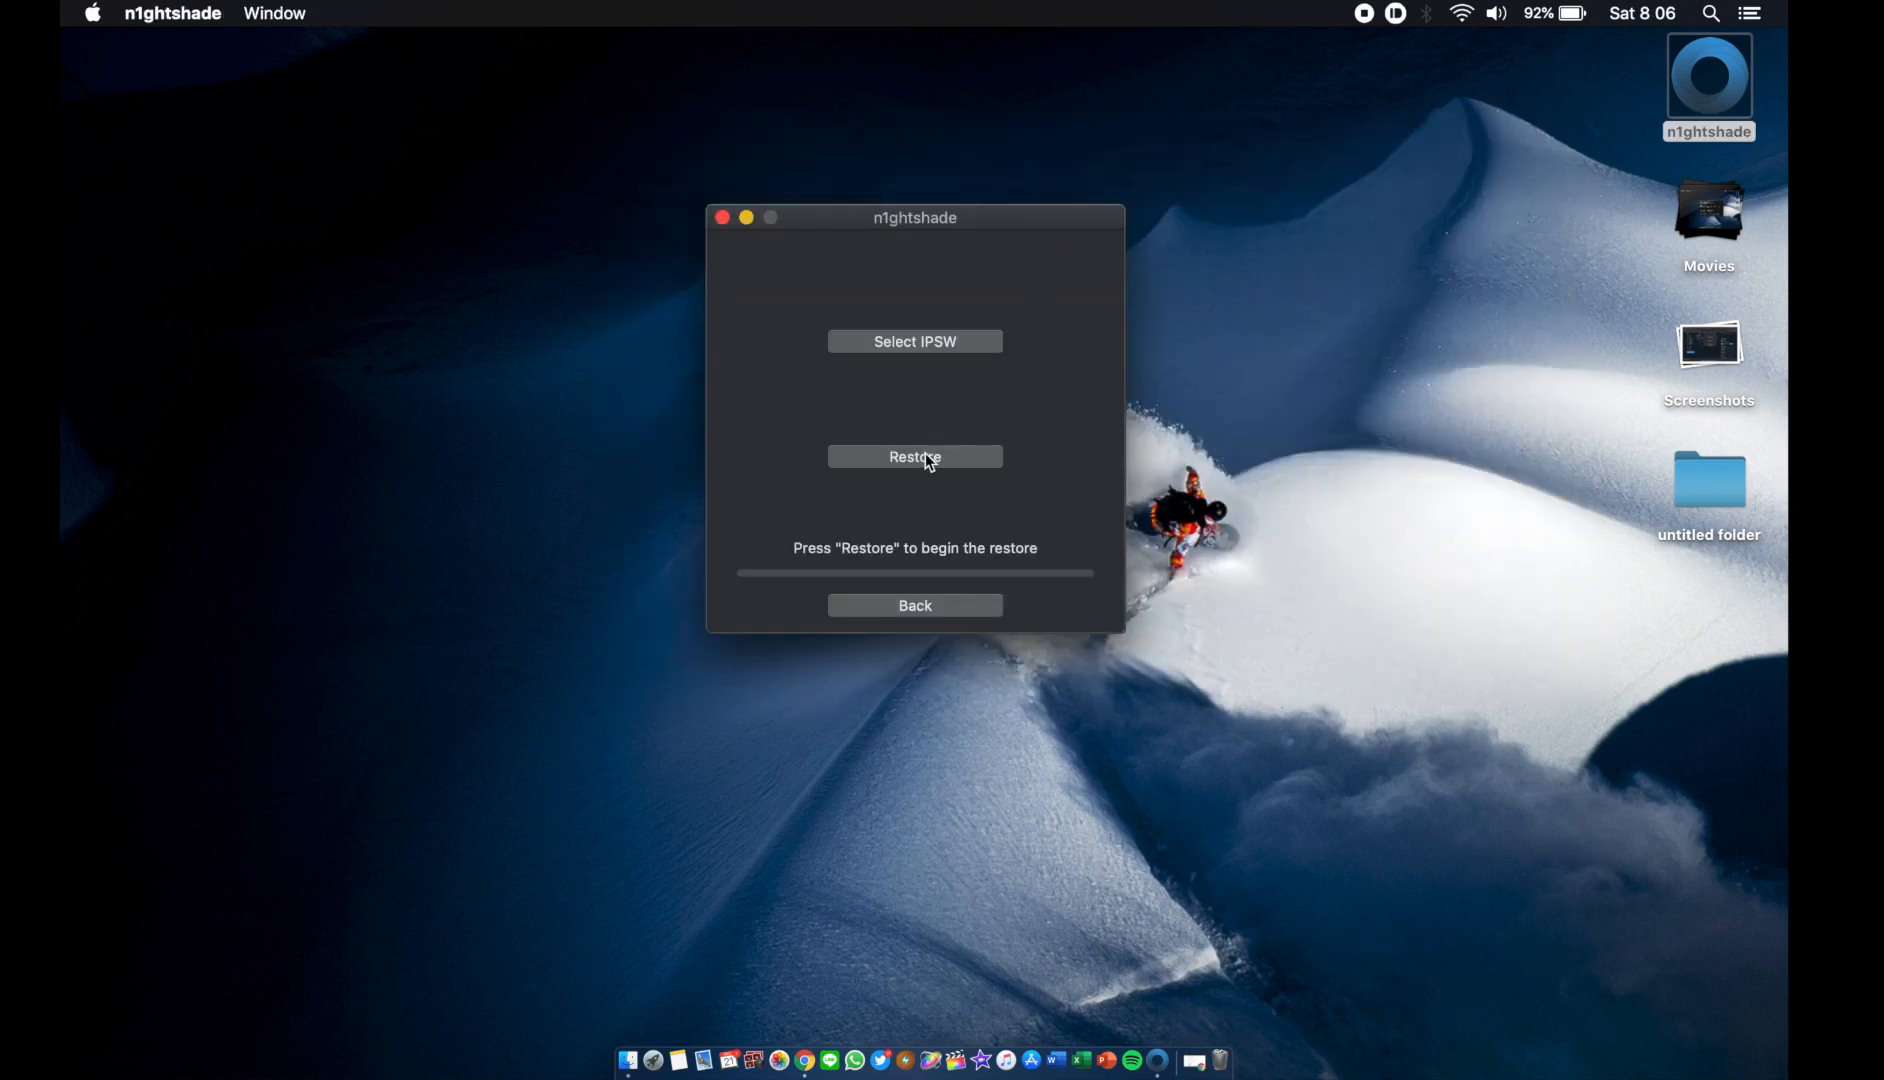
left_click(916, 456)
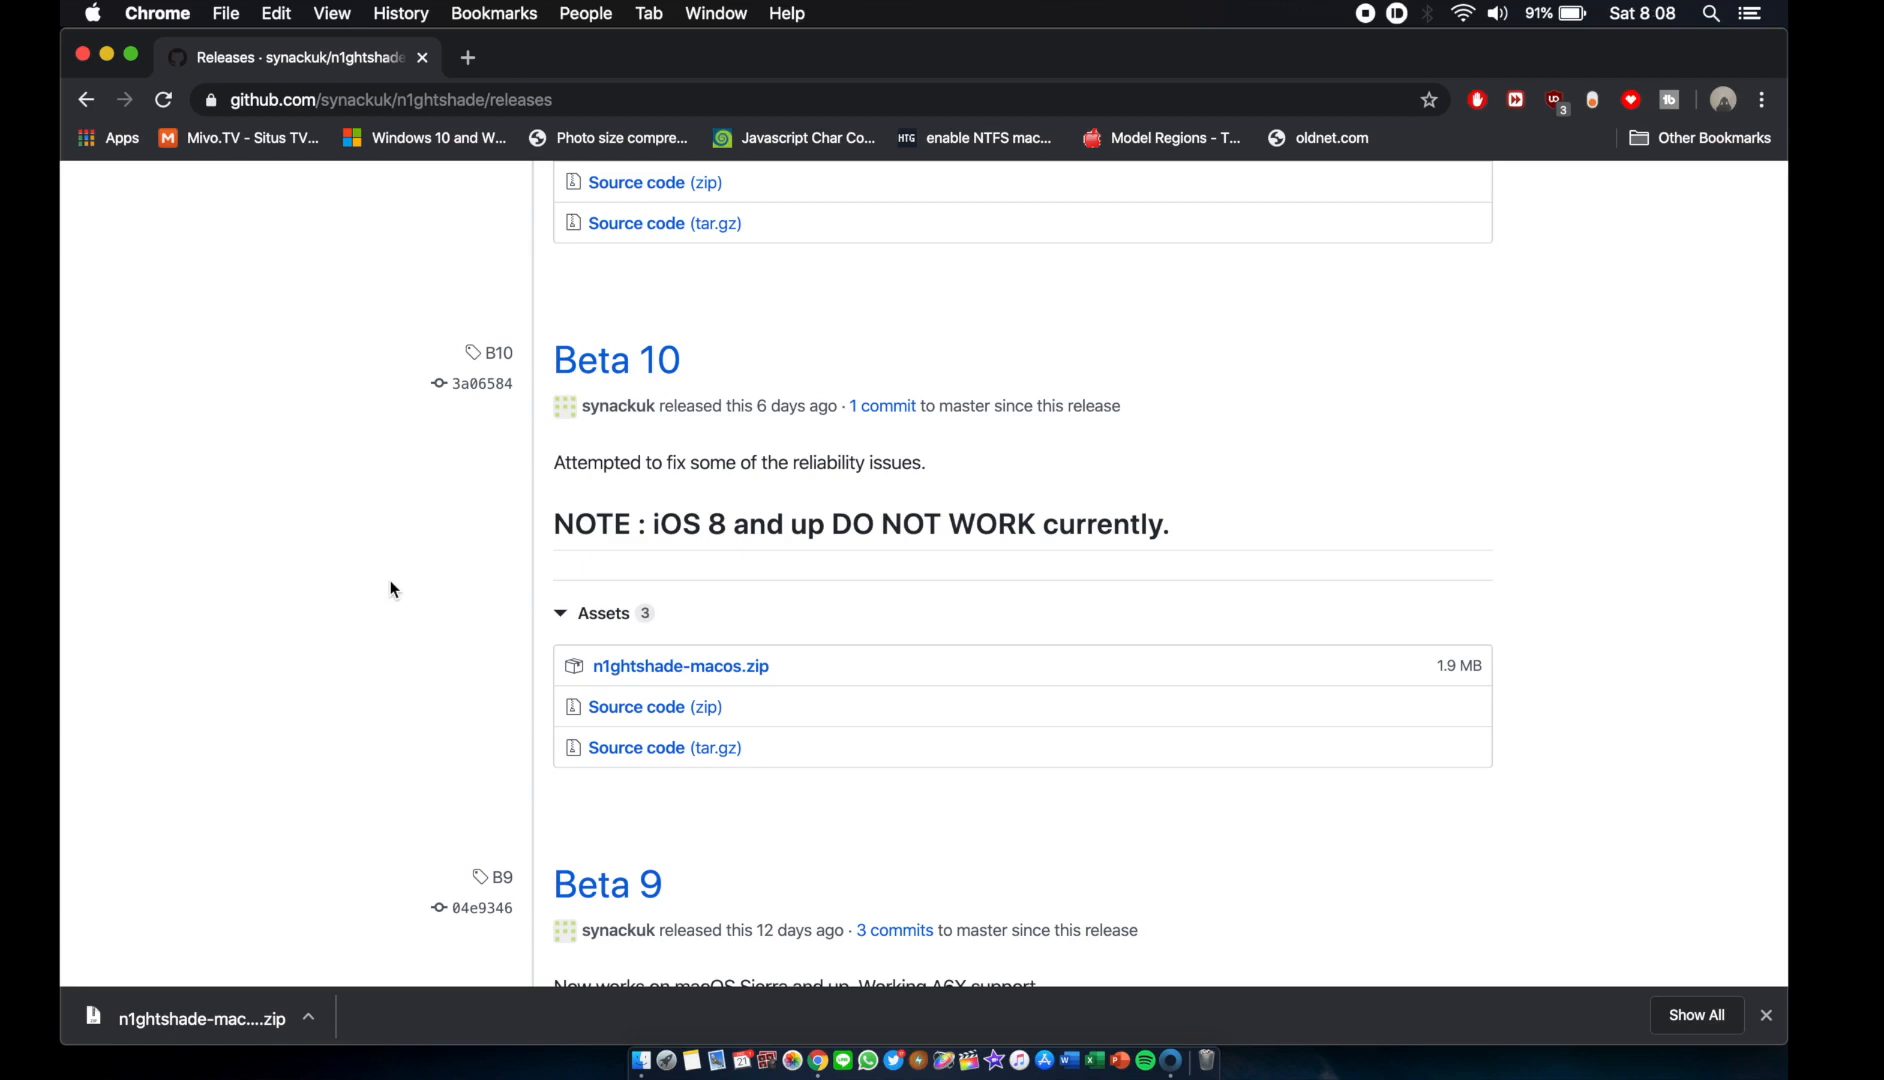
mouse_move(250, 1018)
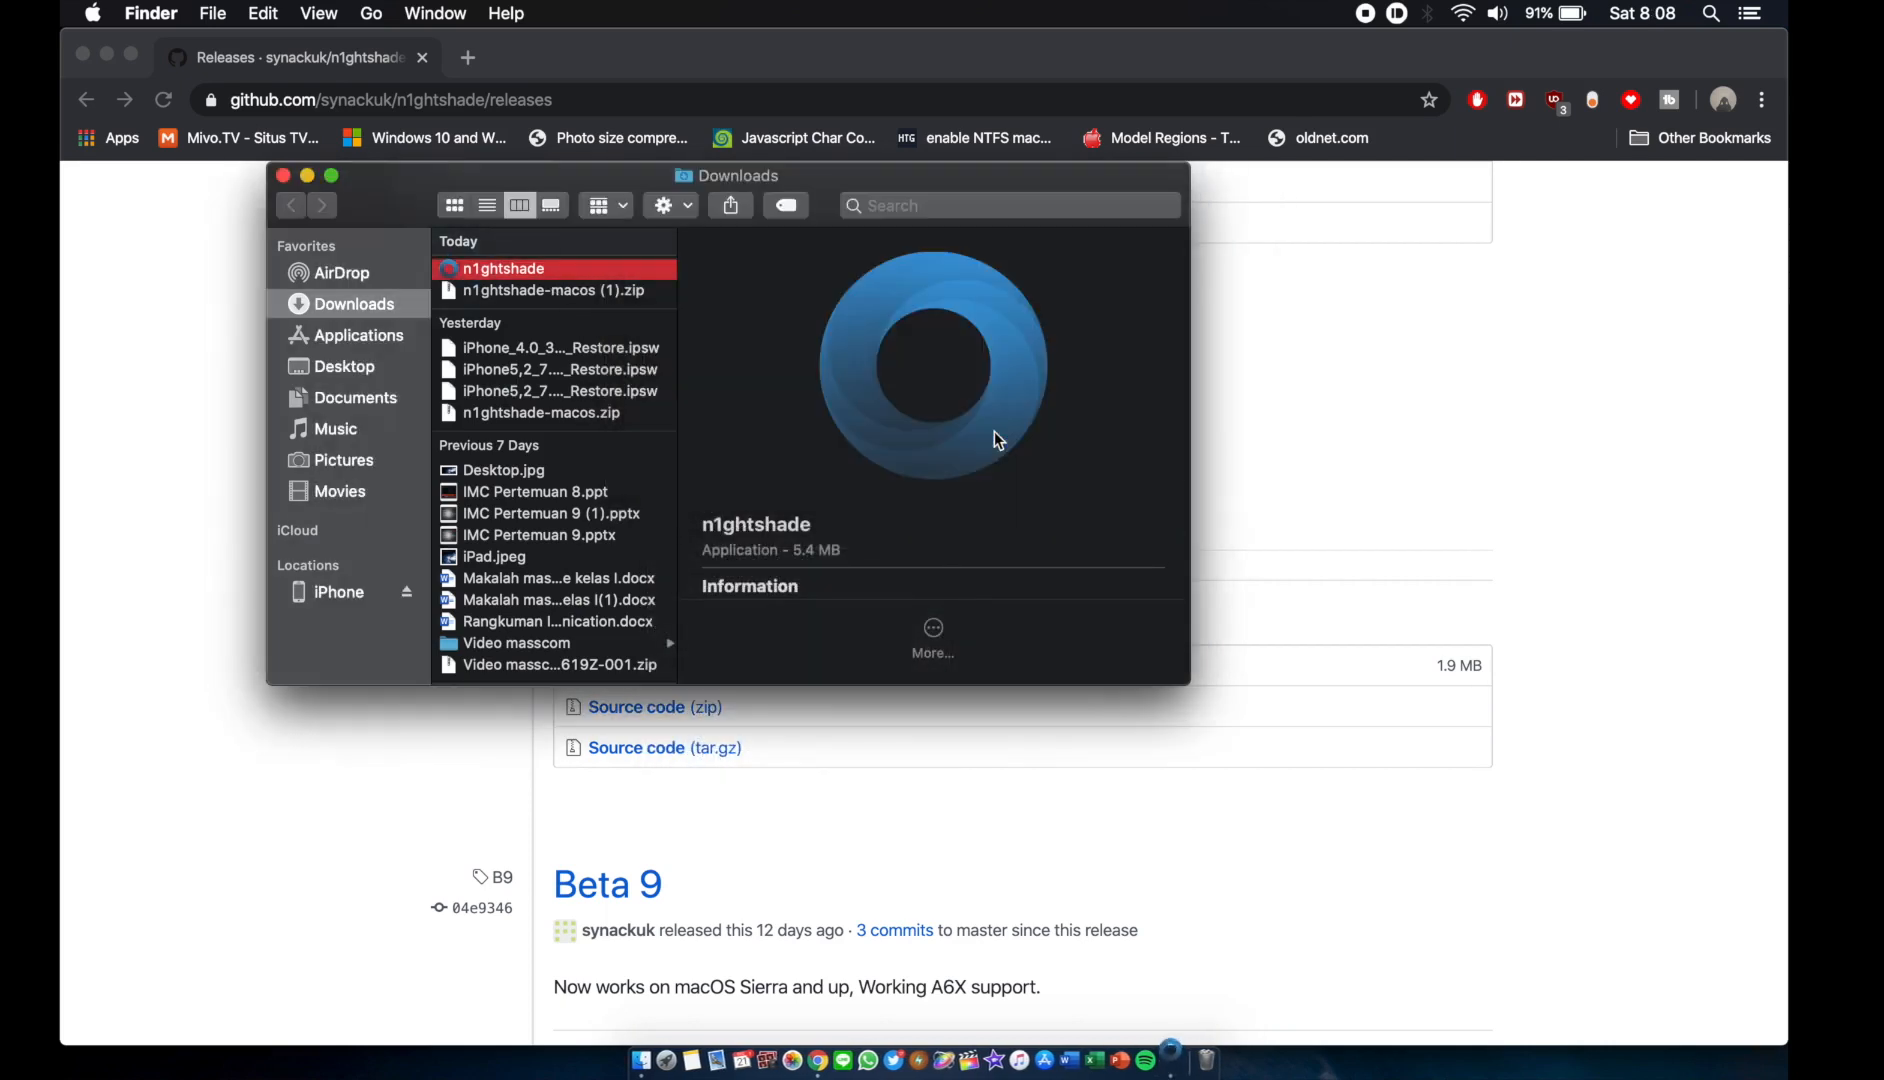
mouse_move(1024, 574)
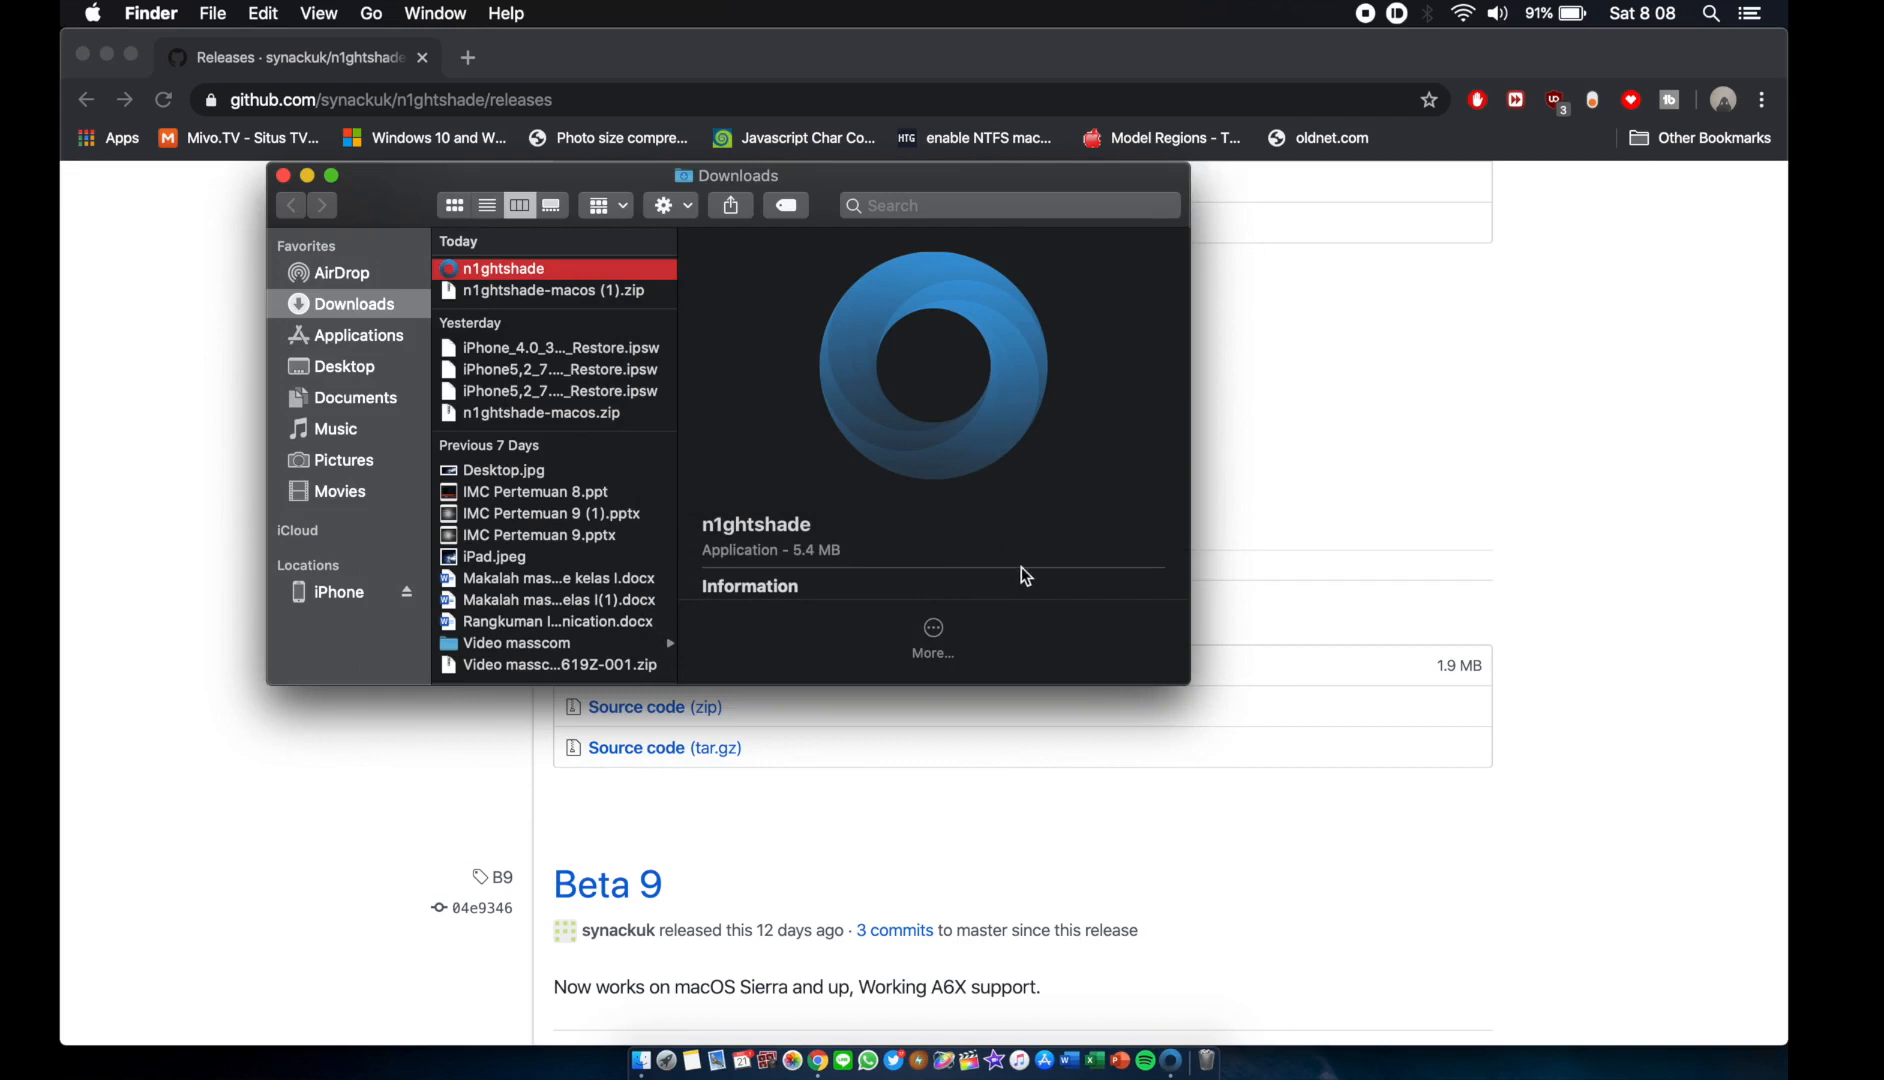
Run the freshly downloaded n1ghtshade app from Downloads and position its window
double_click(500, 268)
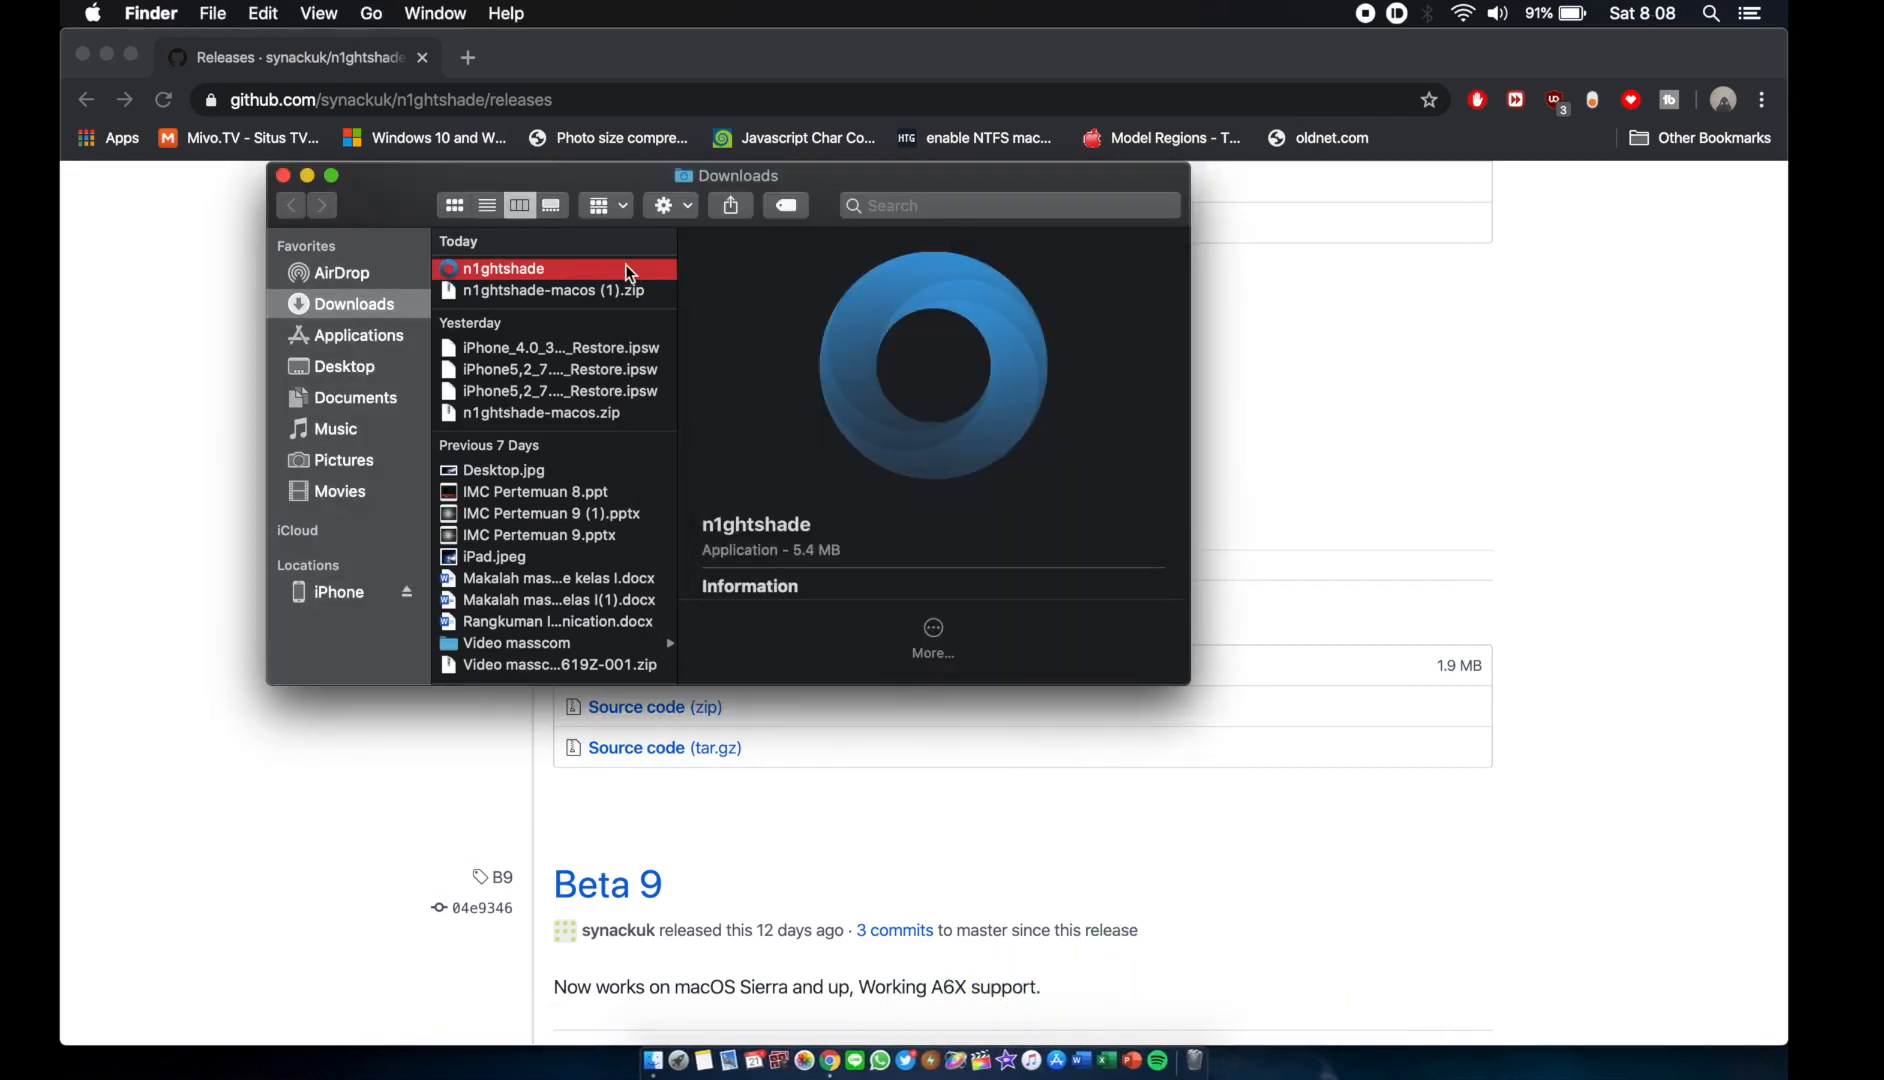
double_click(500, 268)
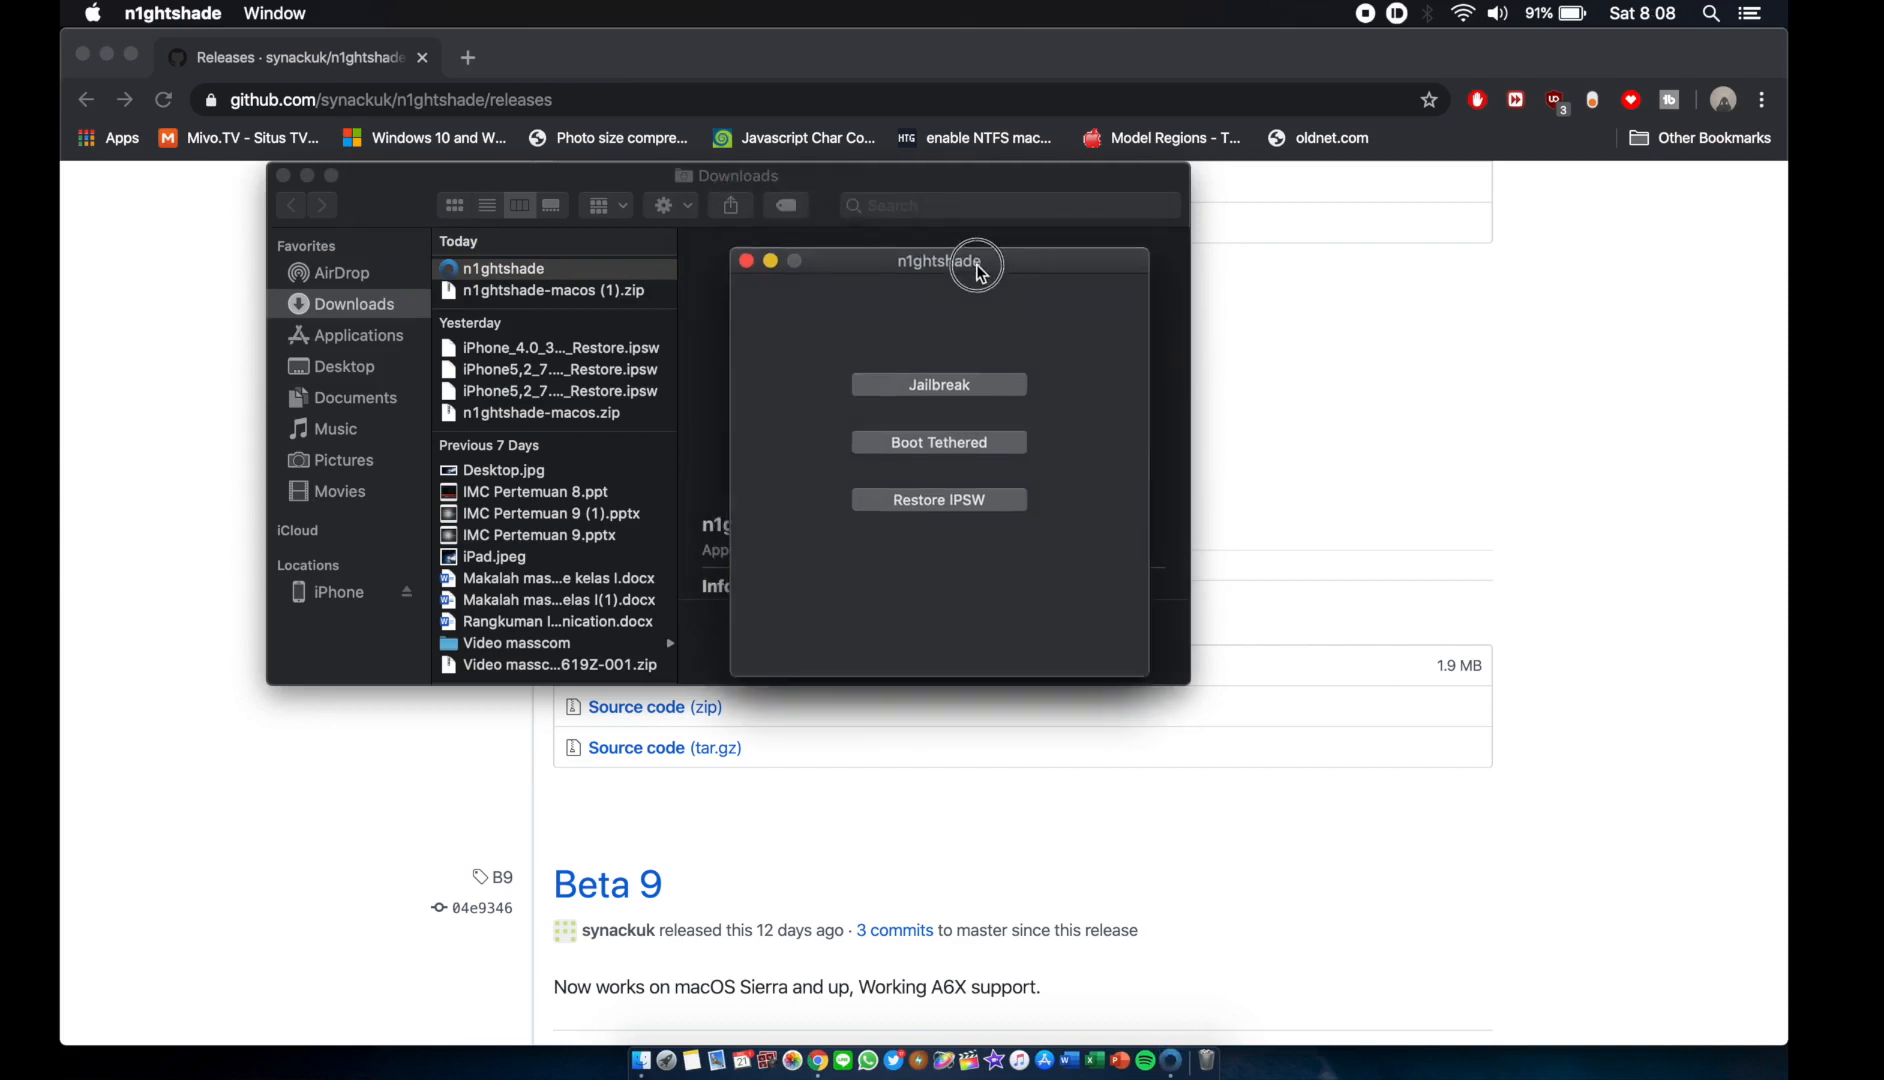
left_click_drag(976, 264, 968, 242)
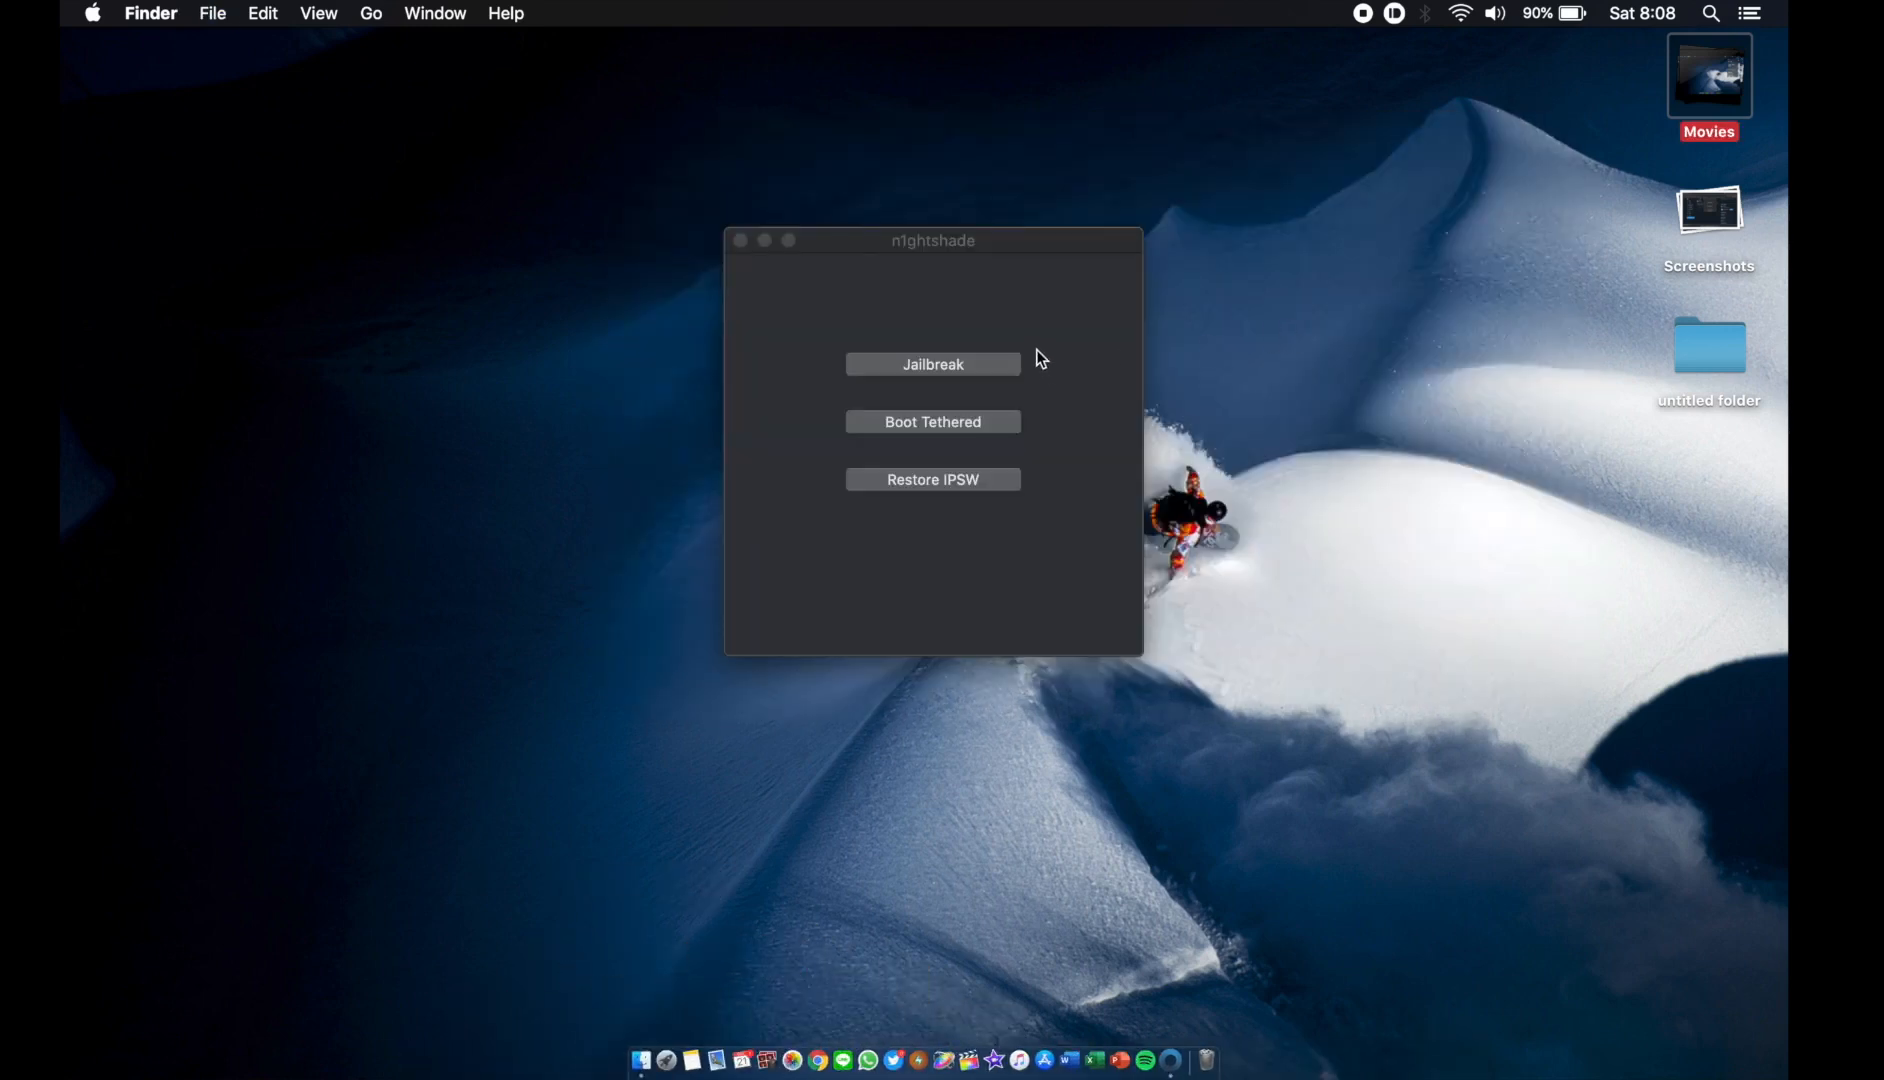
Select iPhone5,2_7.0.2_11A501_Restore.ipsw and start the restore, reaching Grooming heap
left_click(932, 478)
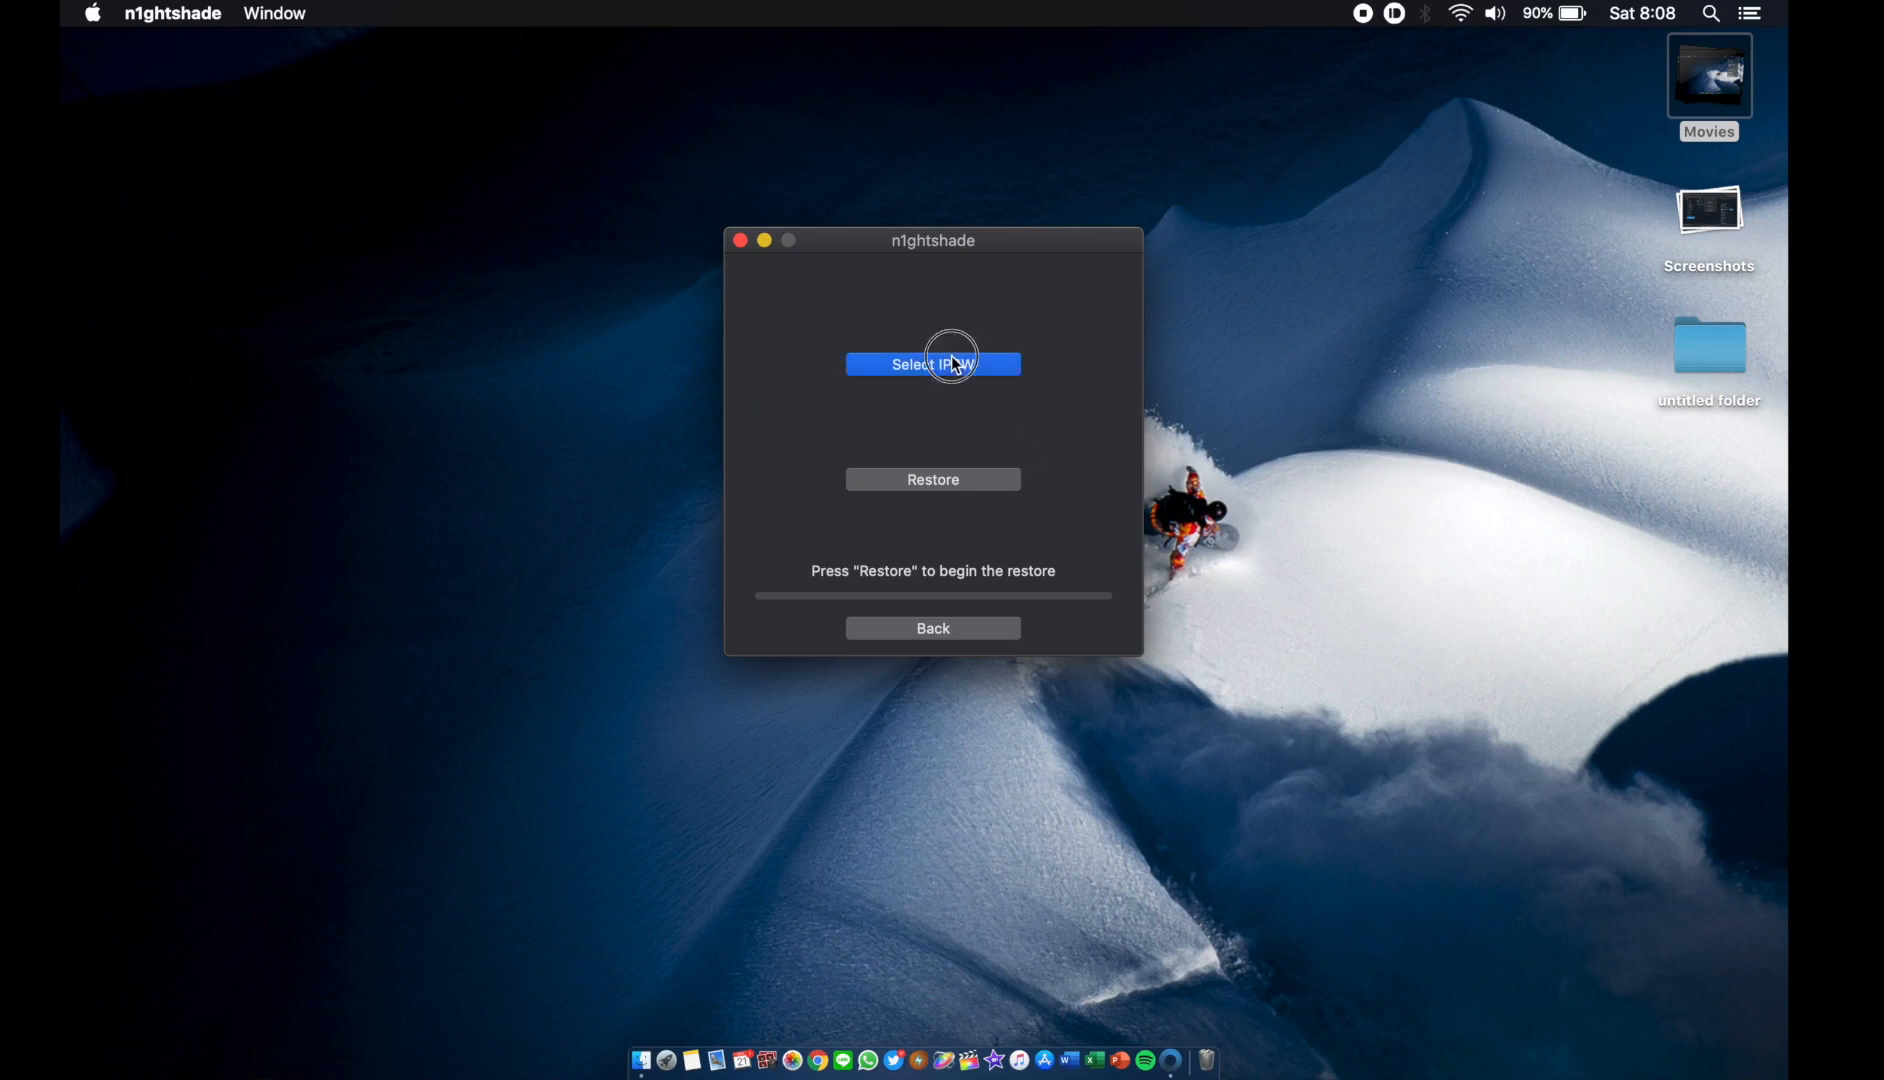
left_click(932, 364)
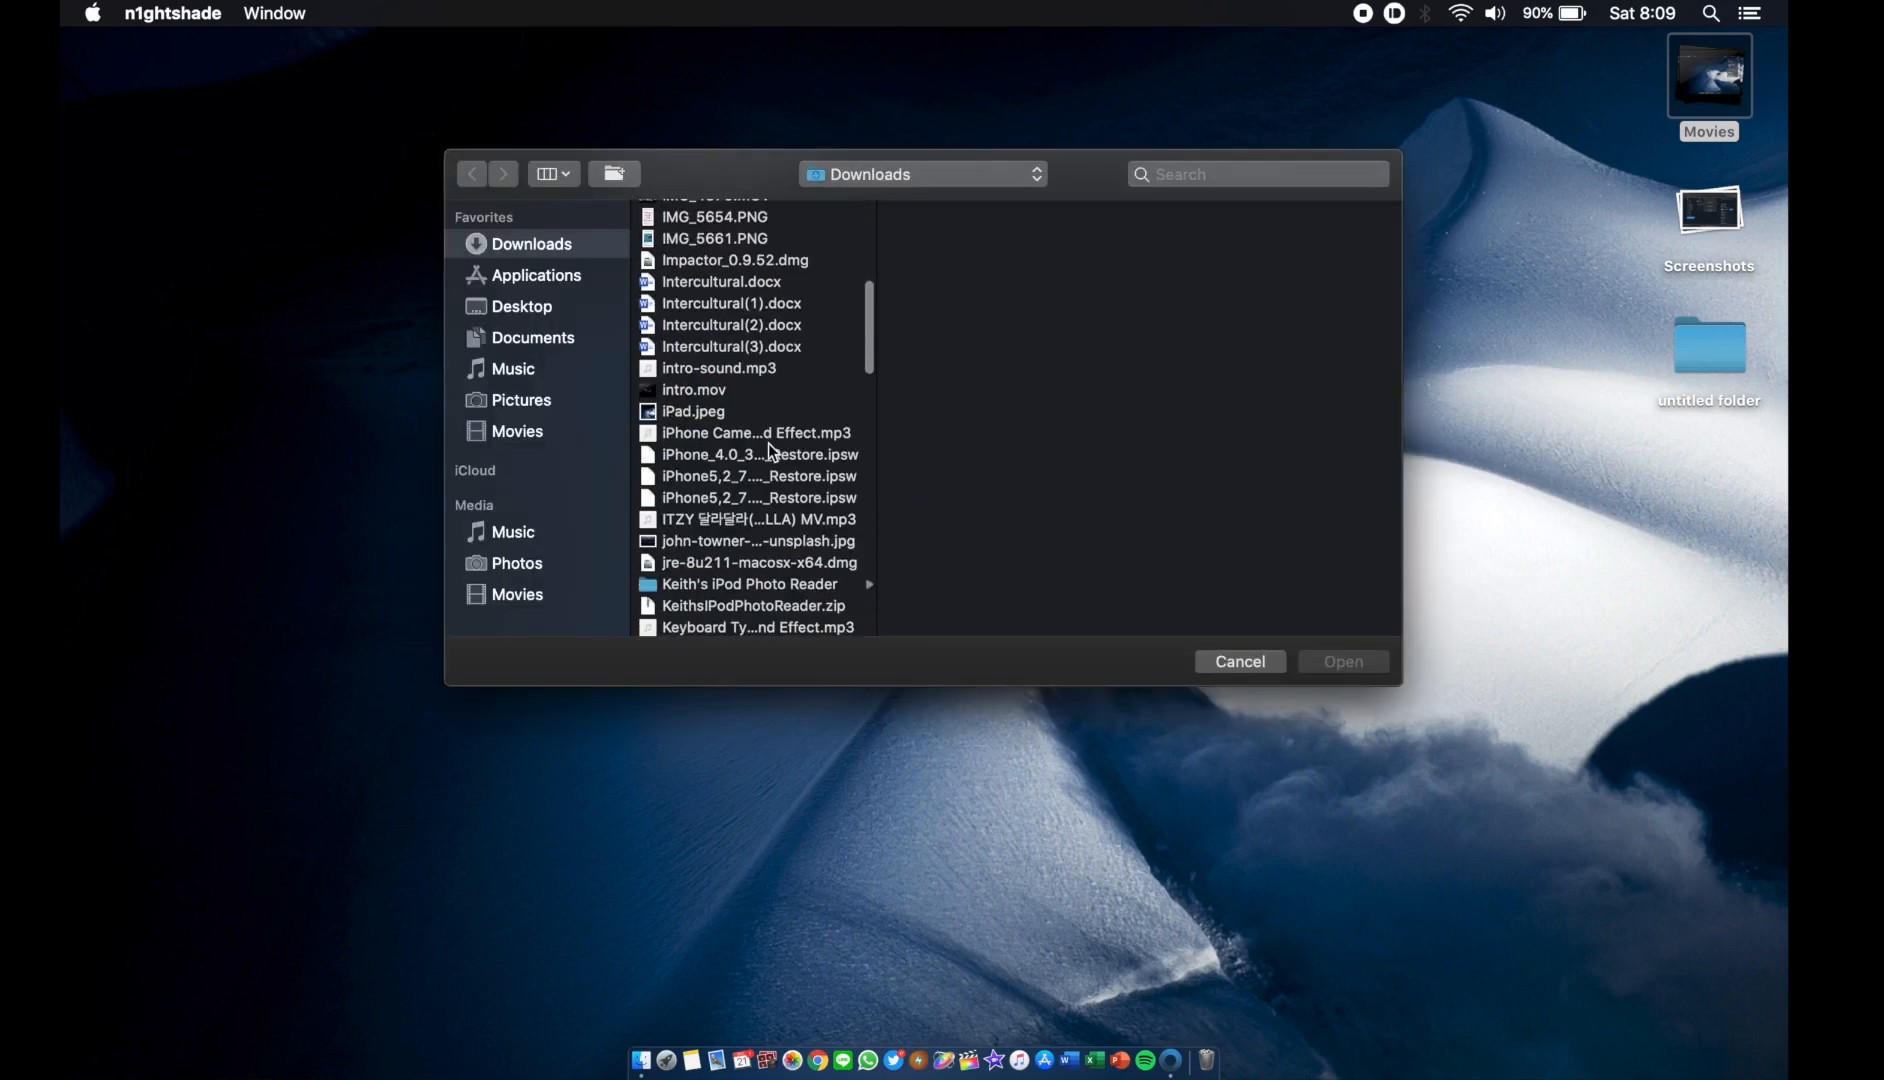
left_click(760, 498)
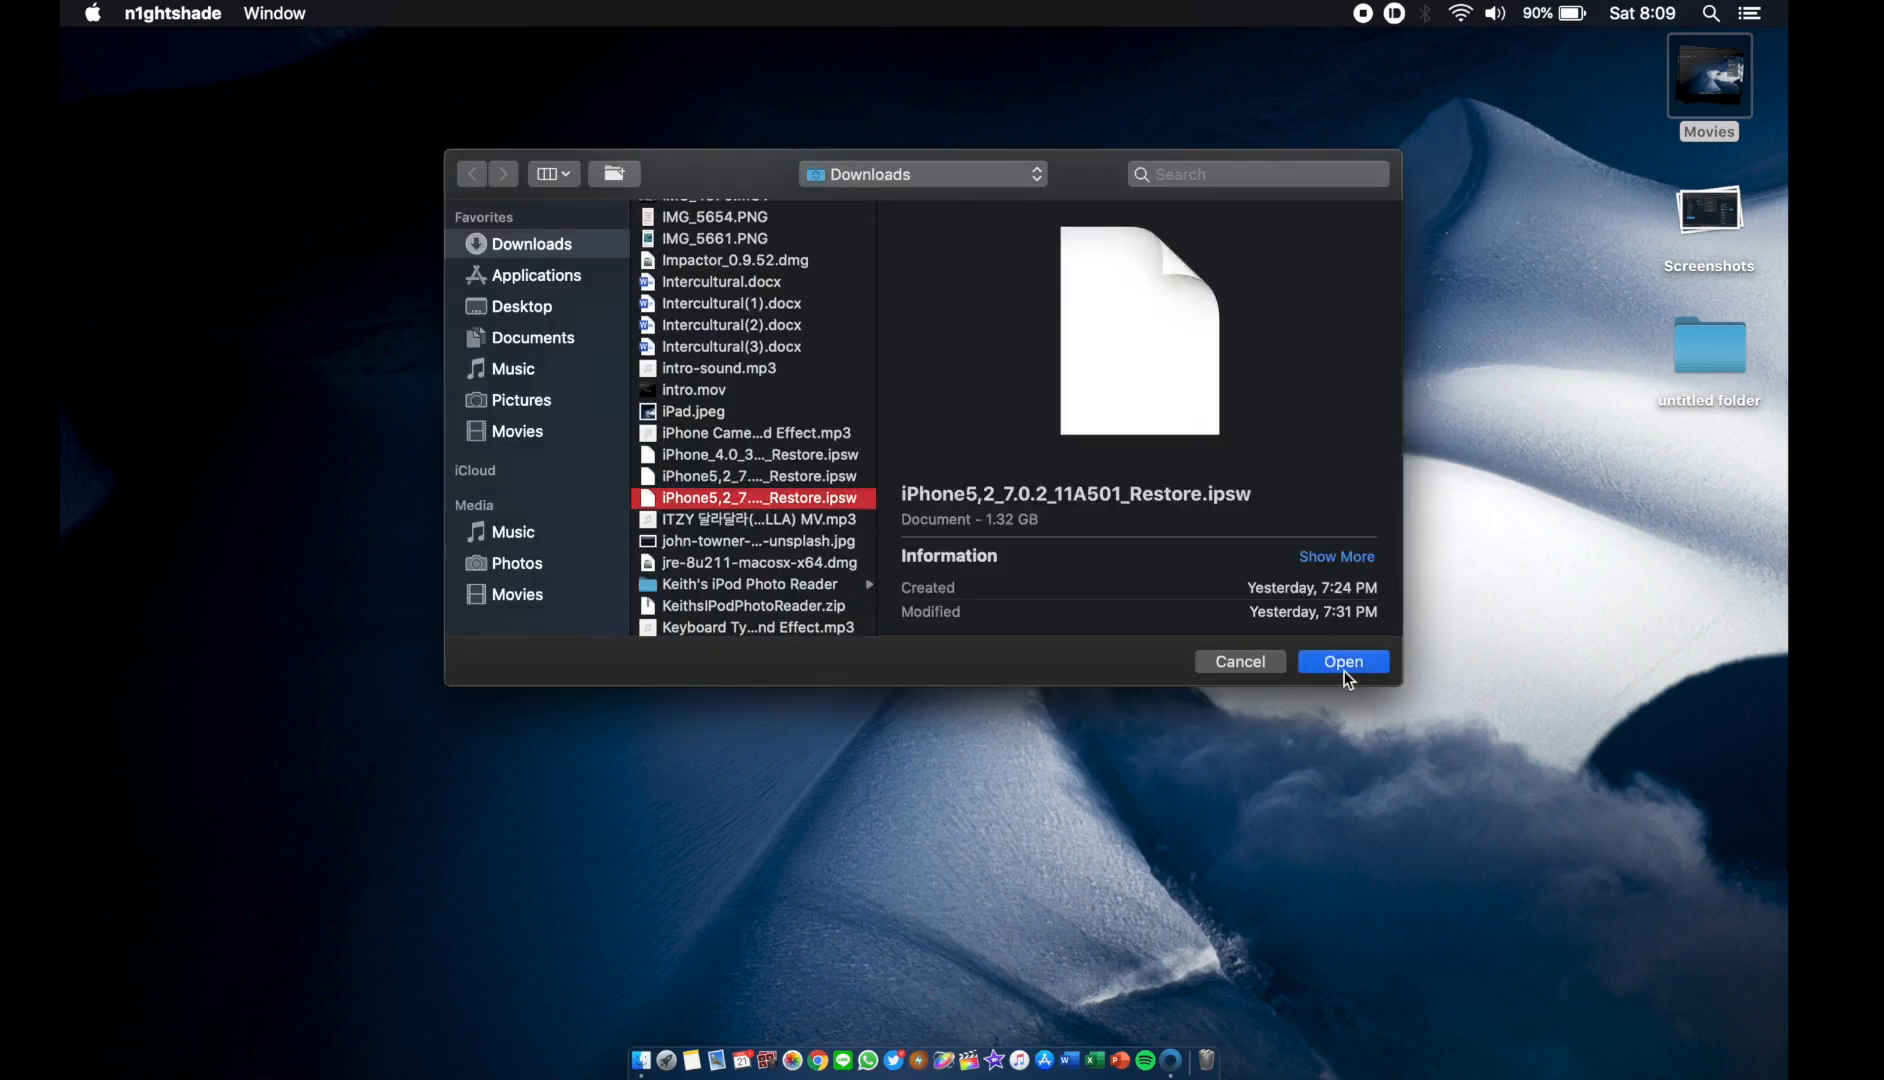
left_click(1344, 660)
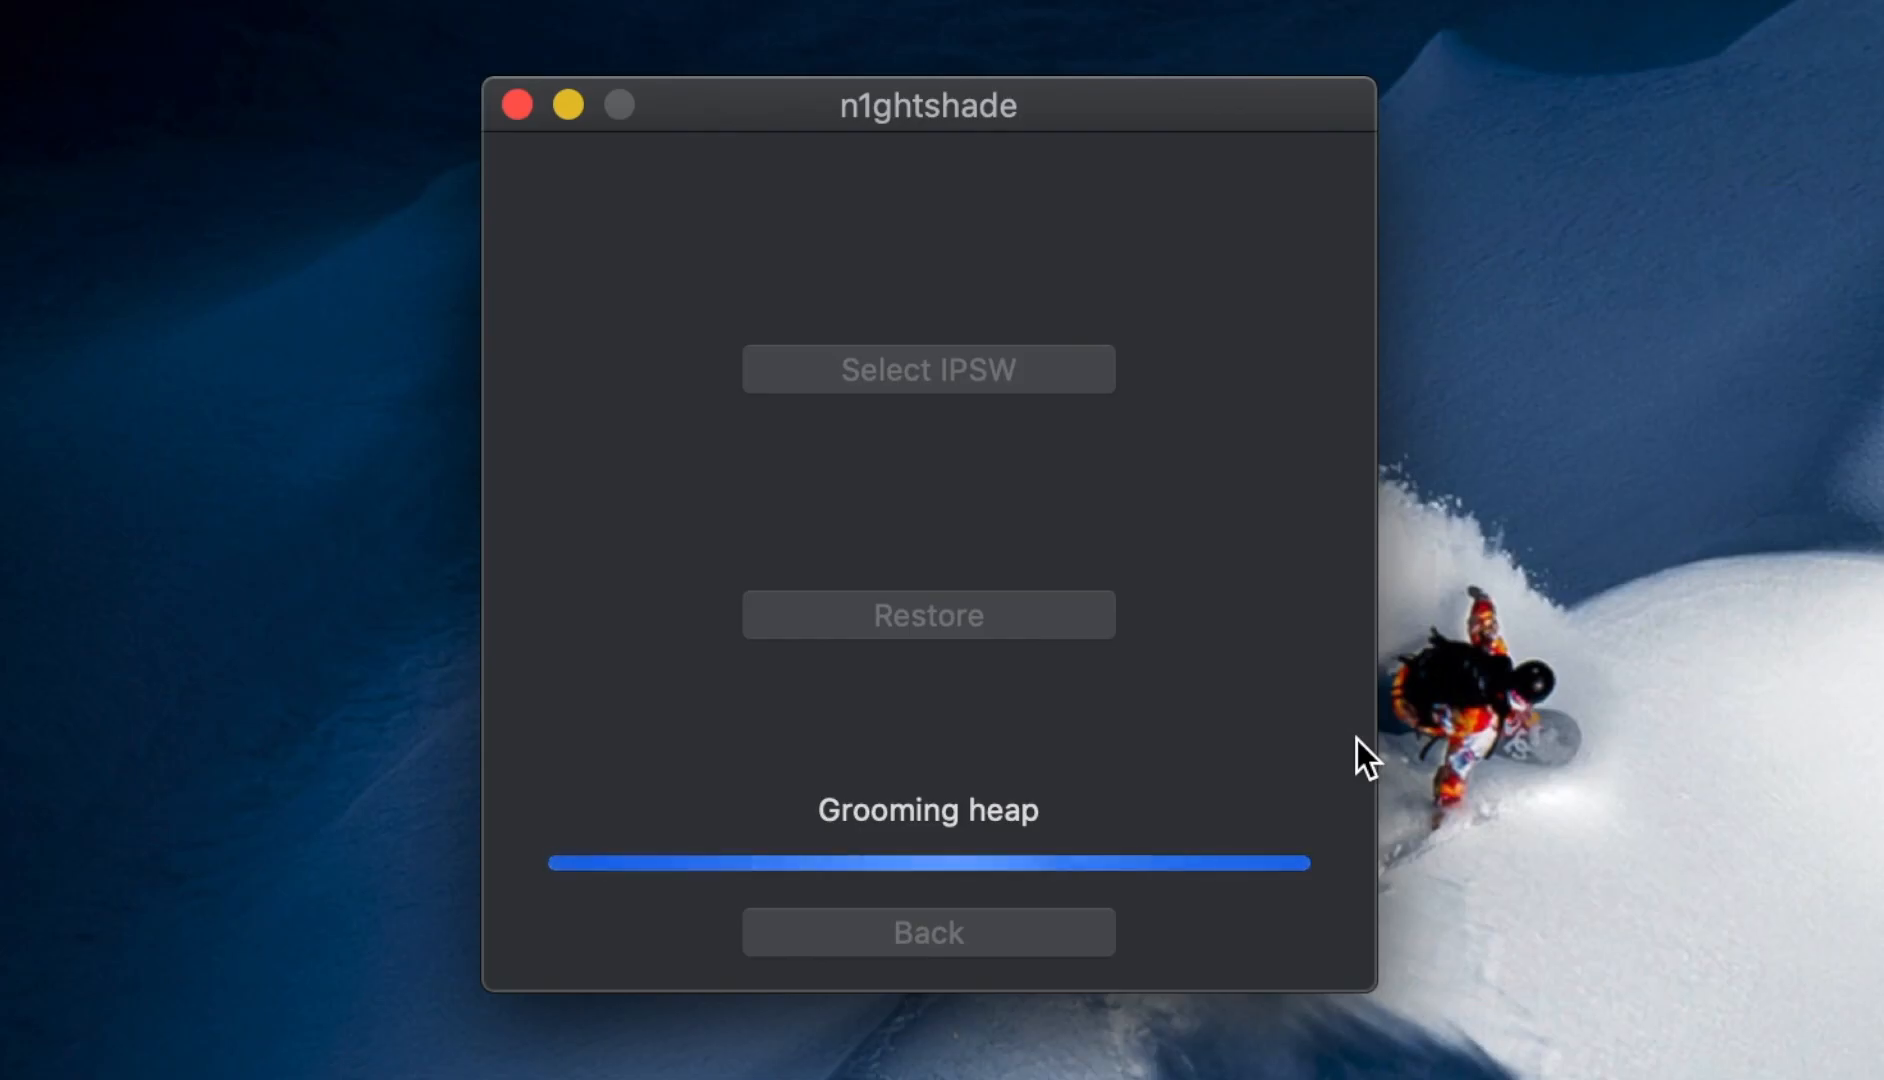
mouse_move(1298, 746)
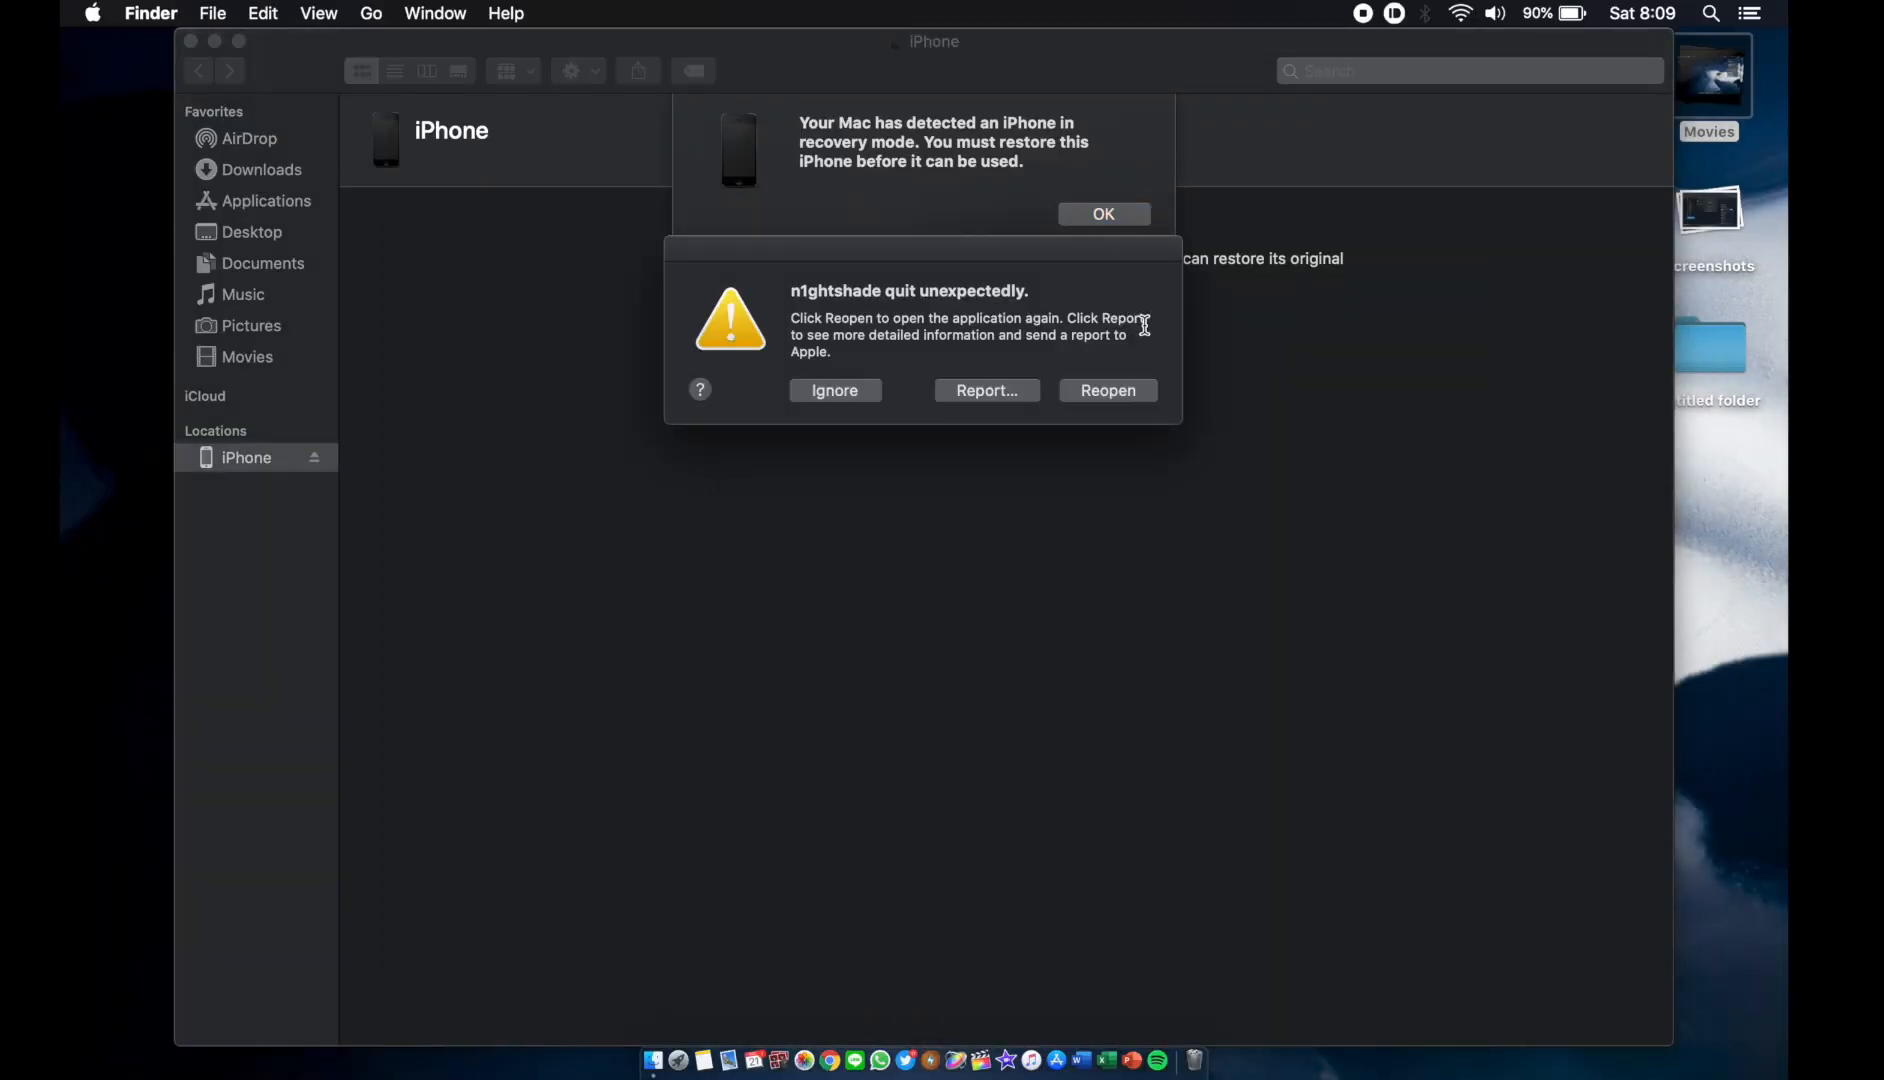
mouse_move(1040, 428)
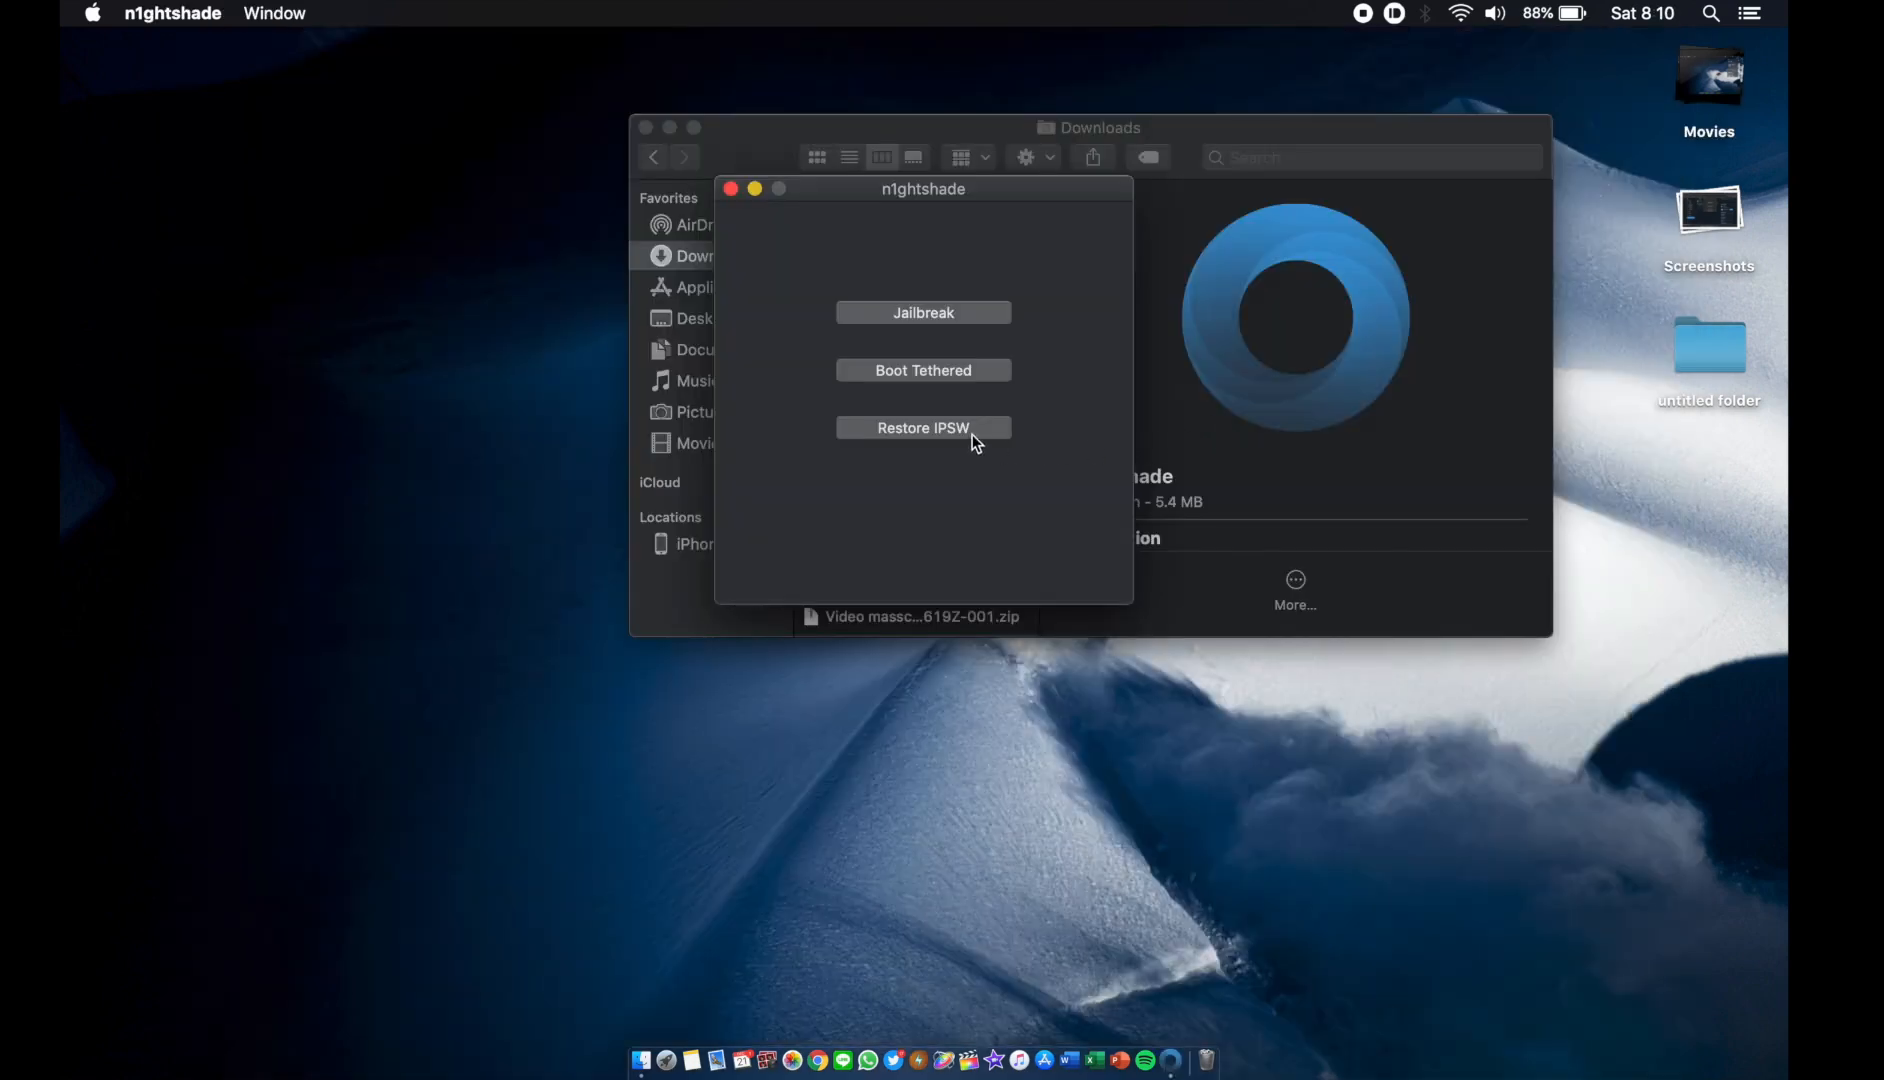
Select iPhone5,2_7.0.2_11A501_Restore.ipsw as the firmware for another restore attempt
left_click(924, 428)
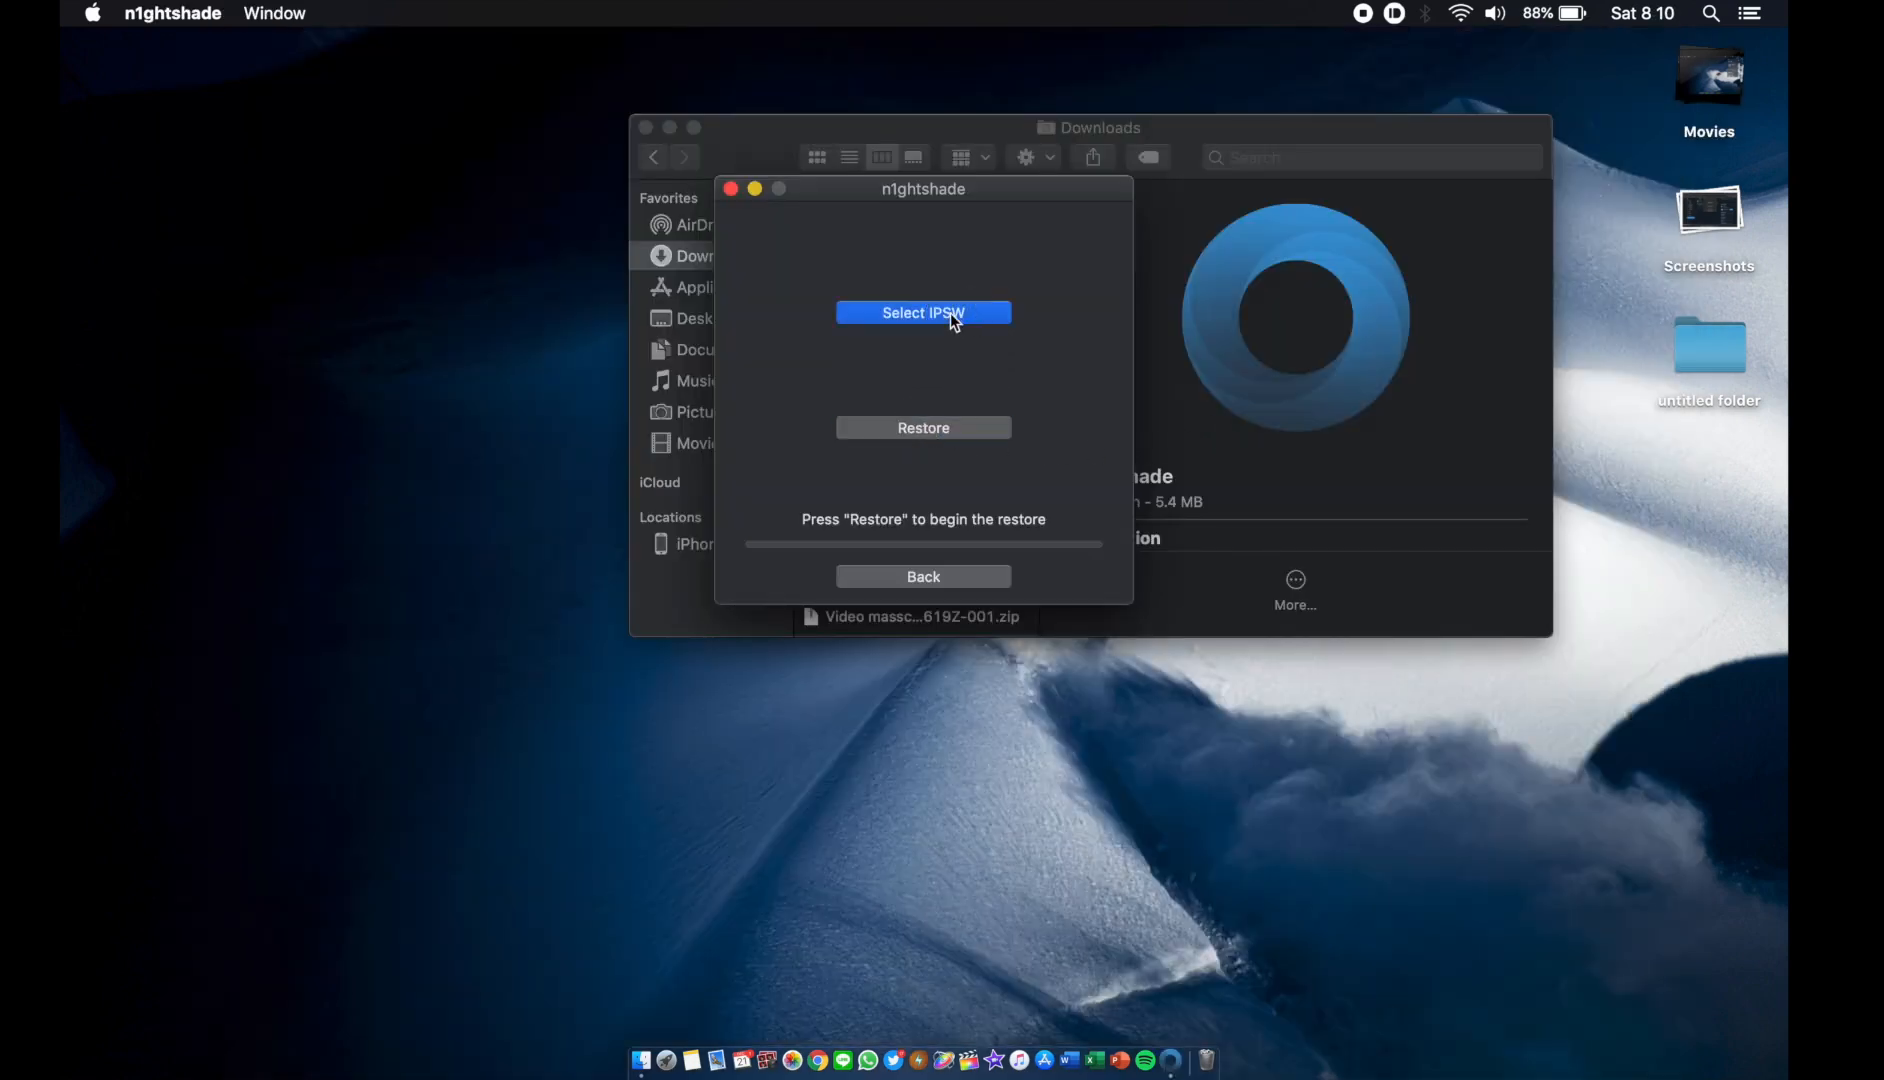
left_click(924, 312)
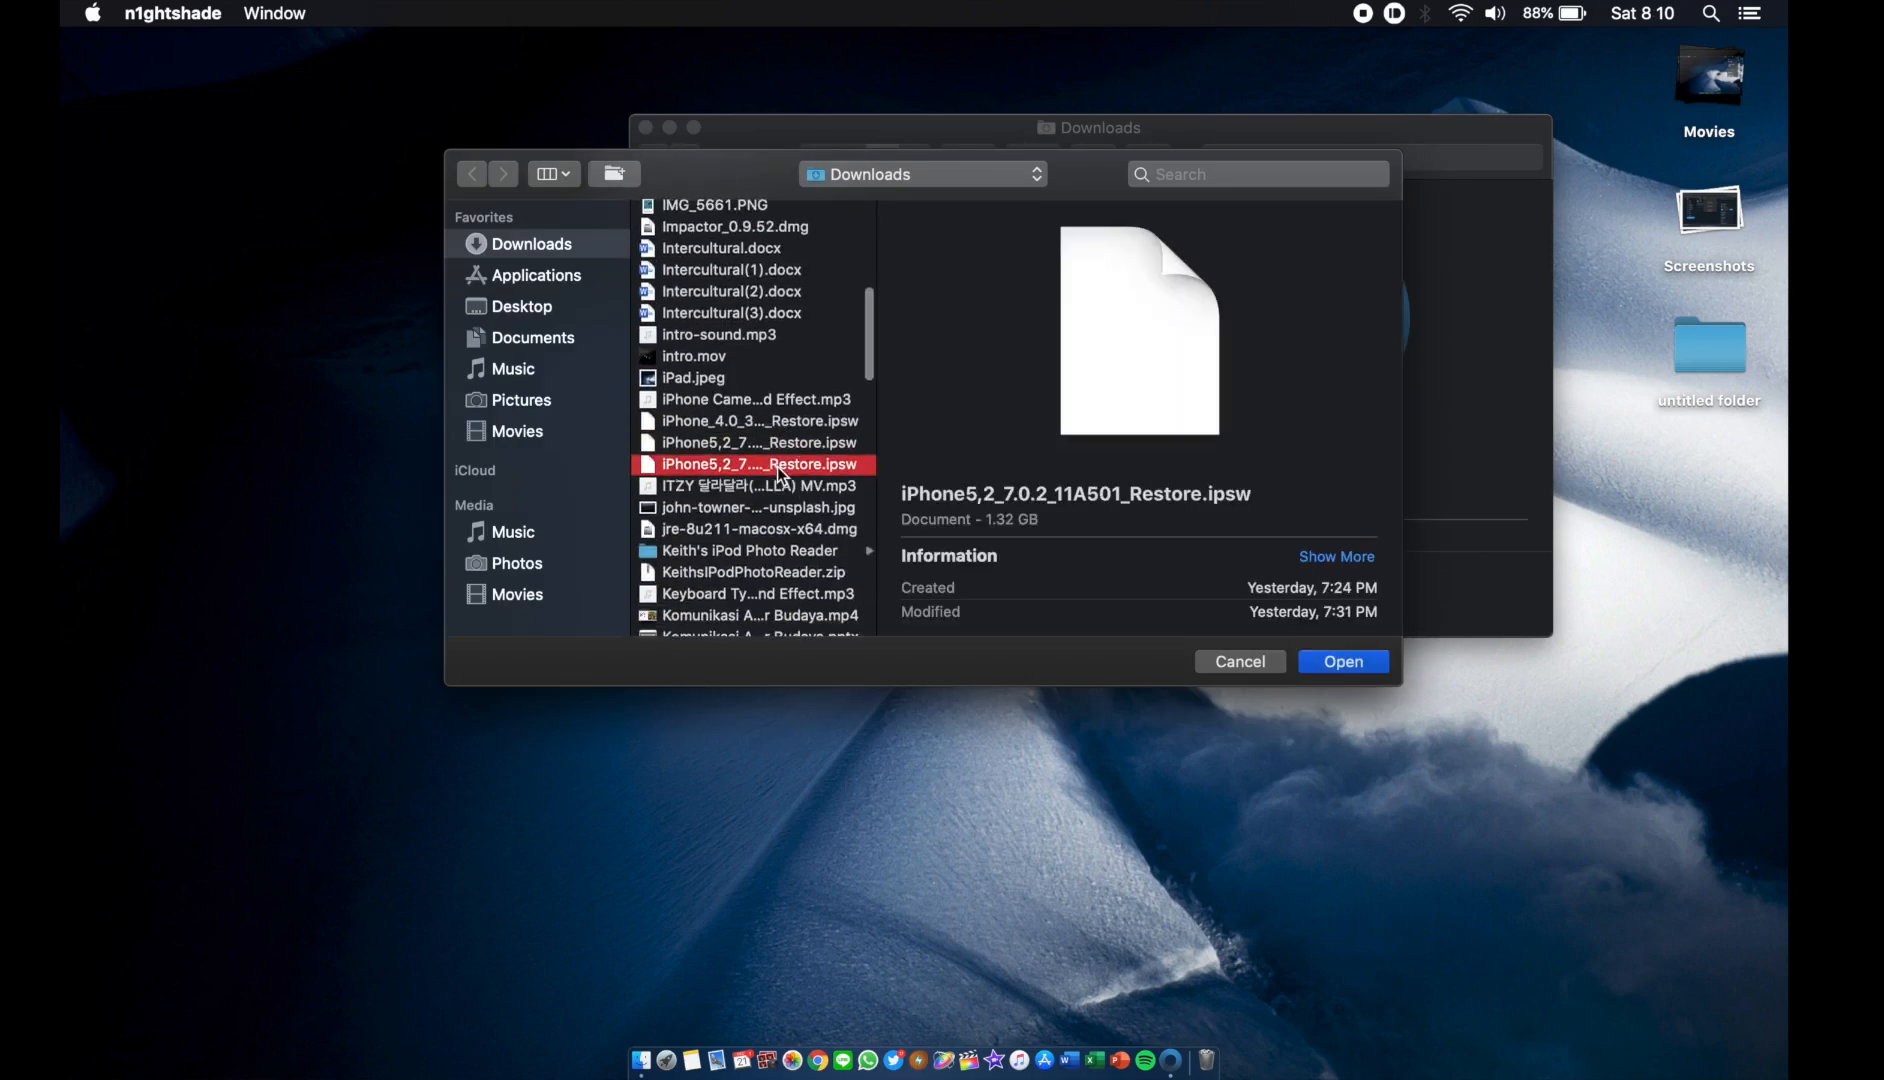
left_click(1344, 662)
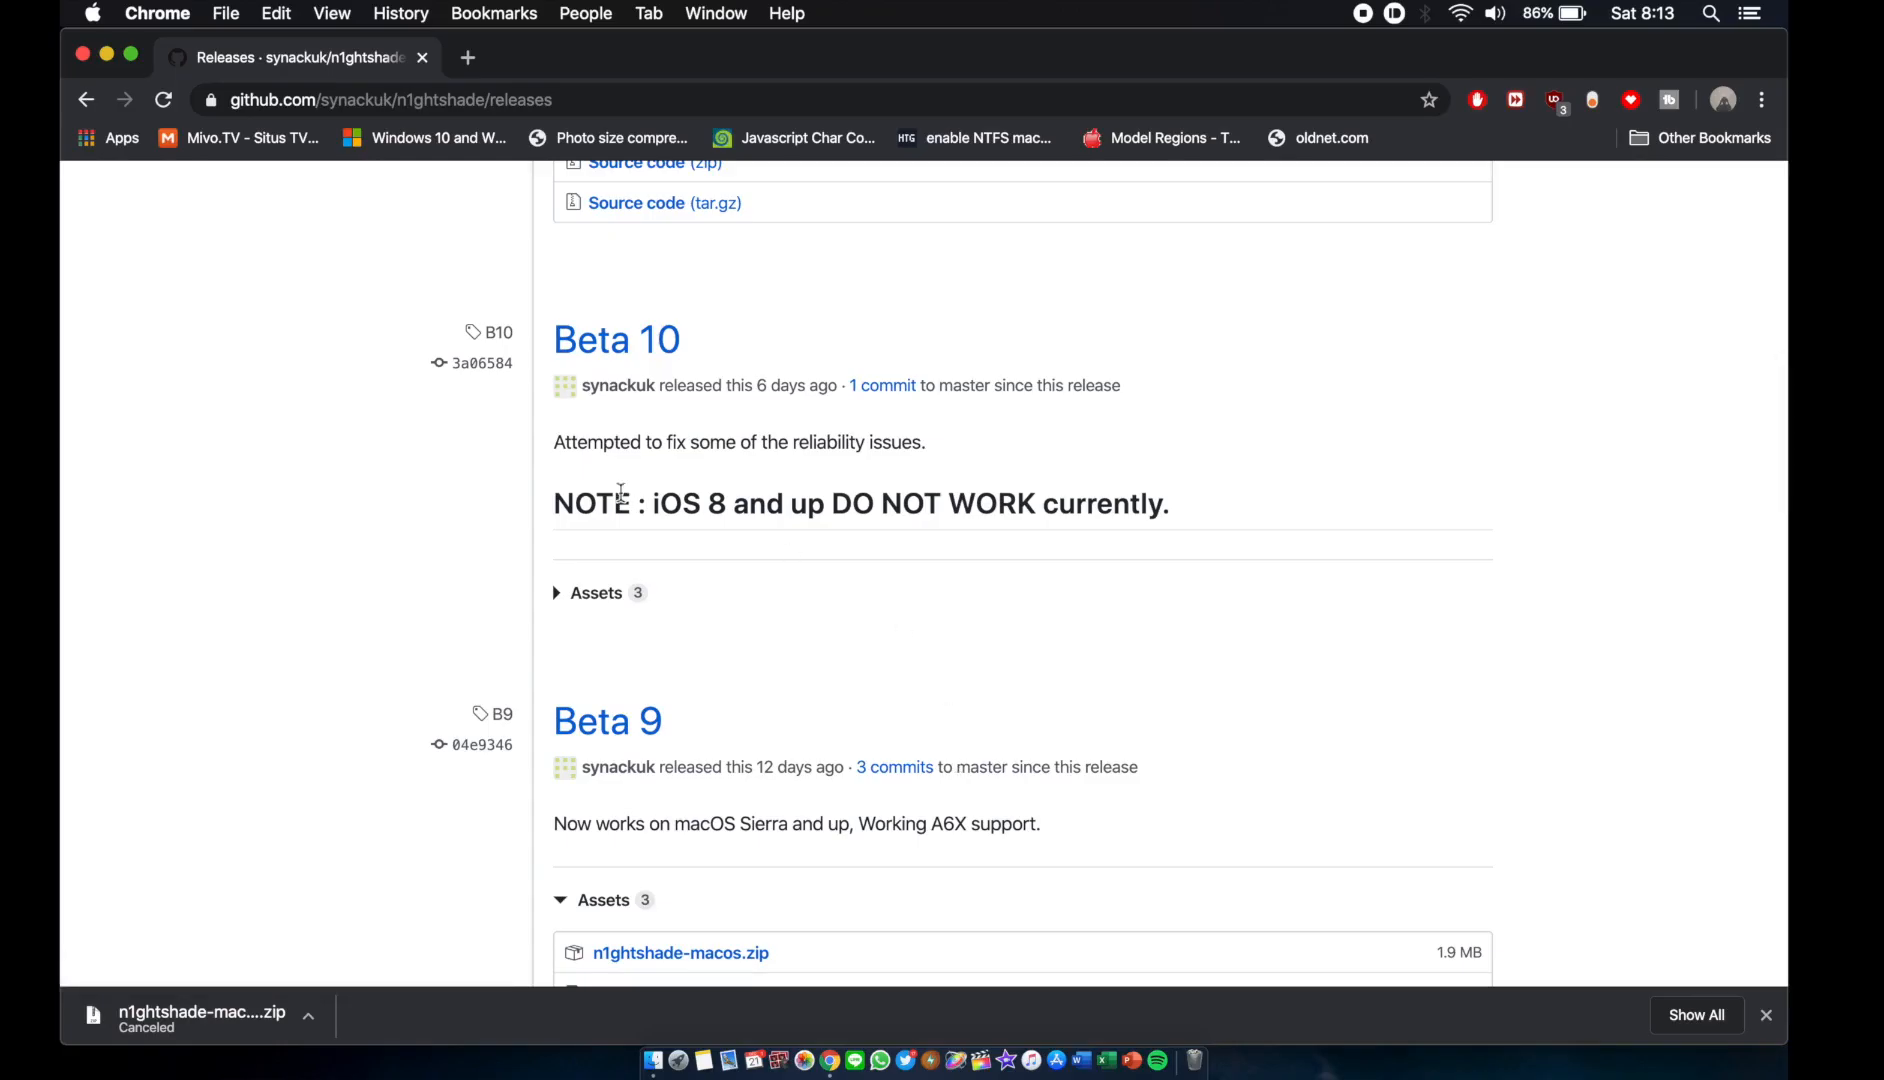
Fetch n1ghtshade-macos.zip from the Beta 9 release's Assets
scroll("down", 3)
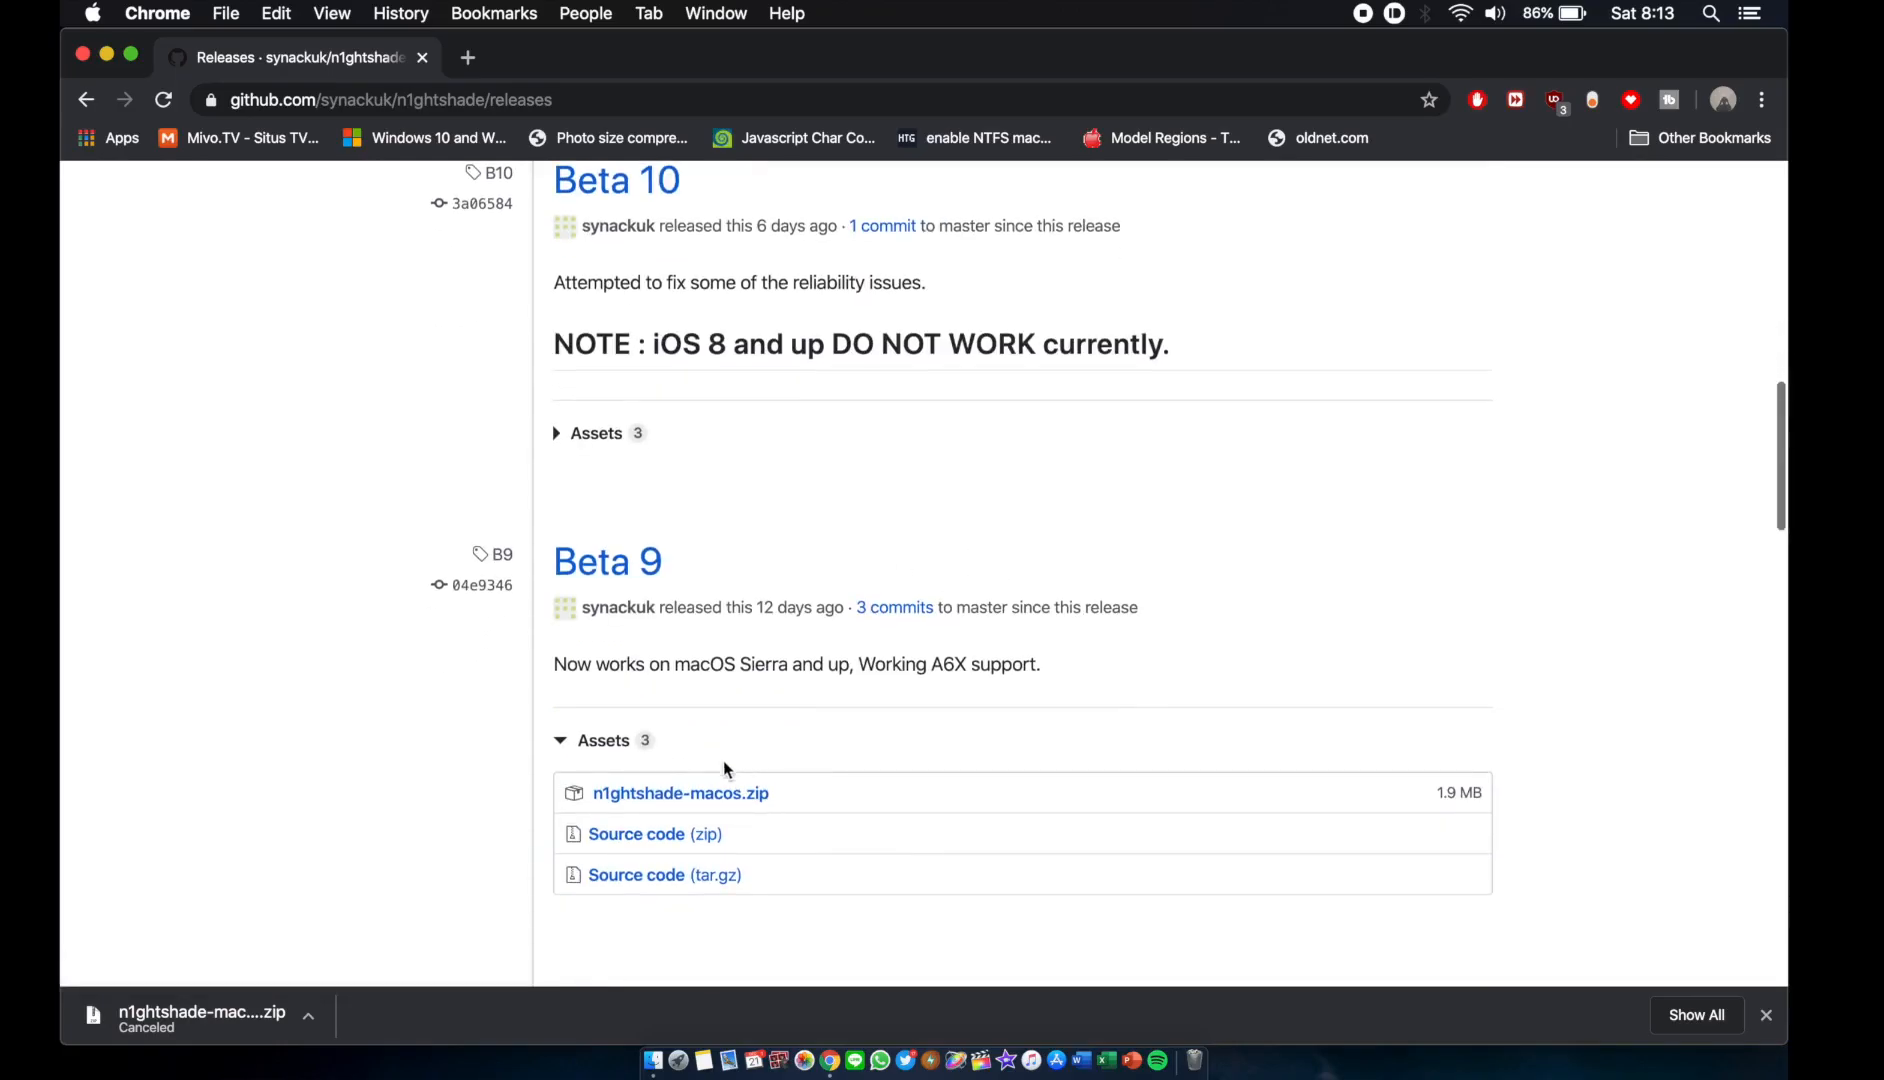
left_click(682, 792)
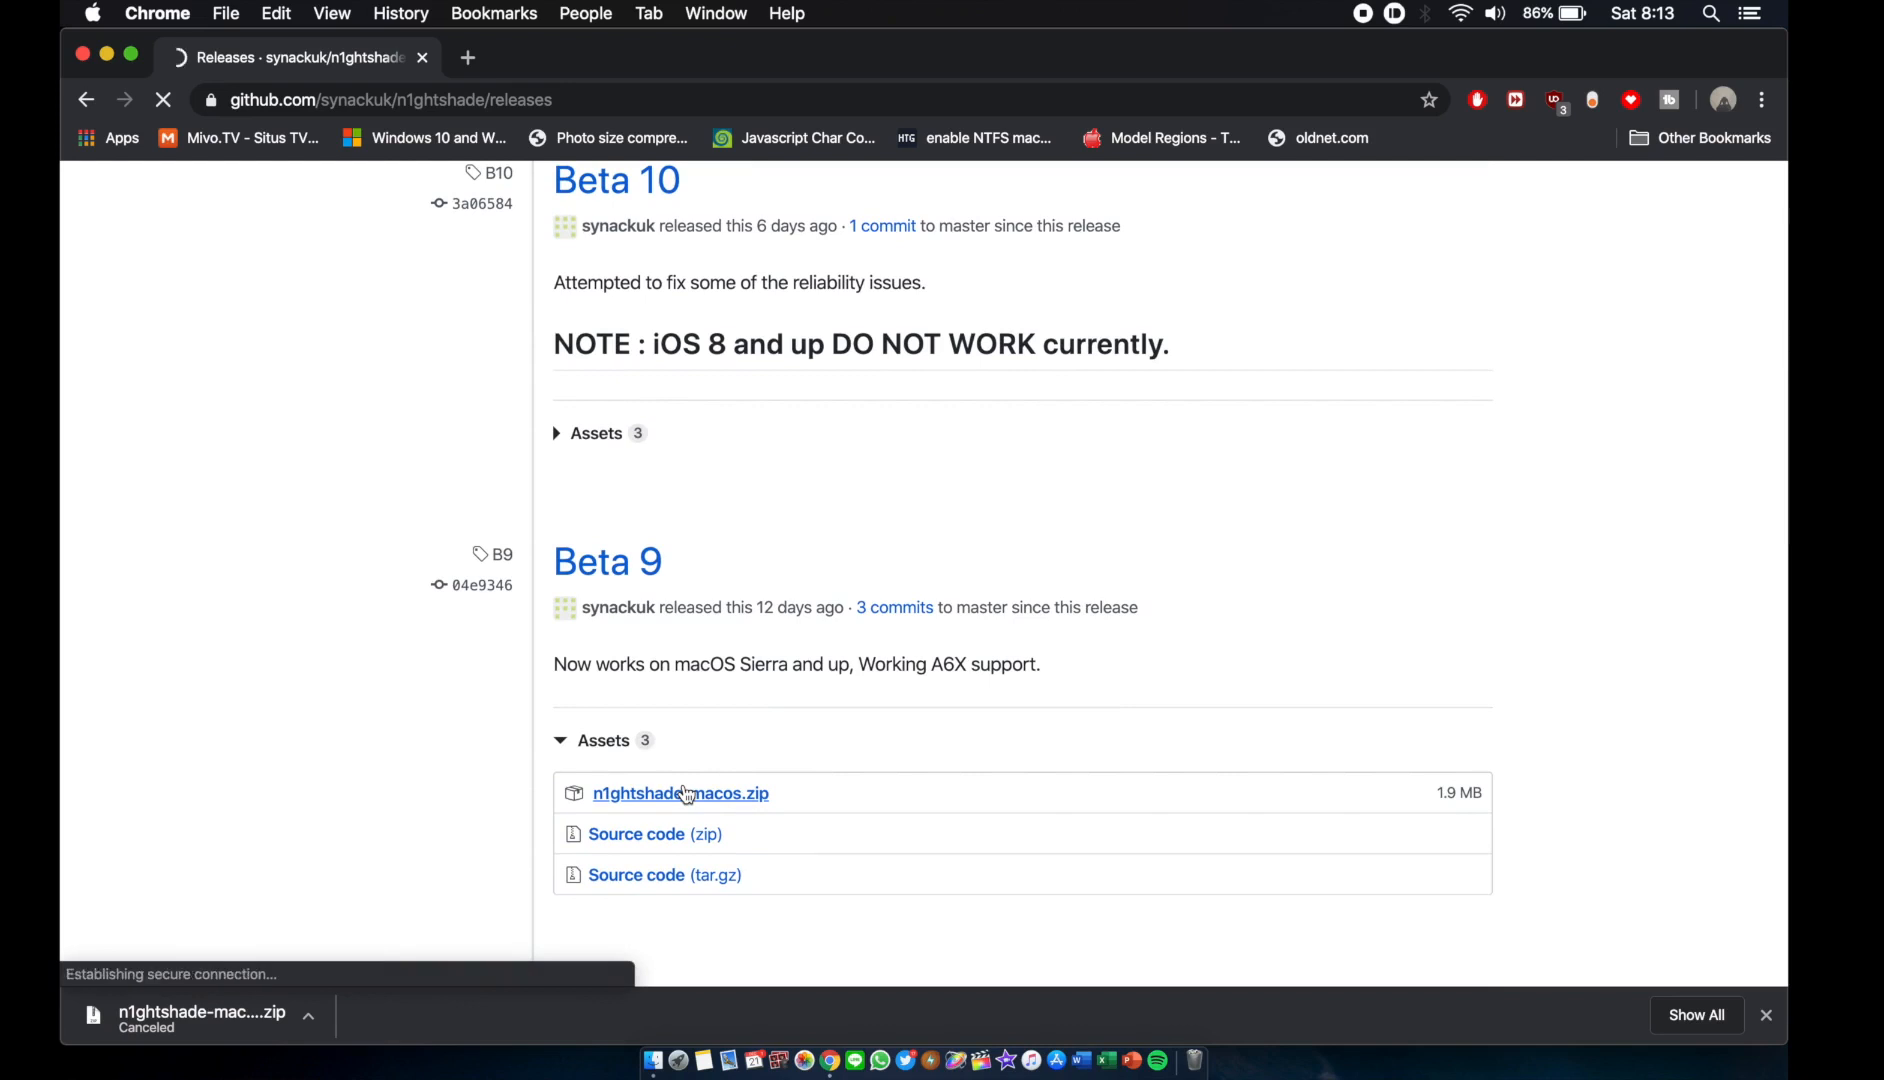
left_click(680, 792)
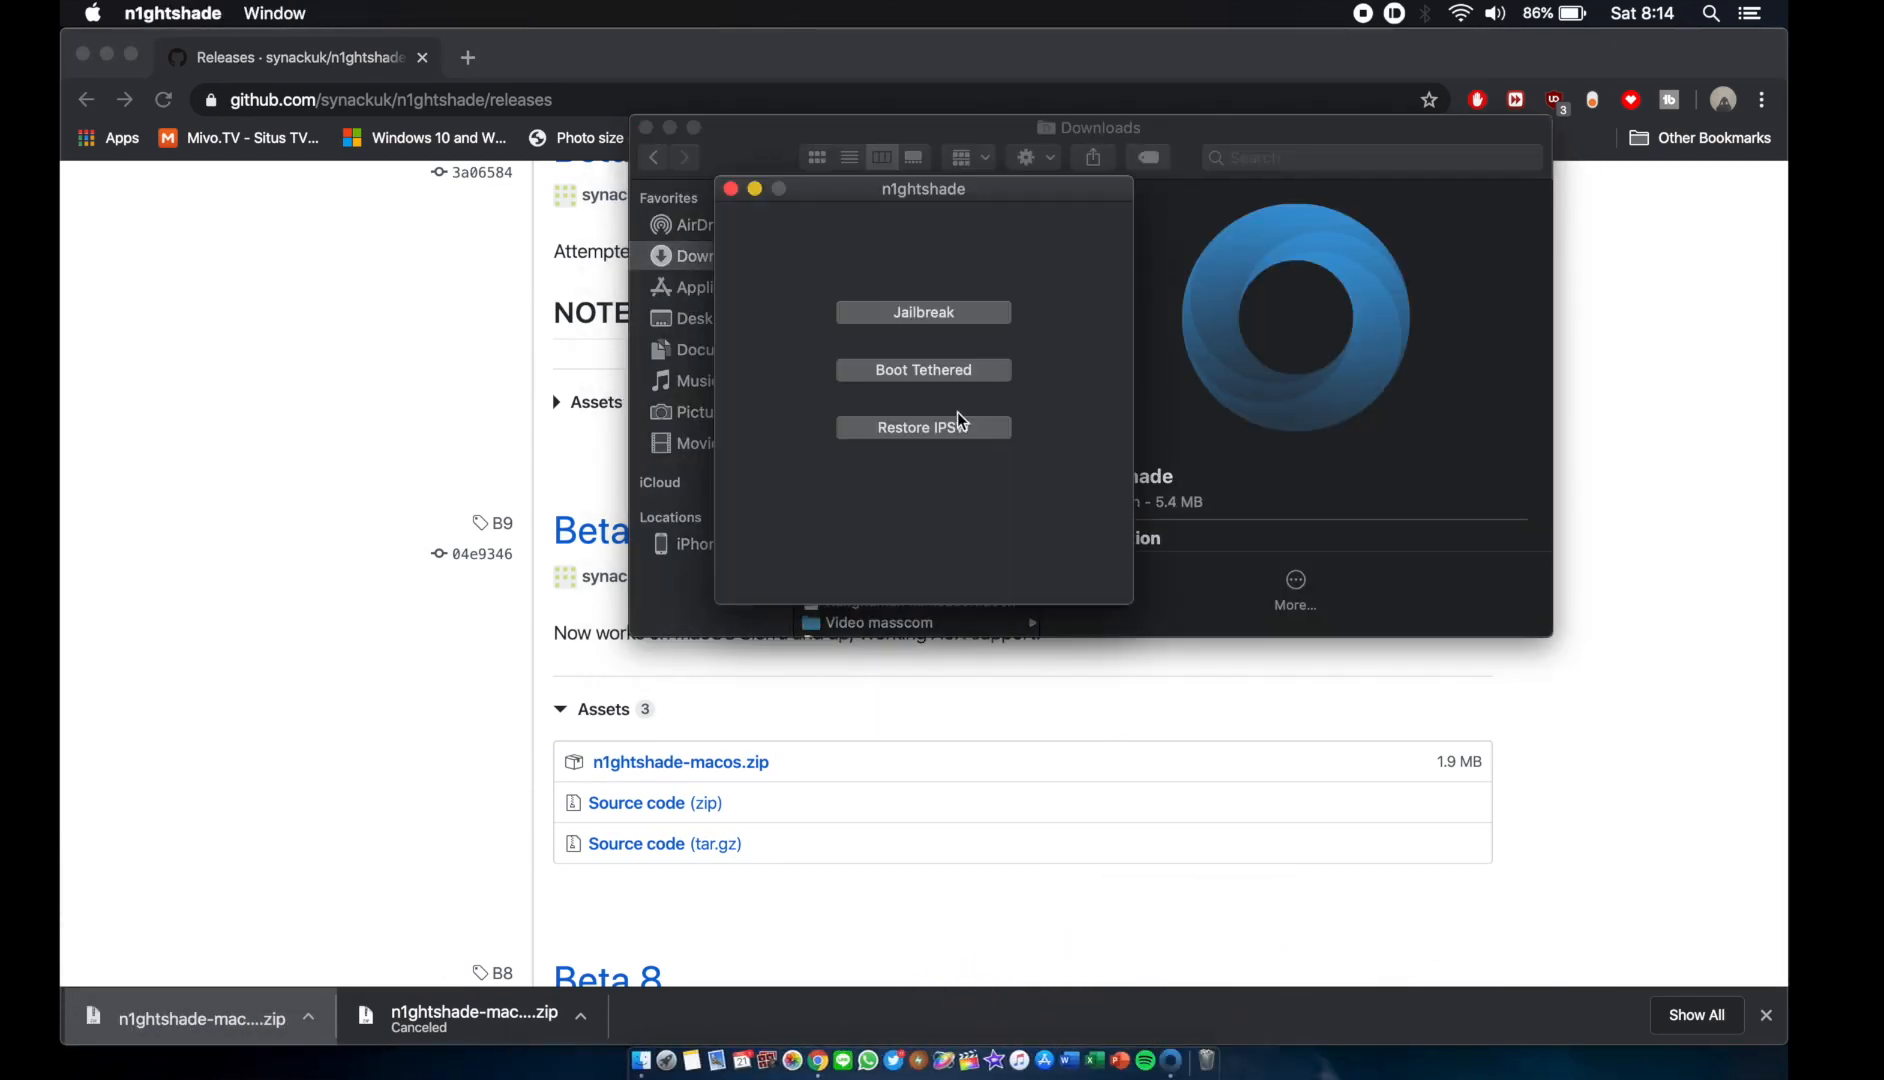
Start the restore with the chosen IPSW so it reaches the Downloading iBSS stage
left_click(924, 426)
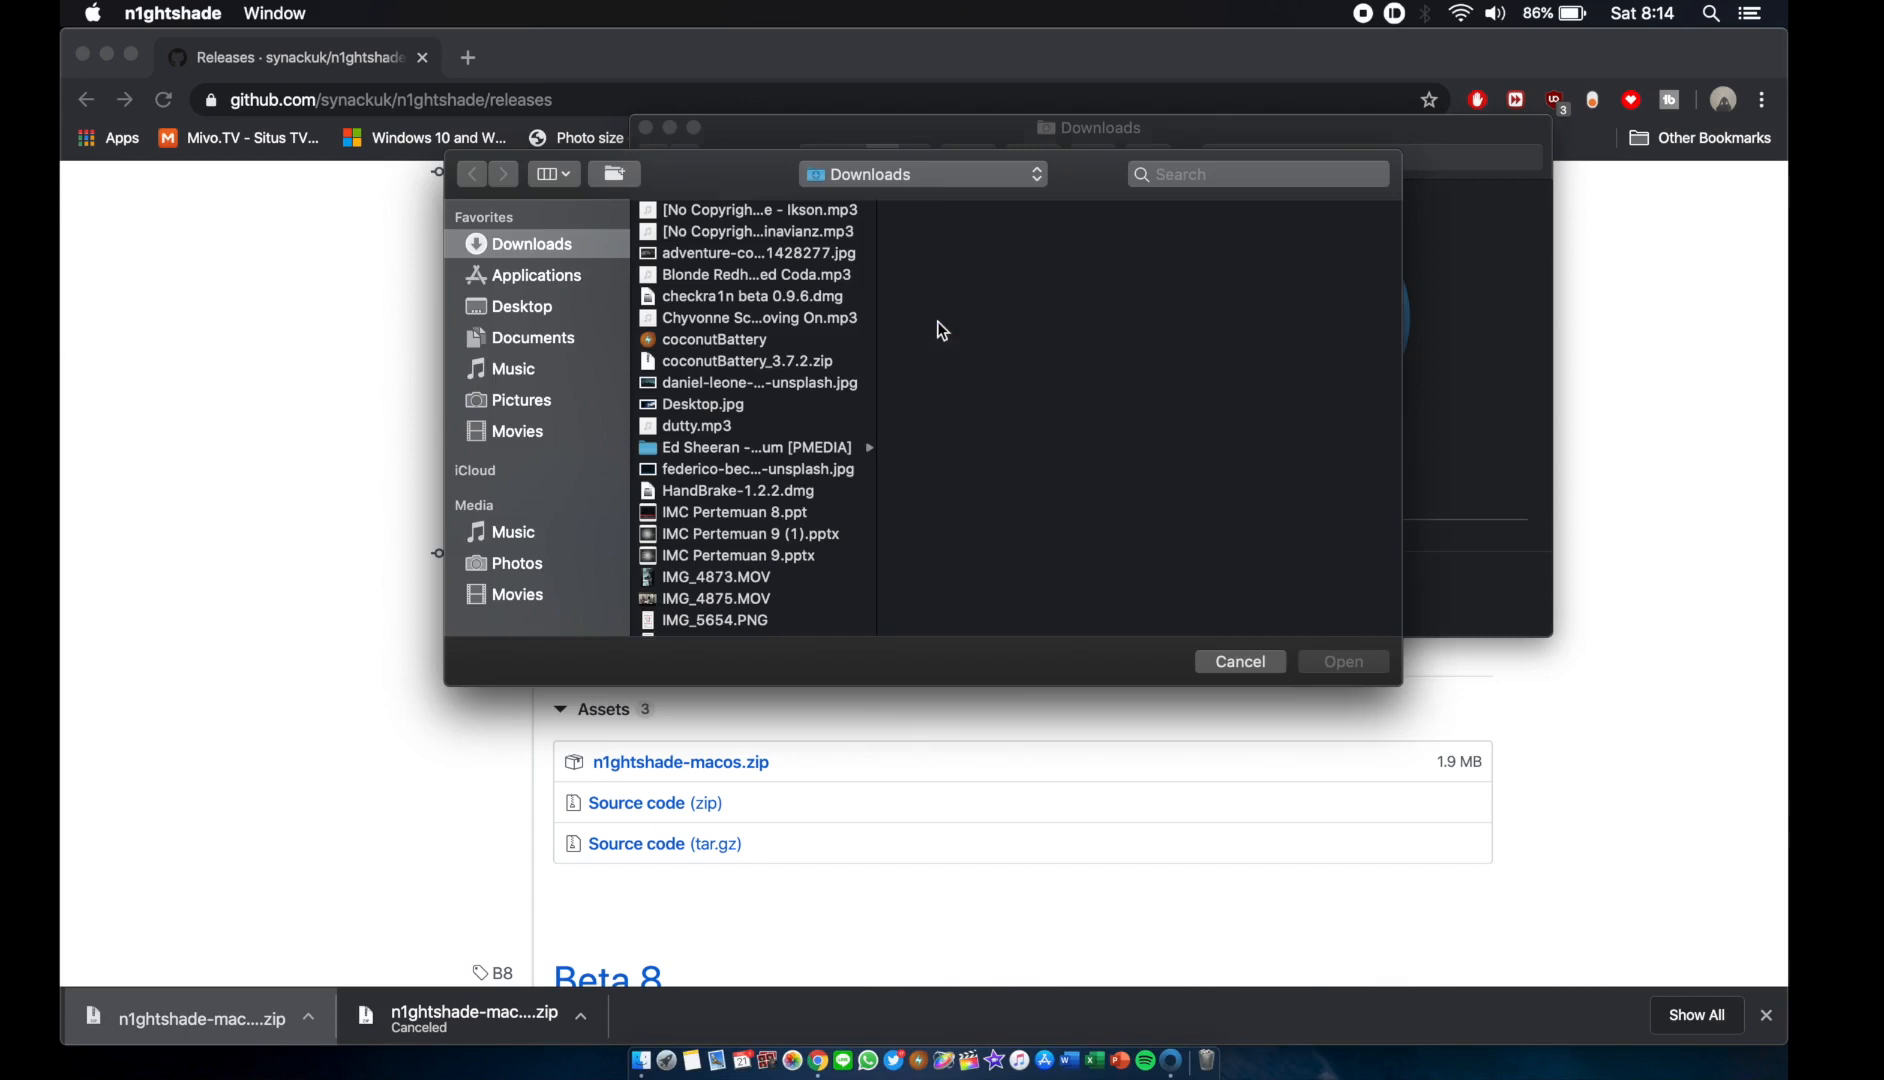
scroll("down", 3)
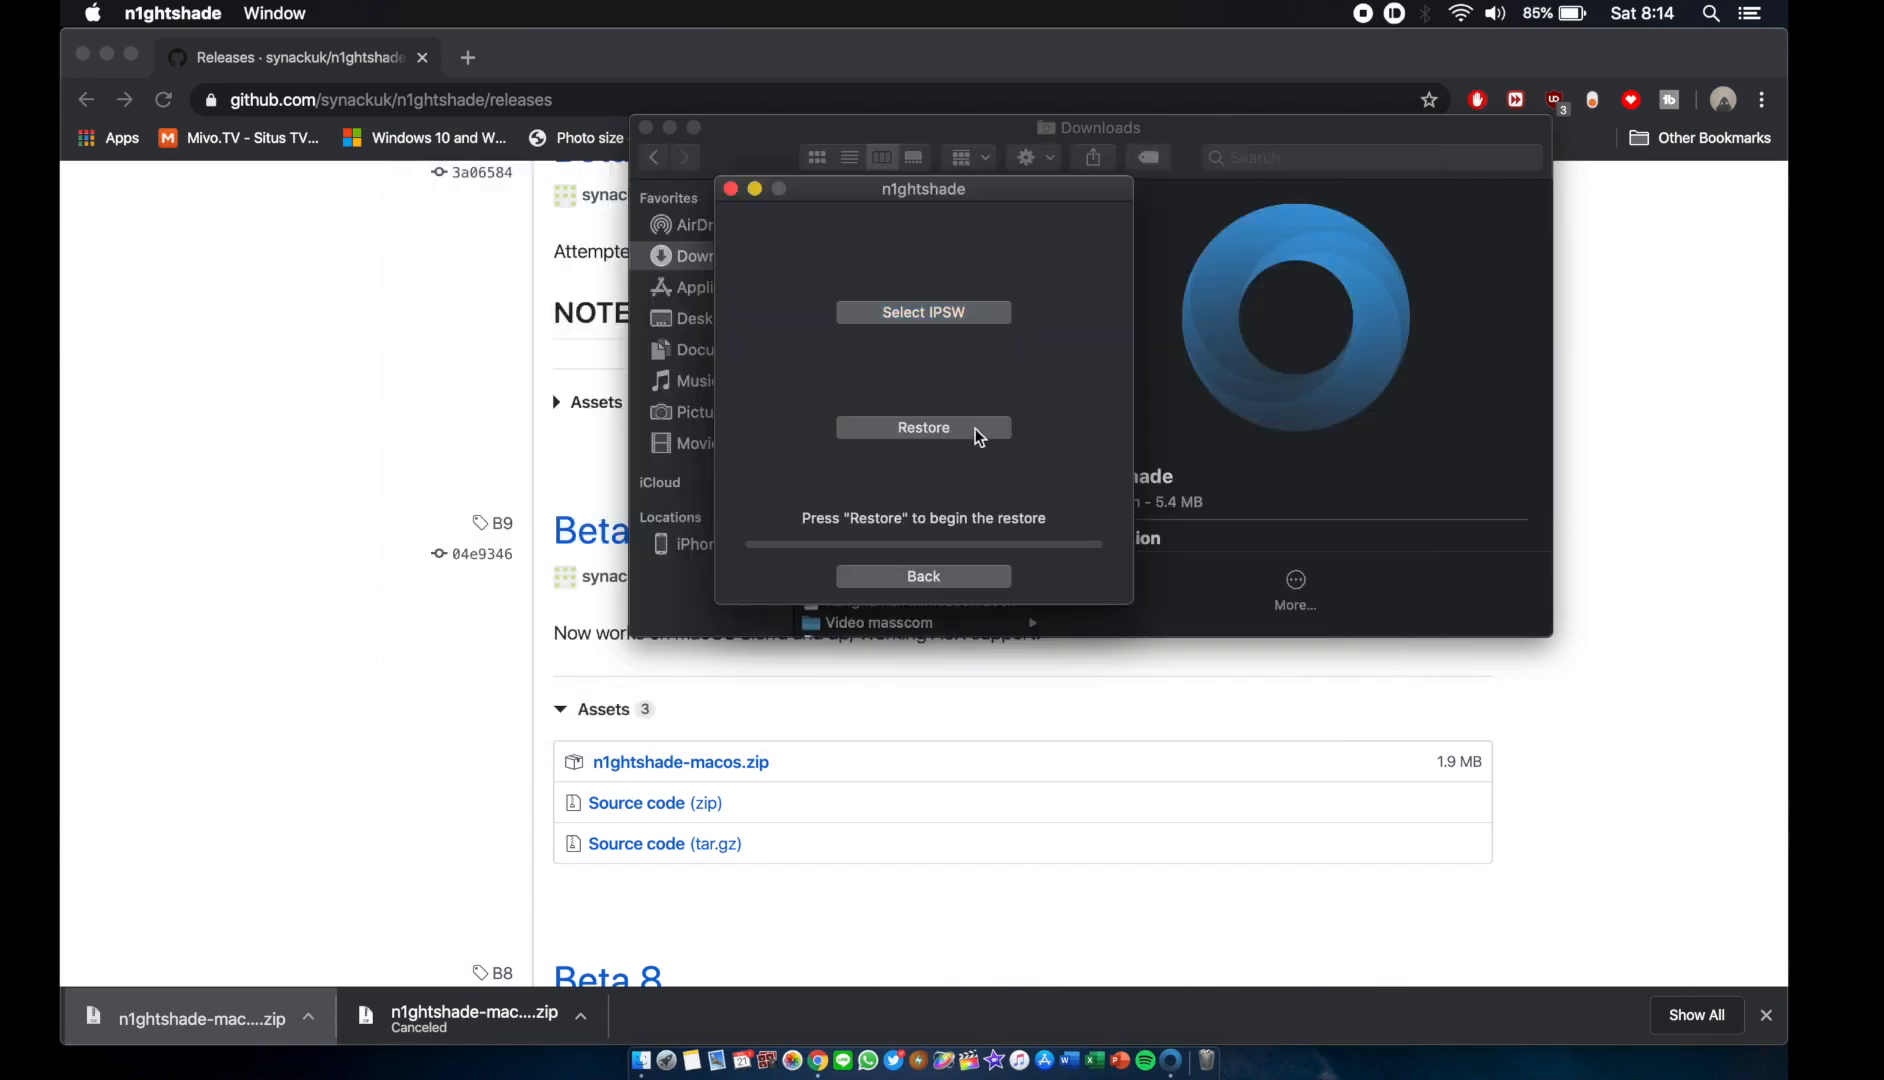
left_click(924, 428)
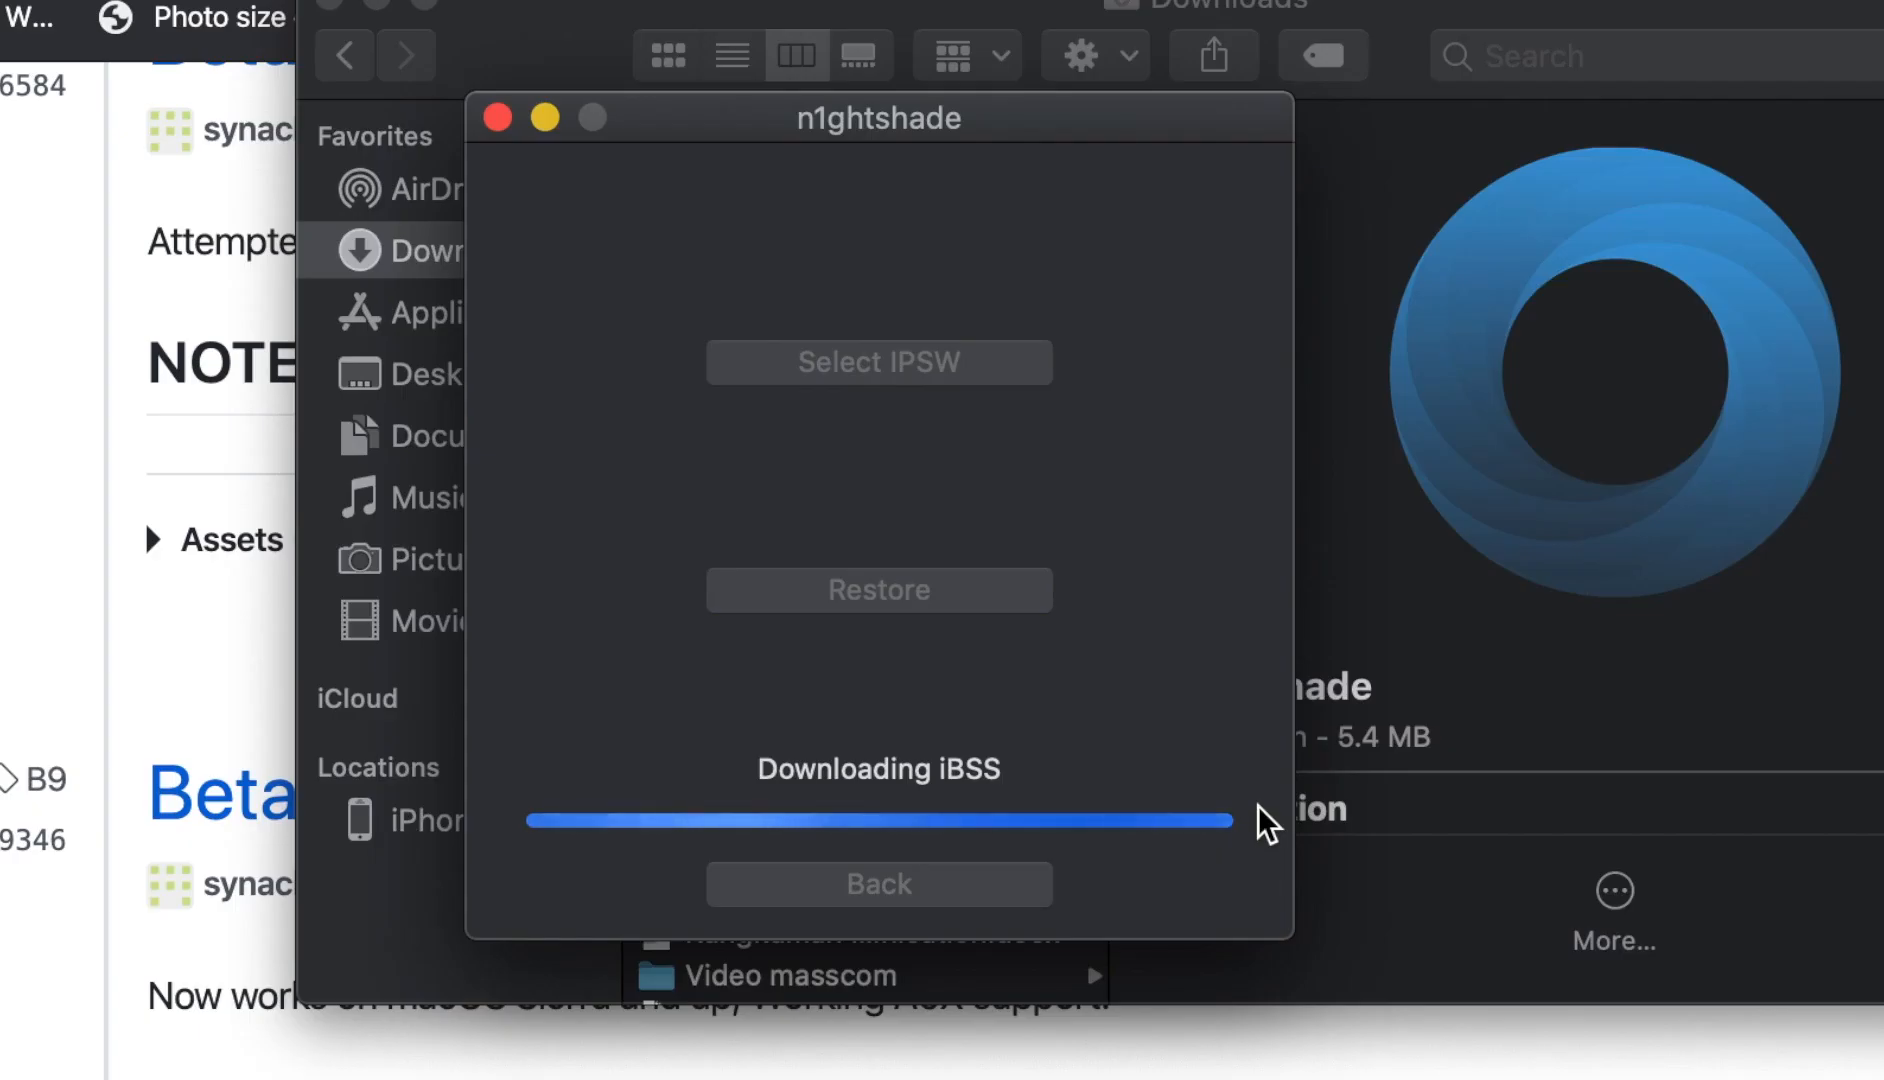
mouse_move(682, 650)
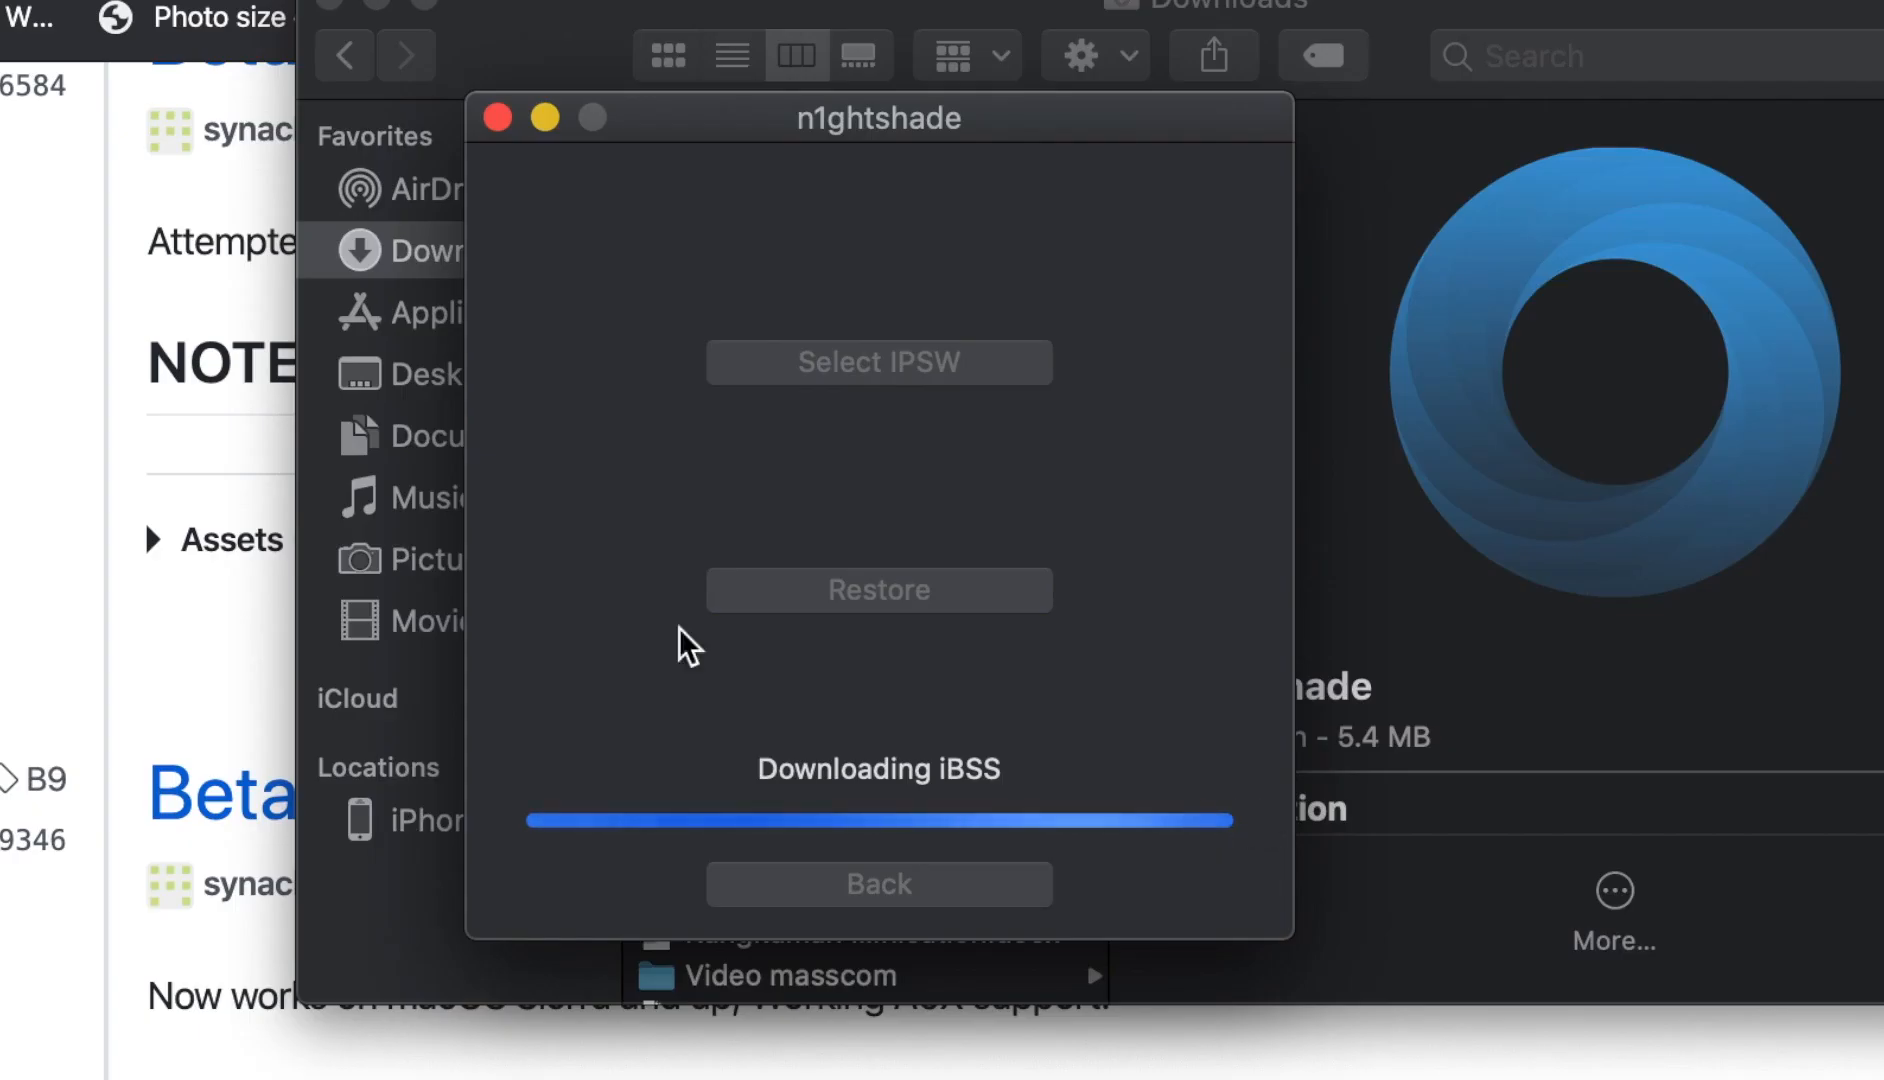